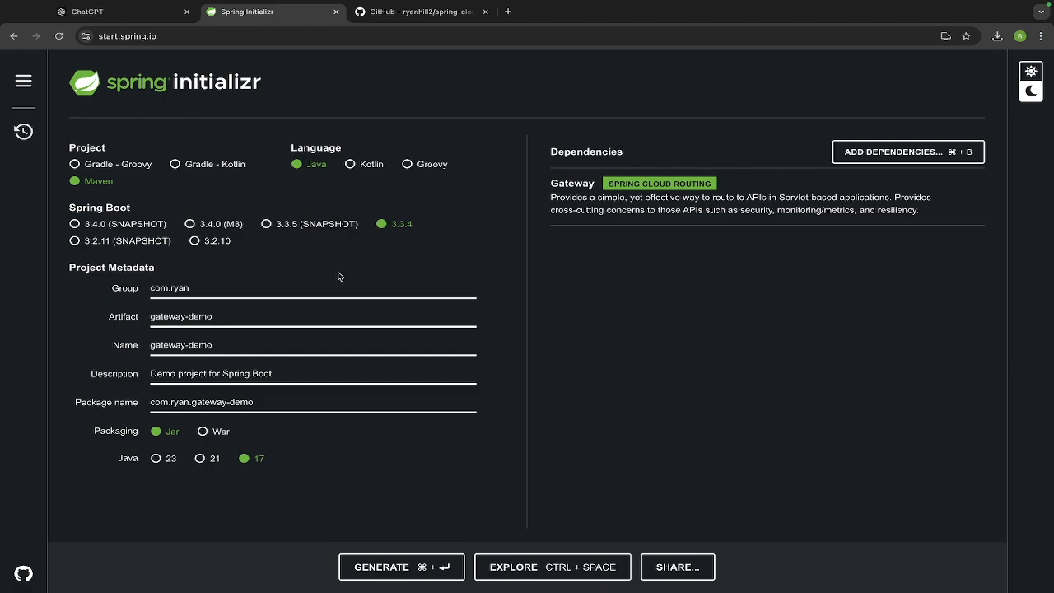
mouse_move(278, 118)
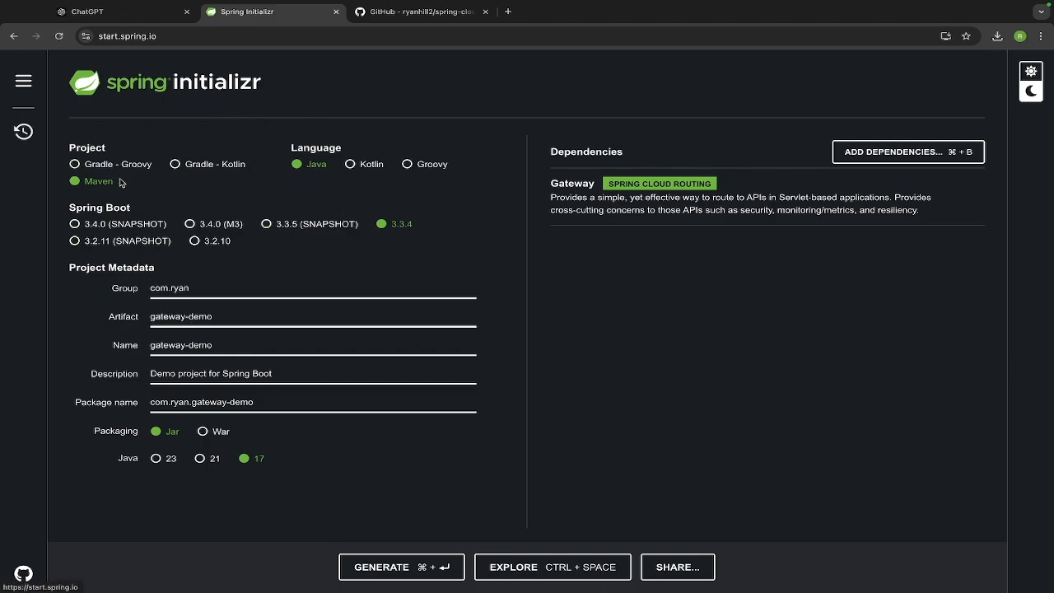
mouse_move(107, 188)
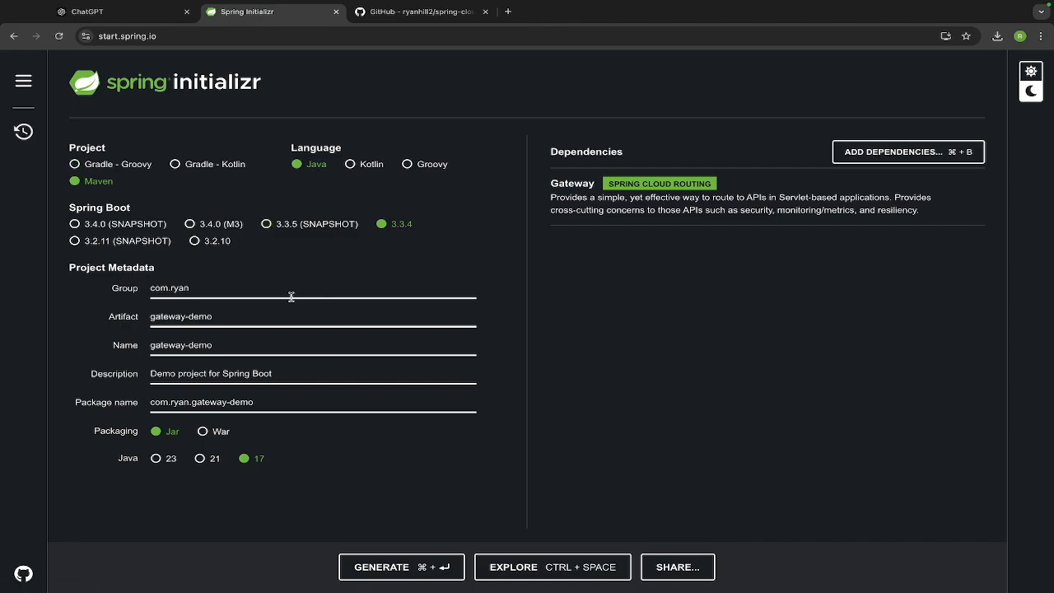
Step: Extract gateway-demo.zip and open the extracted gateway-demo folder under dev > youtube
double_click(170, 287)
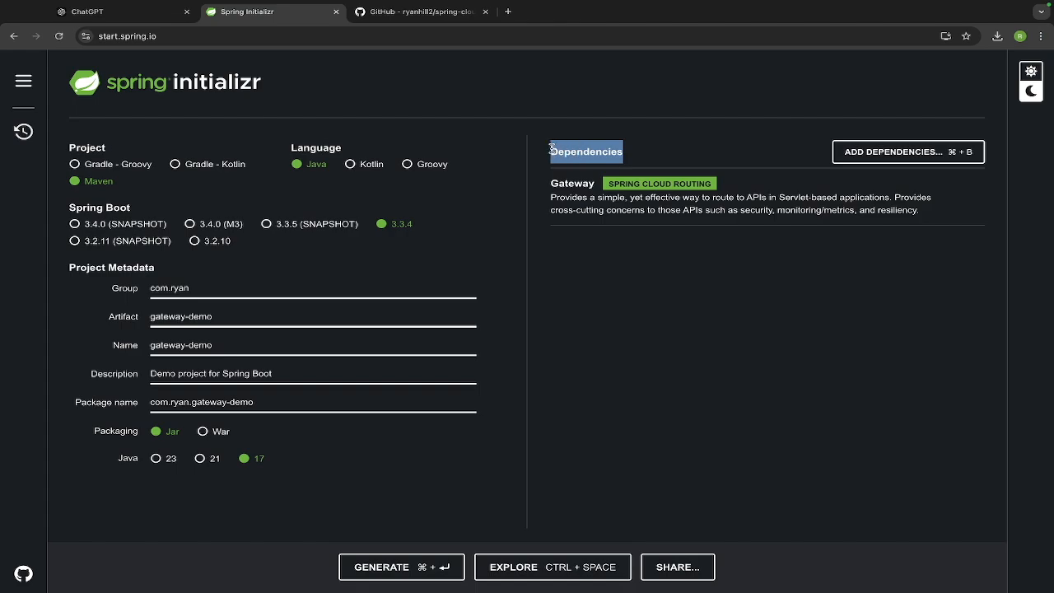
mouse_move(585, 203)
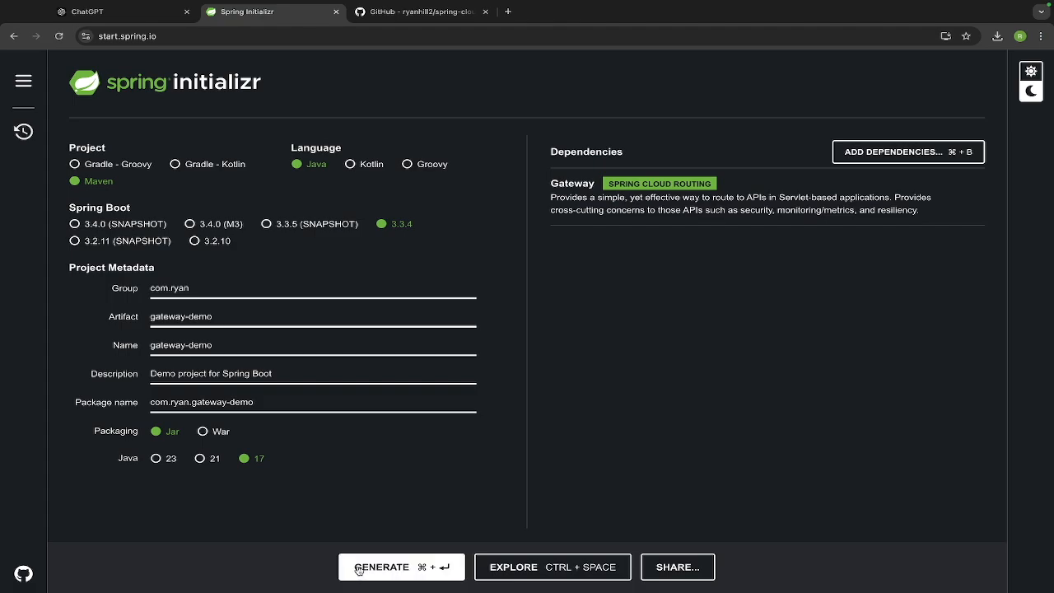
mouse_move(355, 561)
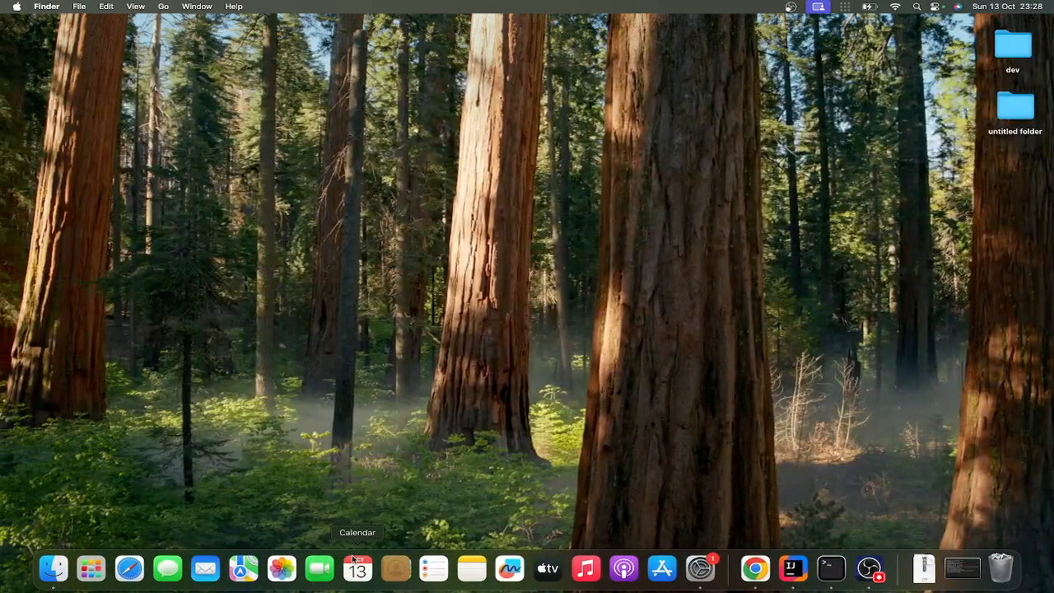
mouse_move(53, 569)
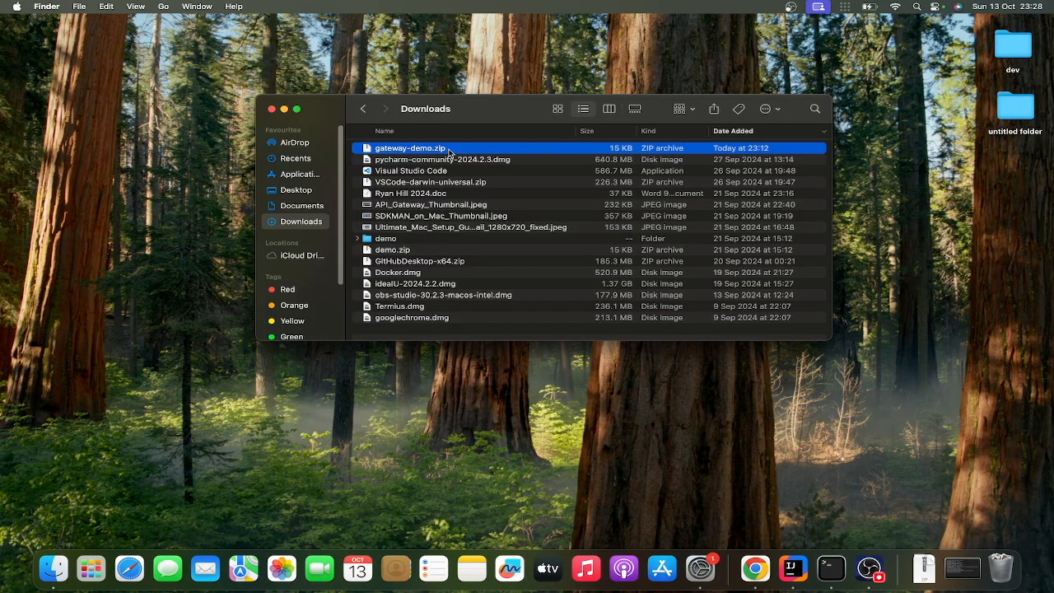
right_click(410, 148)
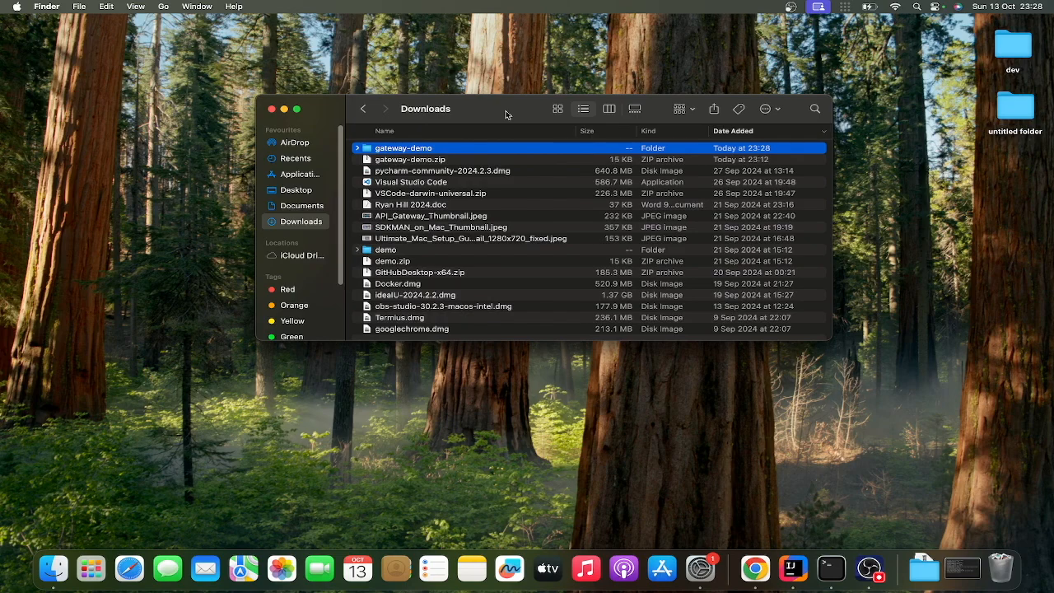
mouse_move(788, 119)
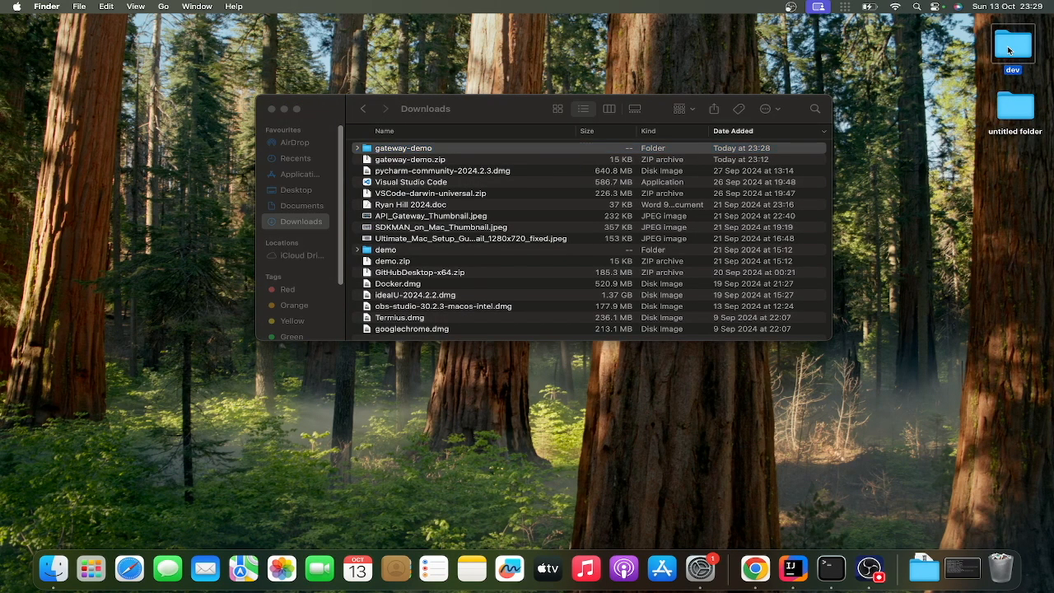
double_click(1013, 45)
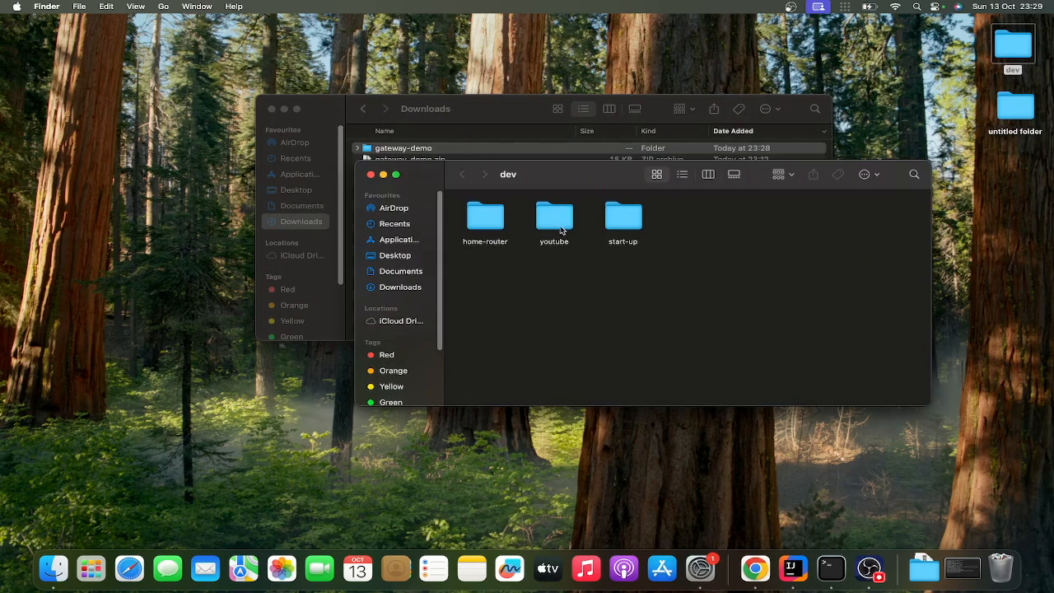
double_click(485, 216)
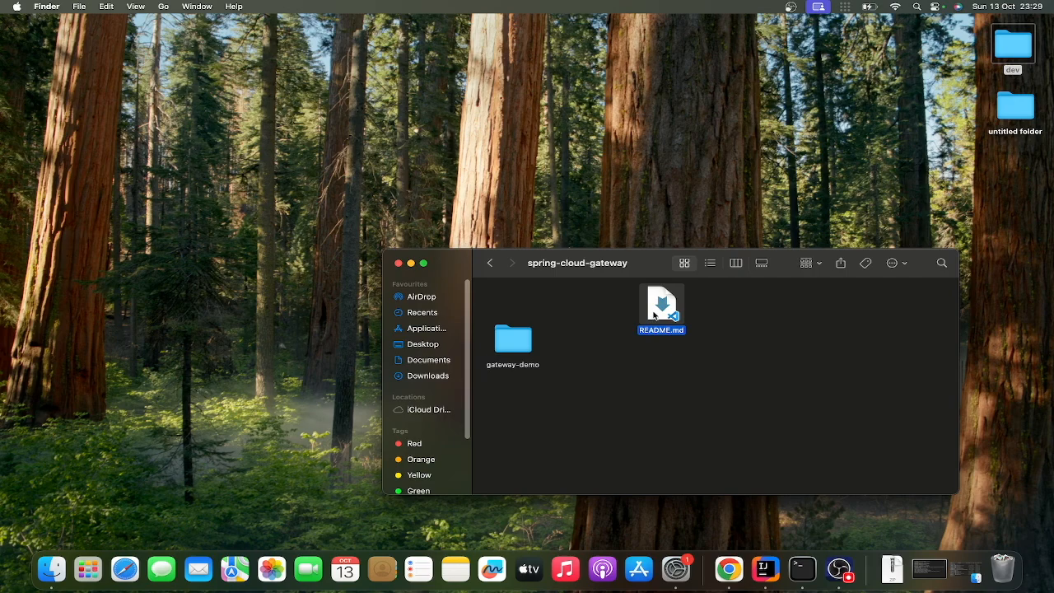
double_click(513, 338)
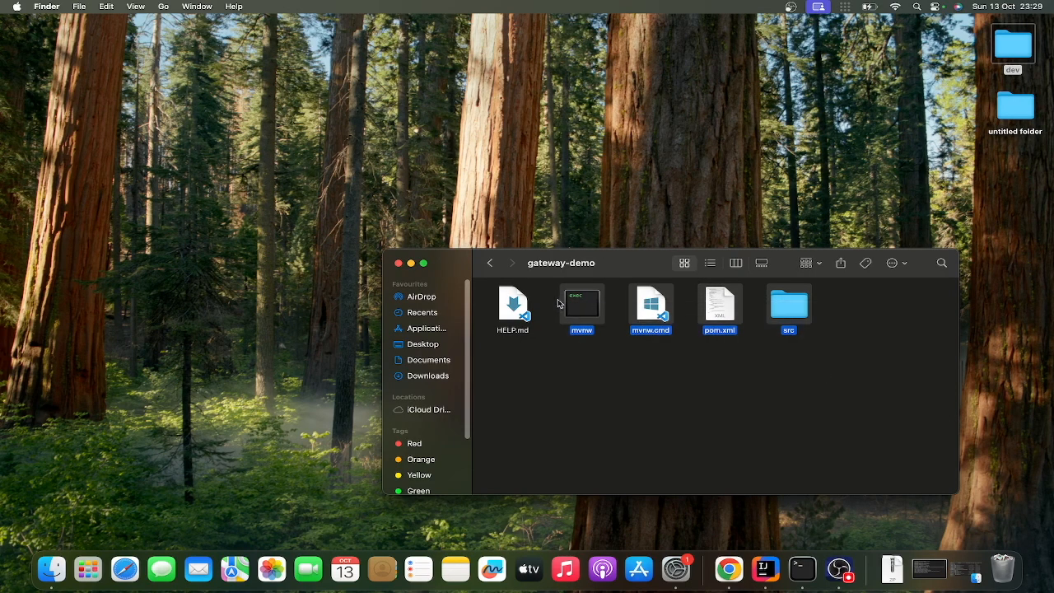
mouse_move(514, 282)
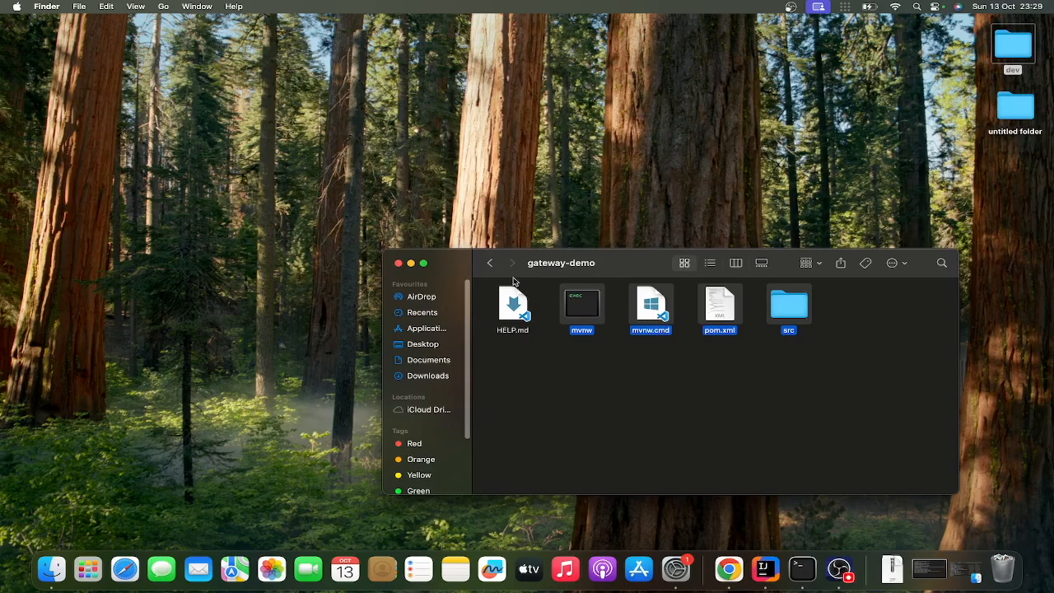
Step: Move the gateway-demo files into spring-cloud-gateway and delete the leftover gateway-demo folder
click(490, 262)
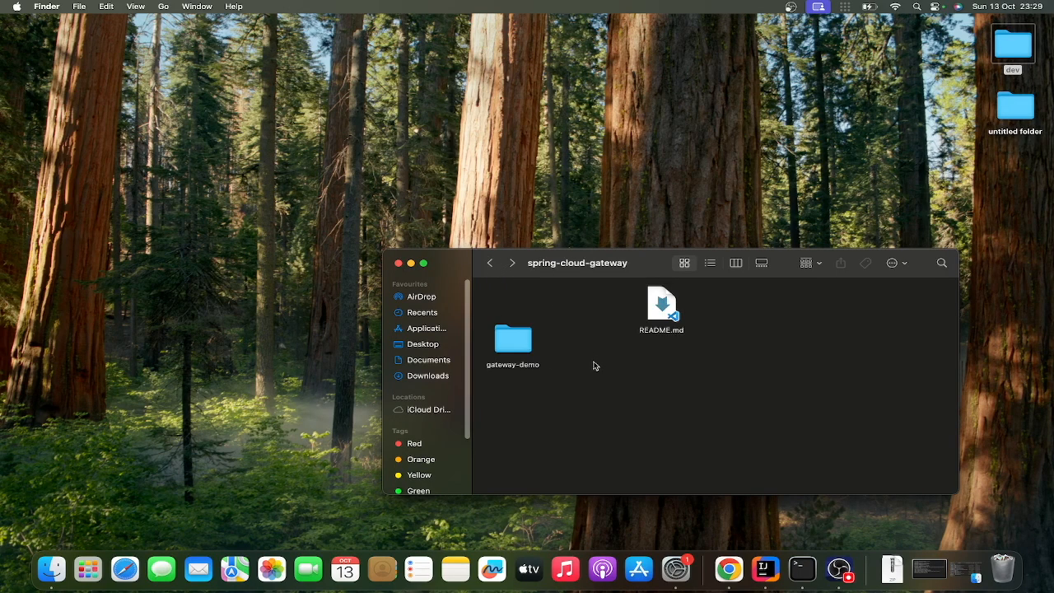
click(512, 338)
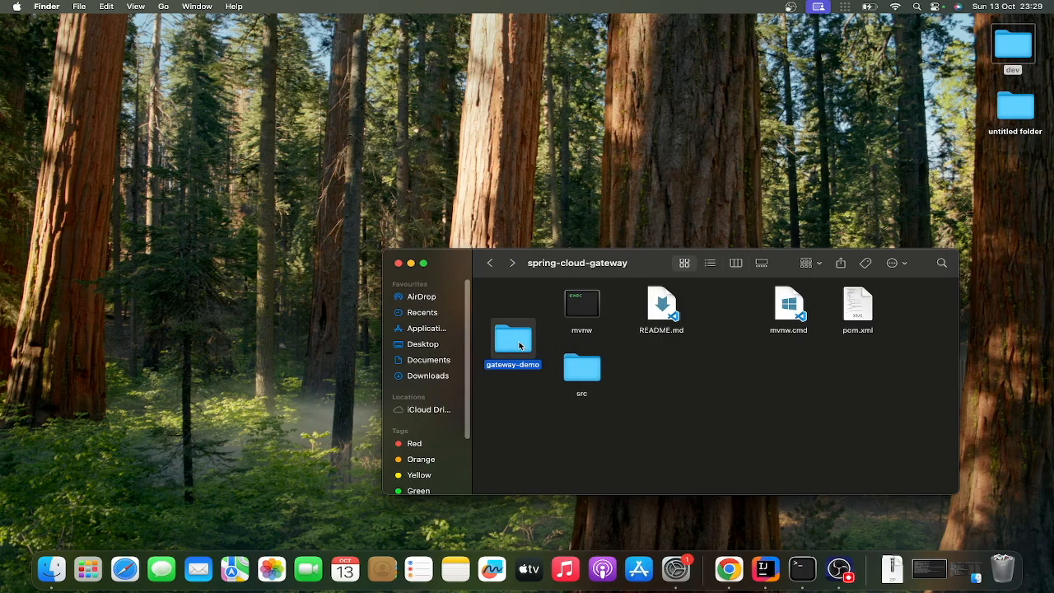
right_click(512, 337)
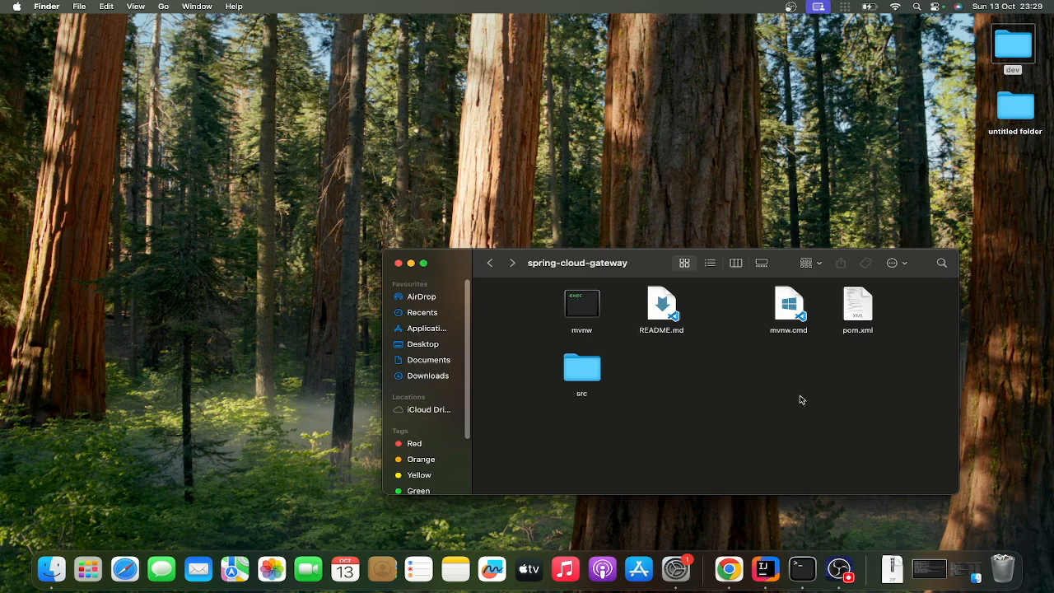
key(cmd+a)
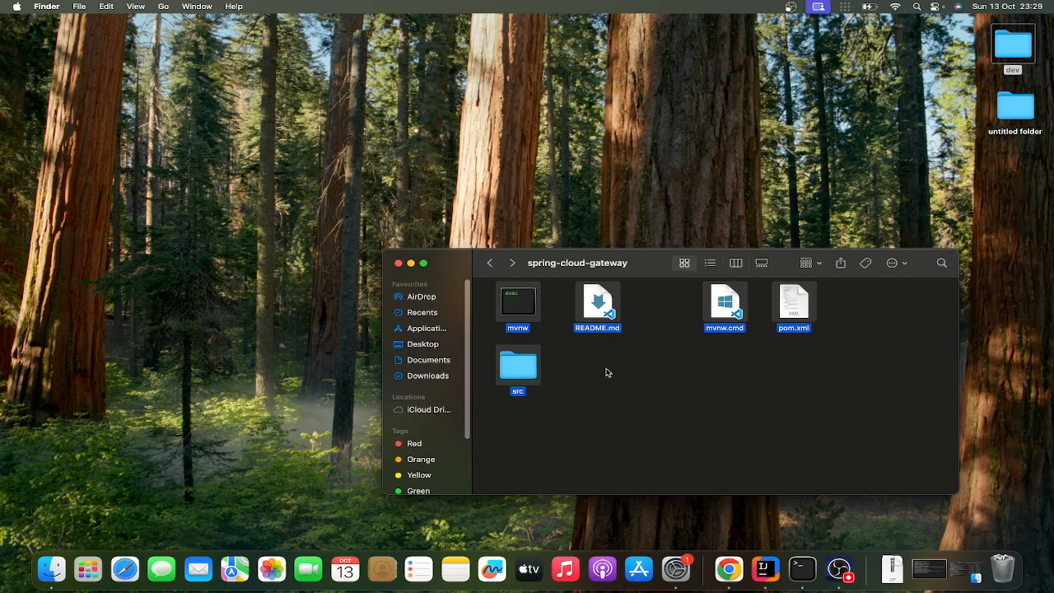
drag(518, 365, 654, 316)
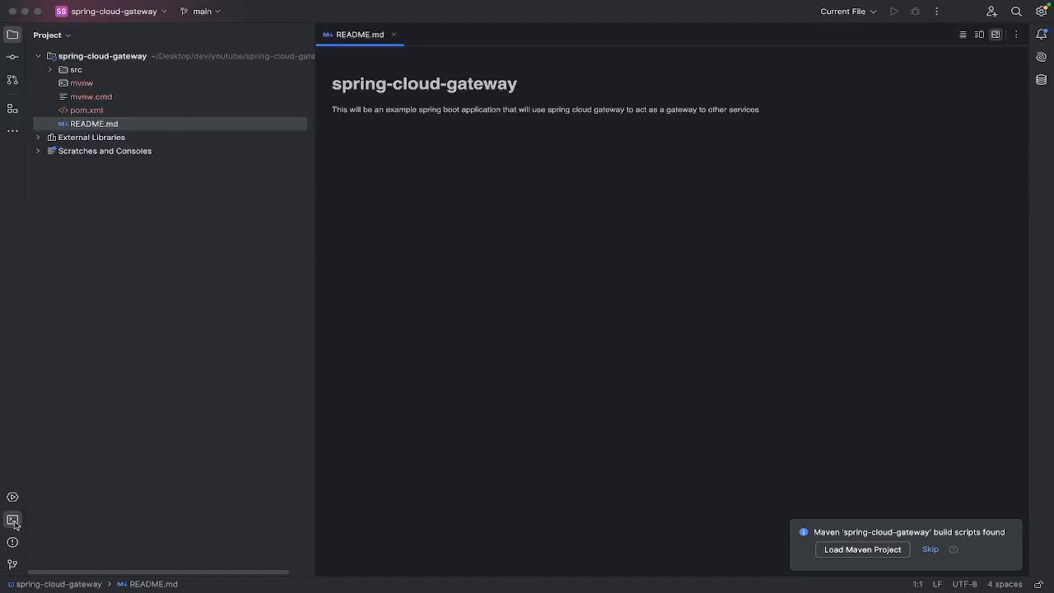
Step: Run mvn clean install in IntelliJ's terminal until BUILD SUCCESS produces a target folder
click(12, 520)
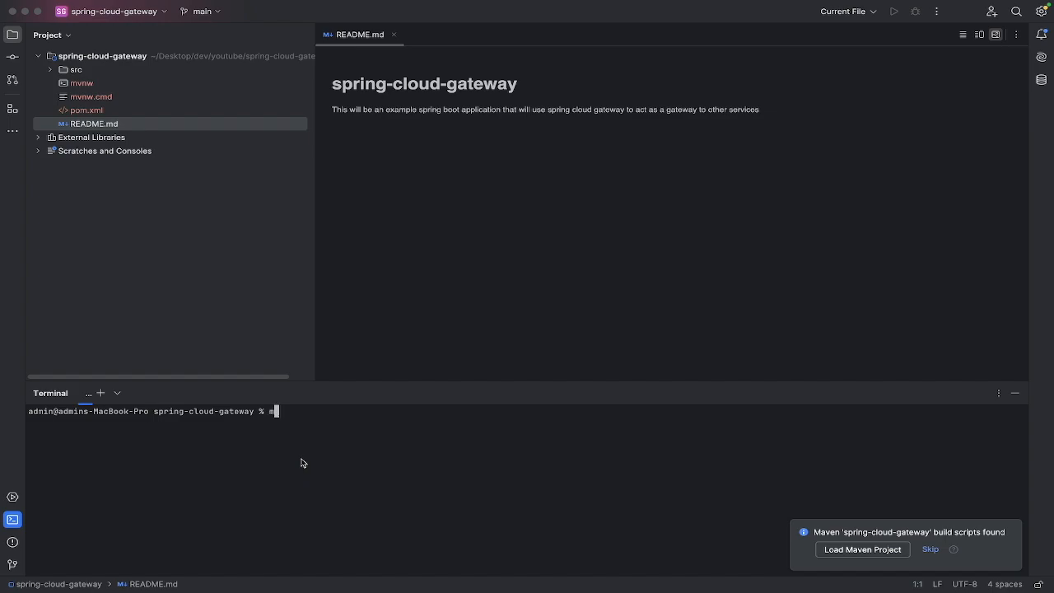
text(vn cle)
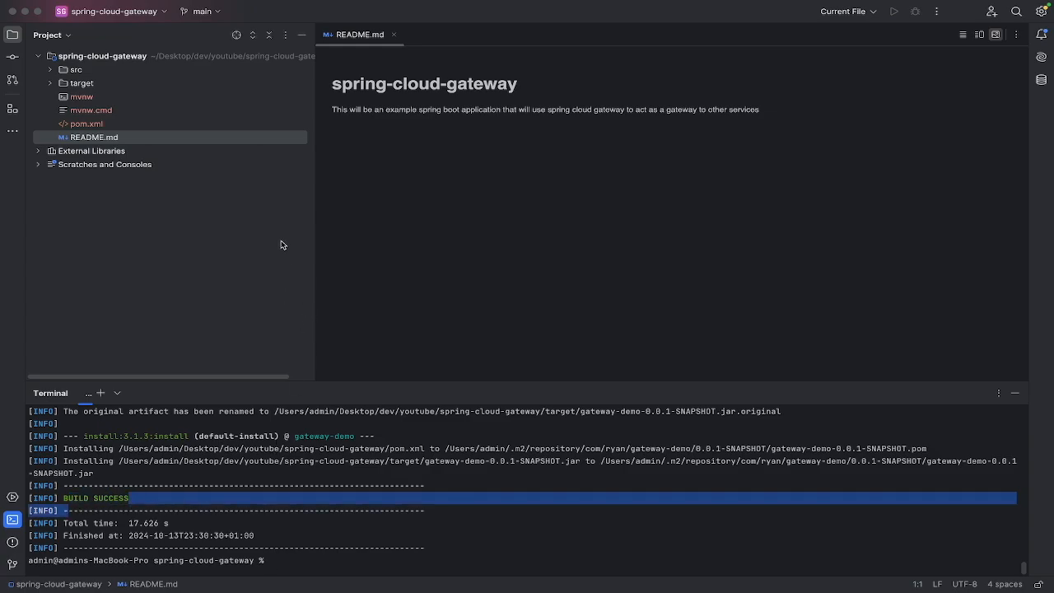
mouse_move(42, 98)
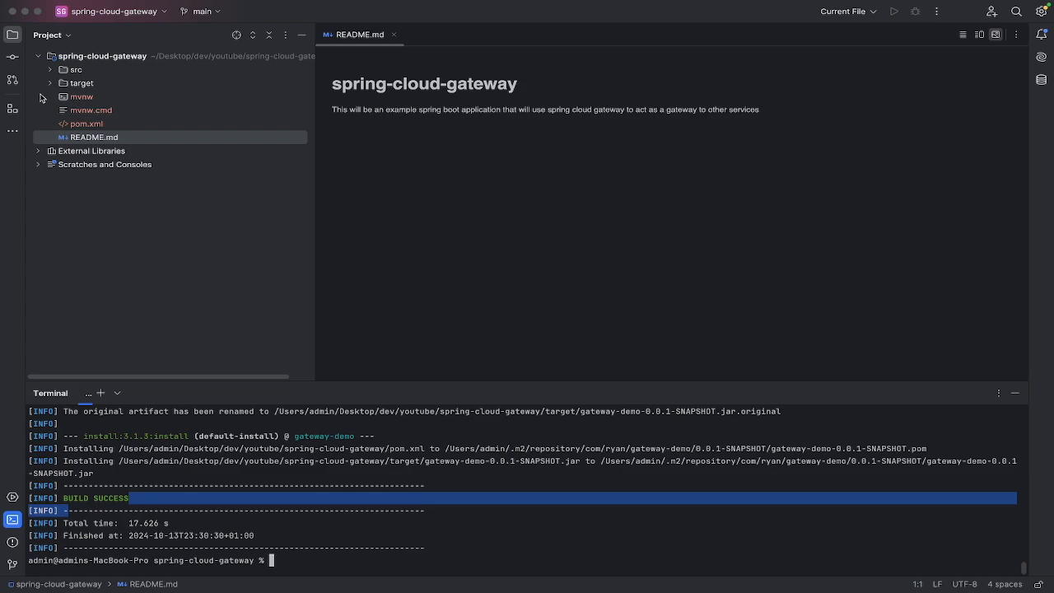
Step: Expand src > main and add a Health package inside gateway_demo
click(101, 393)
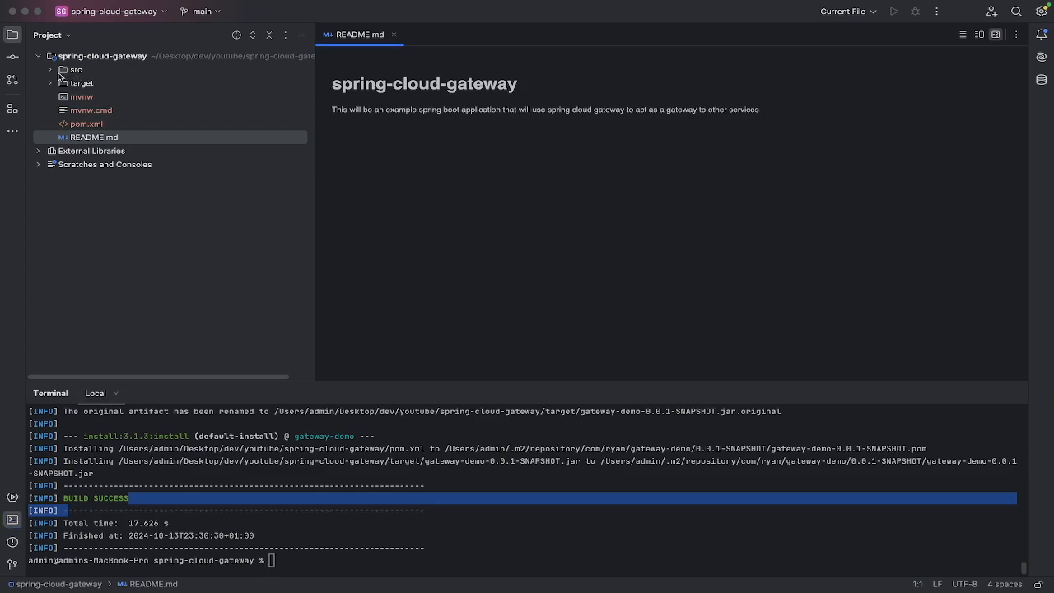
click(51, 70)
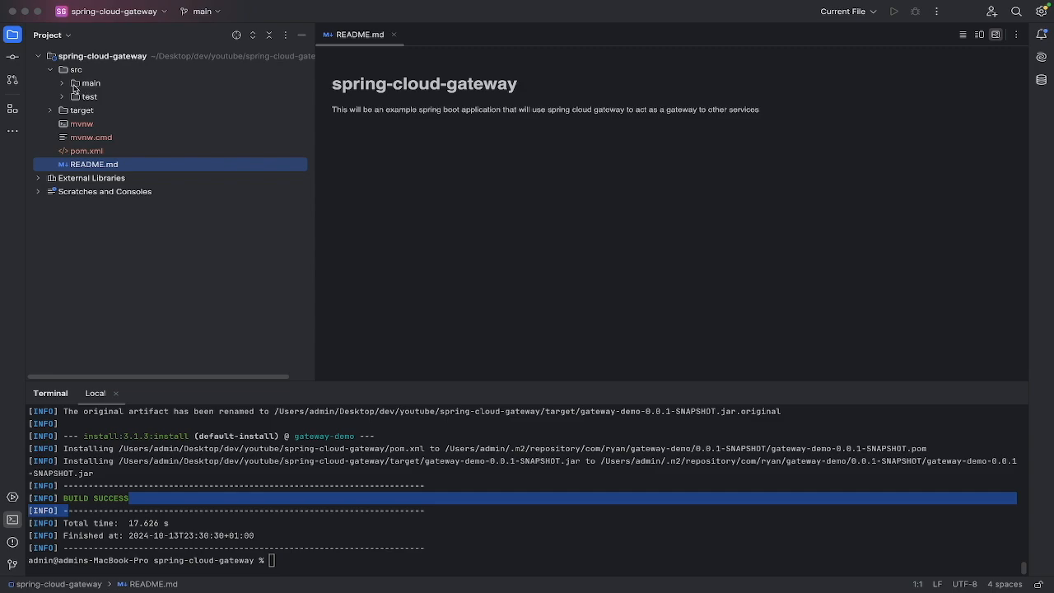
click(84, 82)
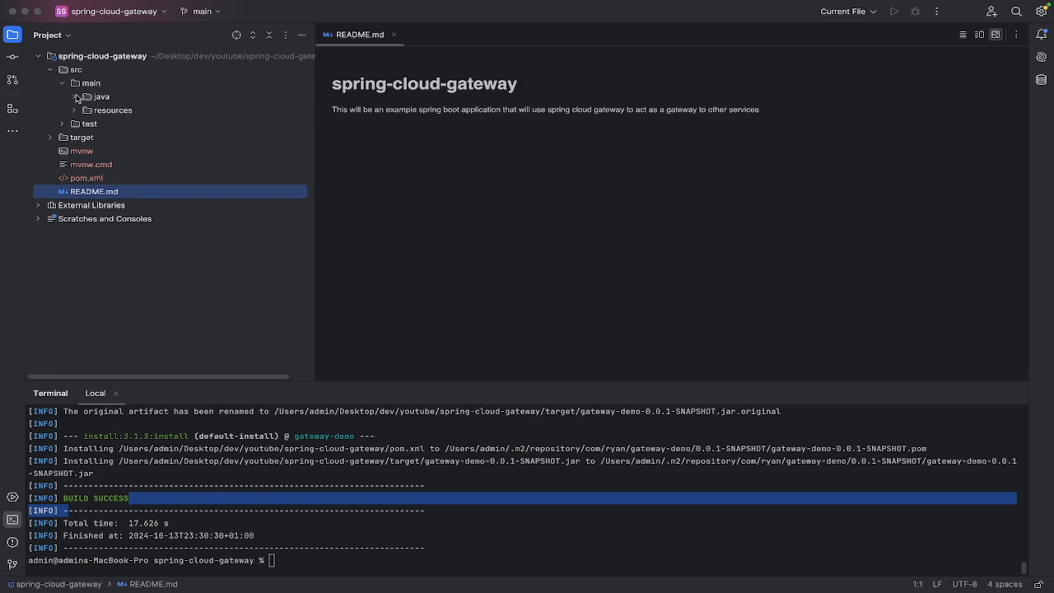
click(91, 97)
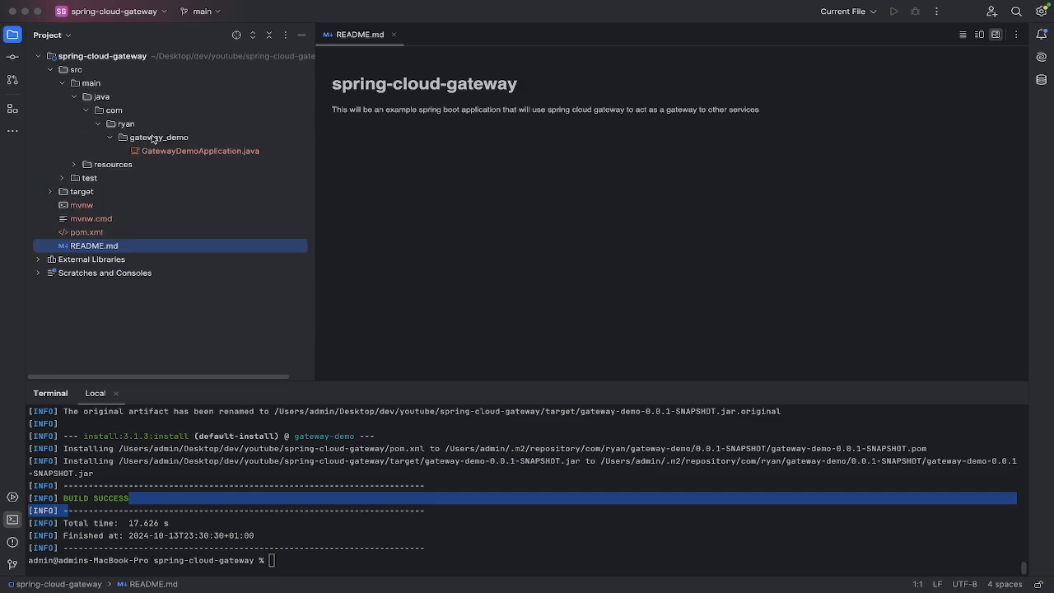
right_click(159, 137)
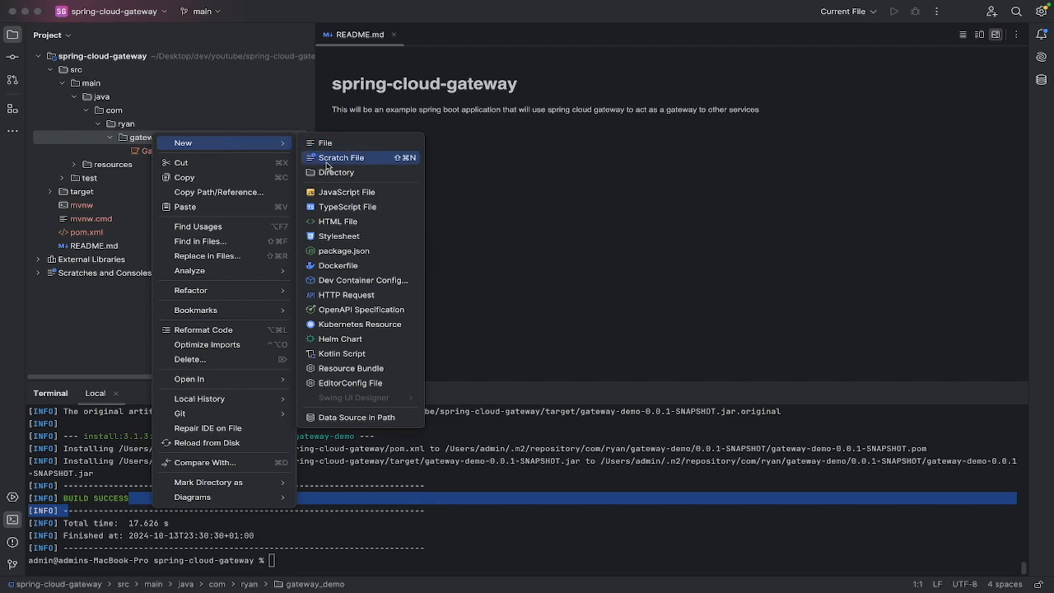
click(337, 172)
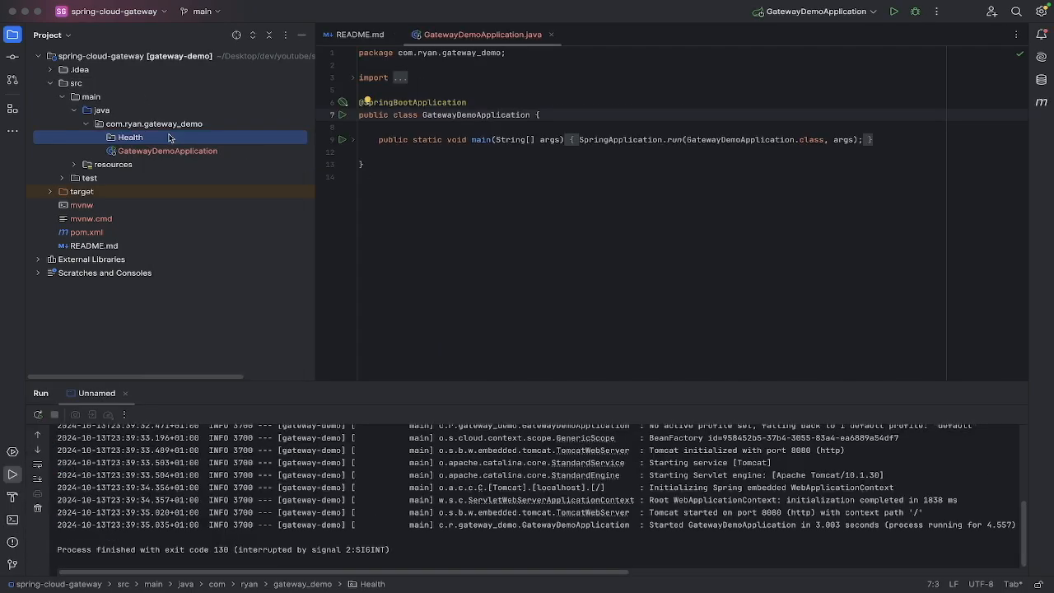
Step: Create a HealthController Java class in the Health package
right_click(130, 137)
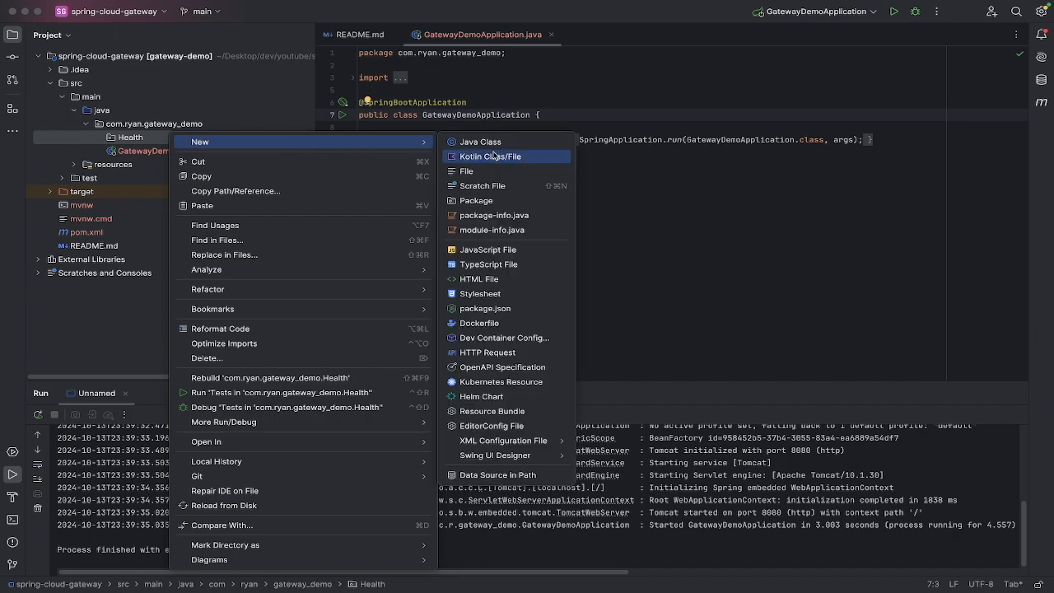
click(481, 141)
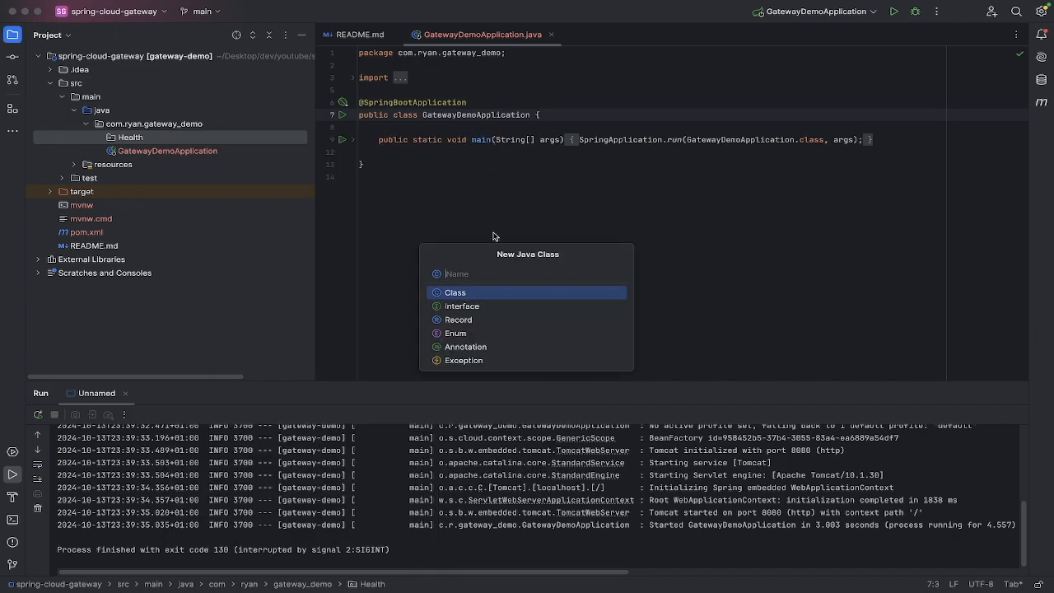
text(Hea)
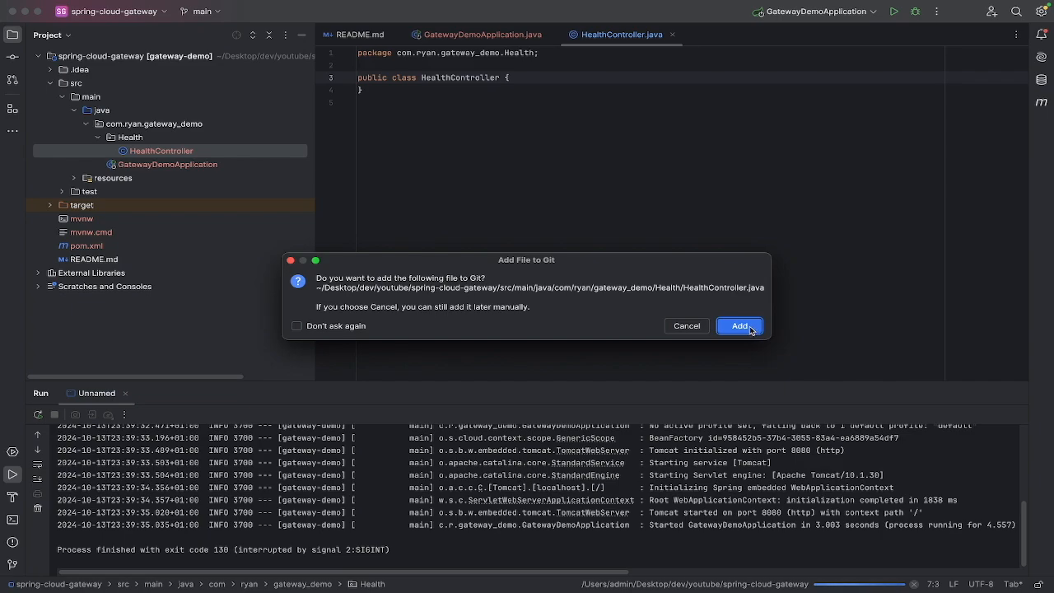
click(739, 325)
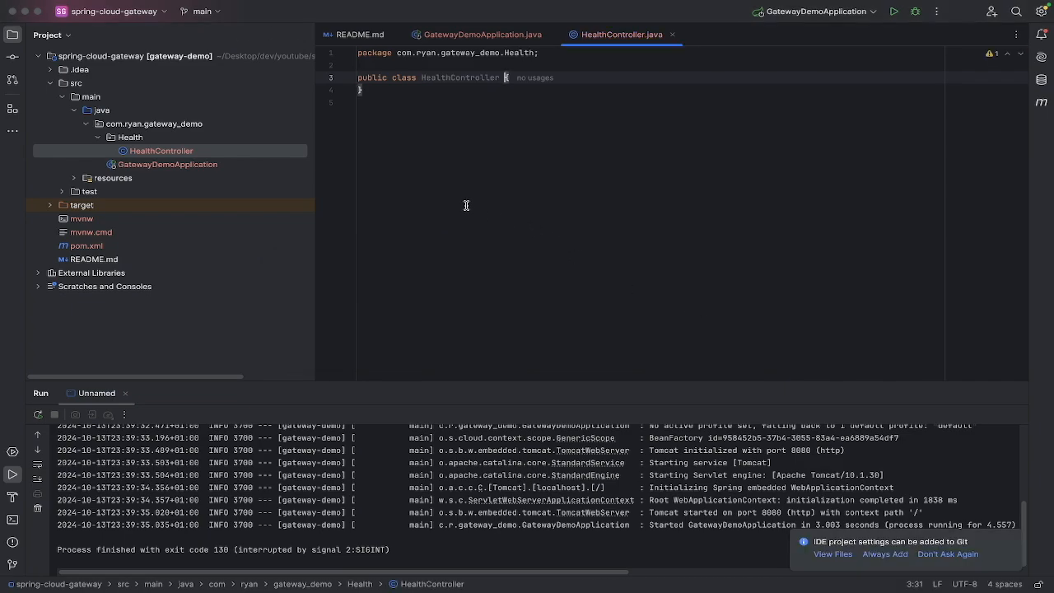
mouse_move(534, 77)
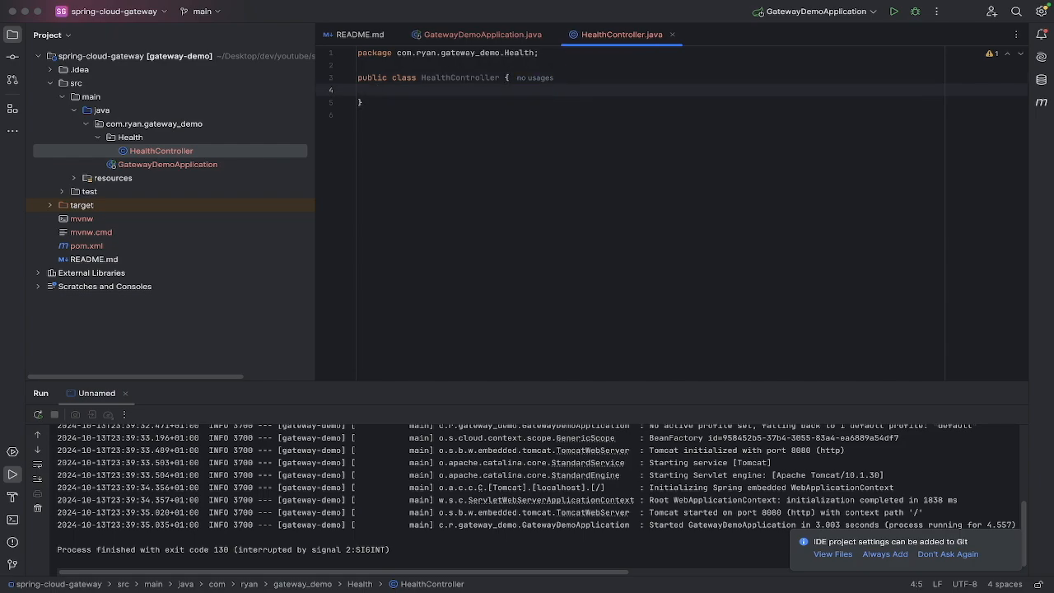
text(@GetMapping)
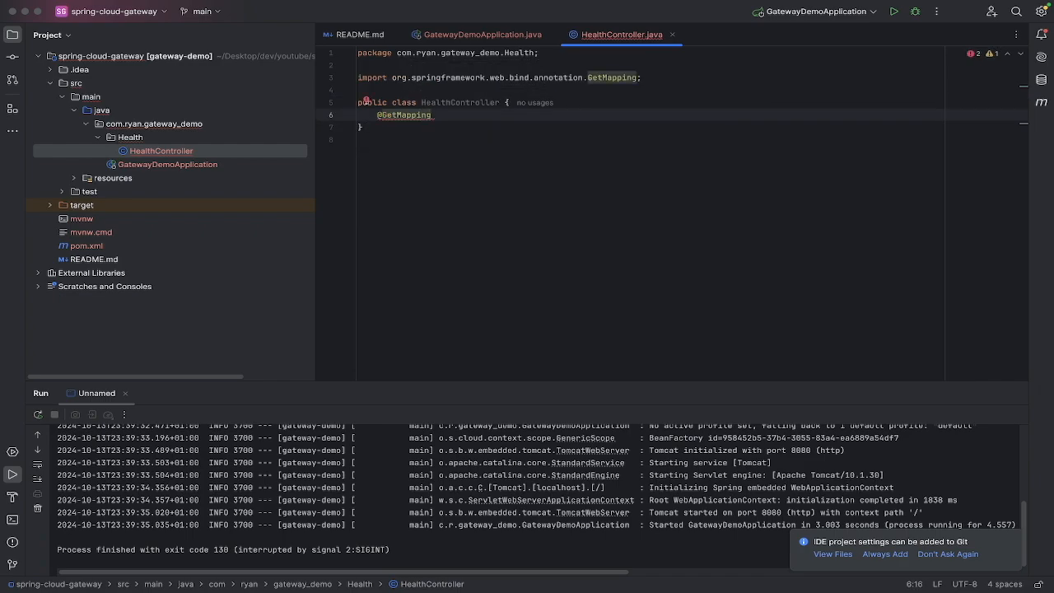
text(())
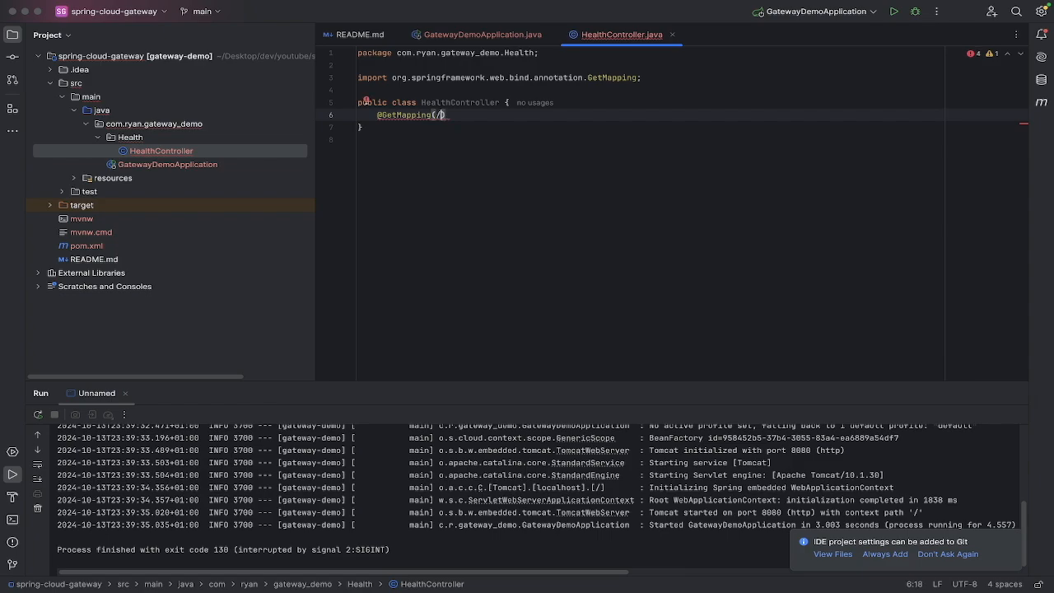
text(health)
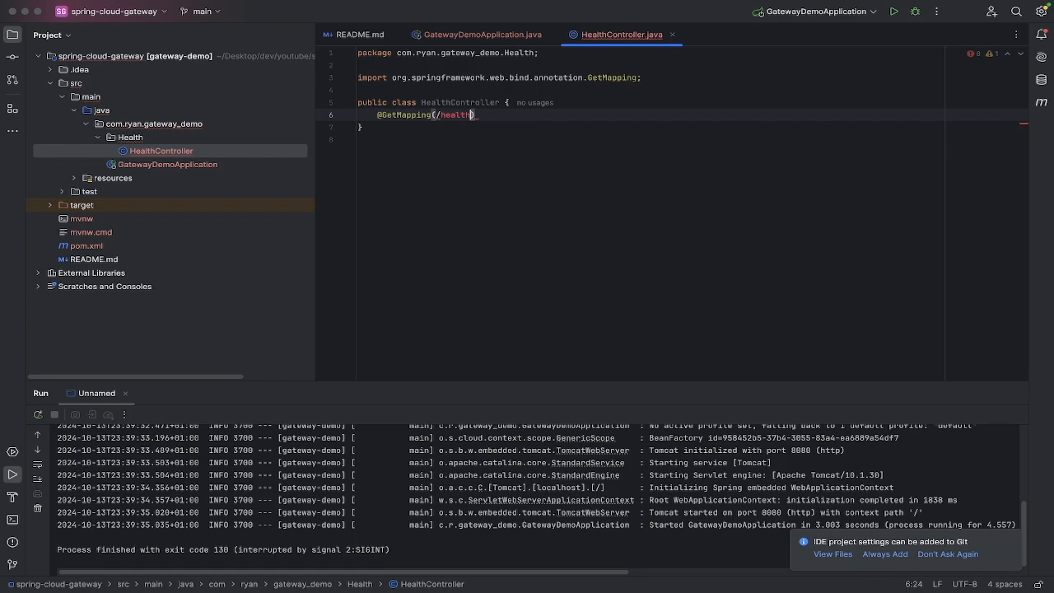
text("")
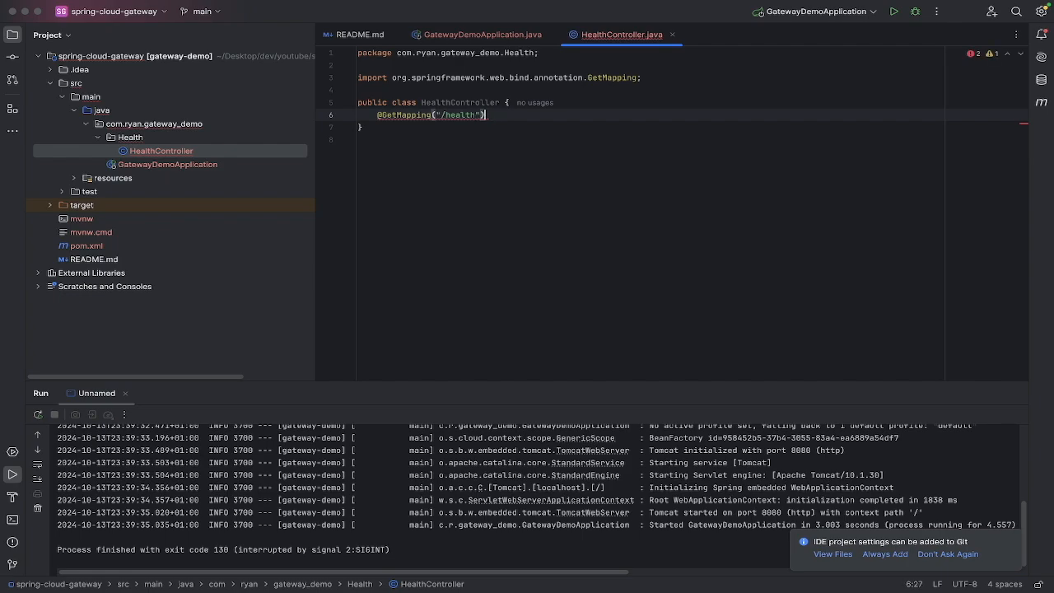
text(public String health() {})
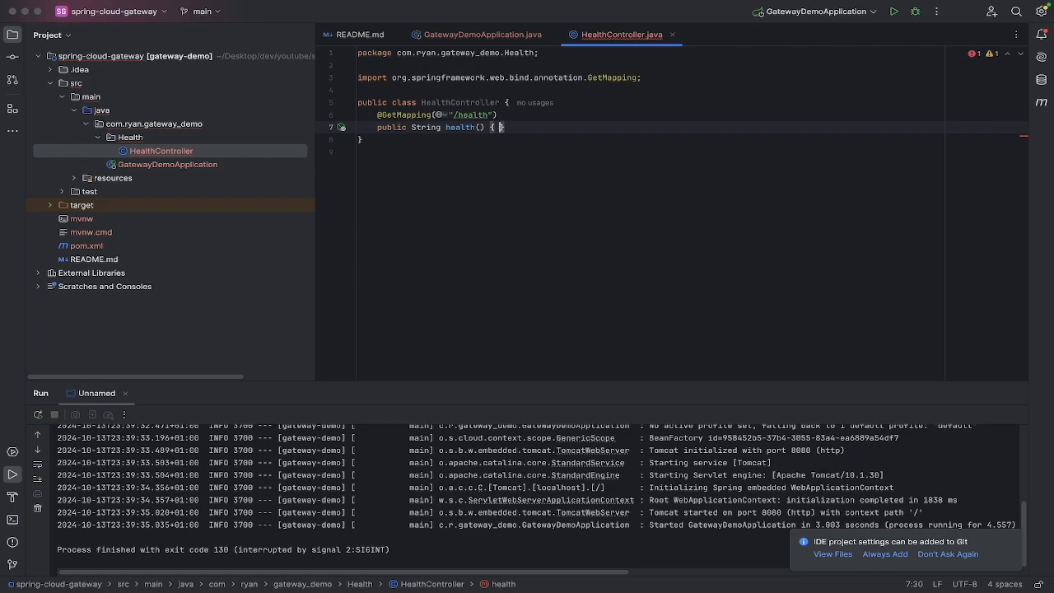
text(return "health";)
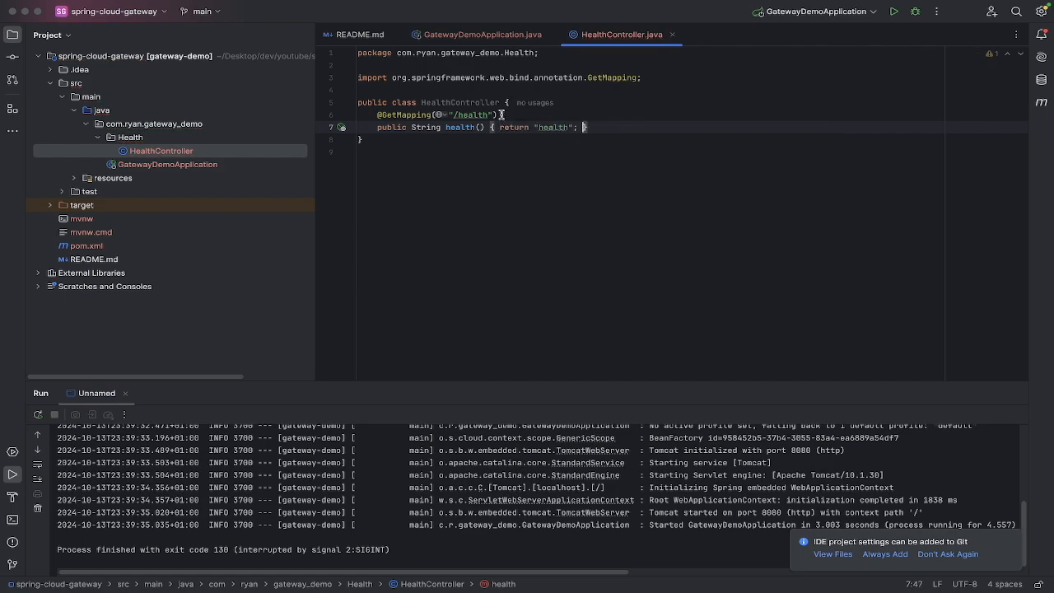
double_click(553, 127)
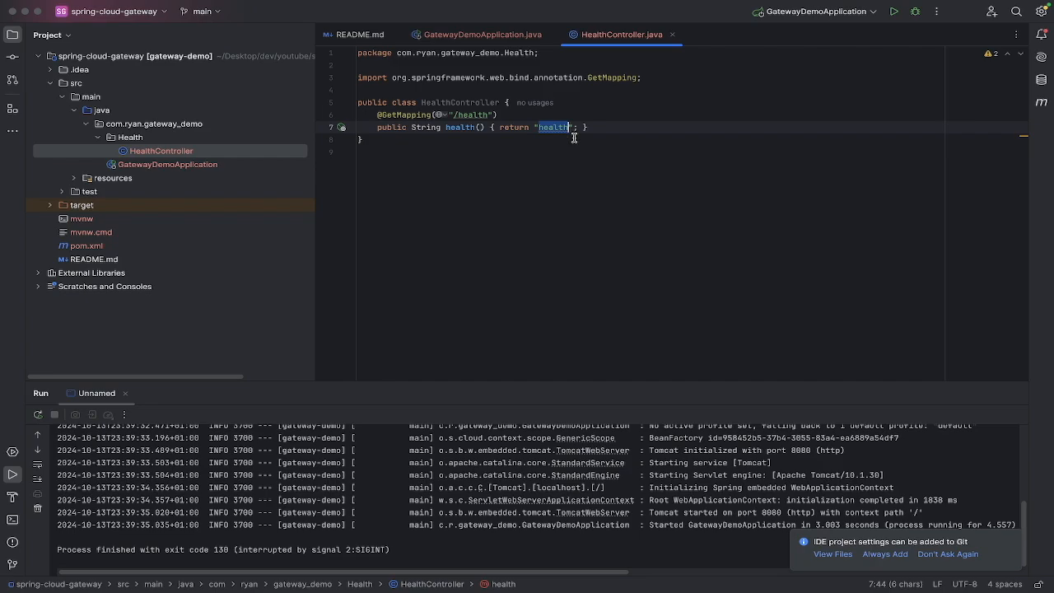
text(Ok)
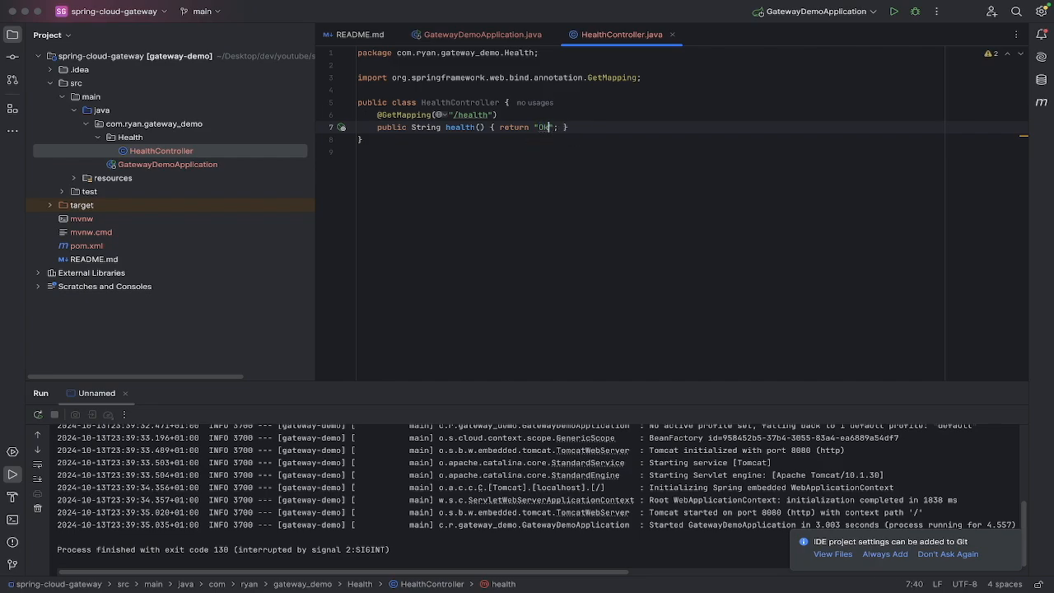
mouse_move(592, 121)
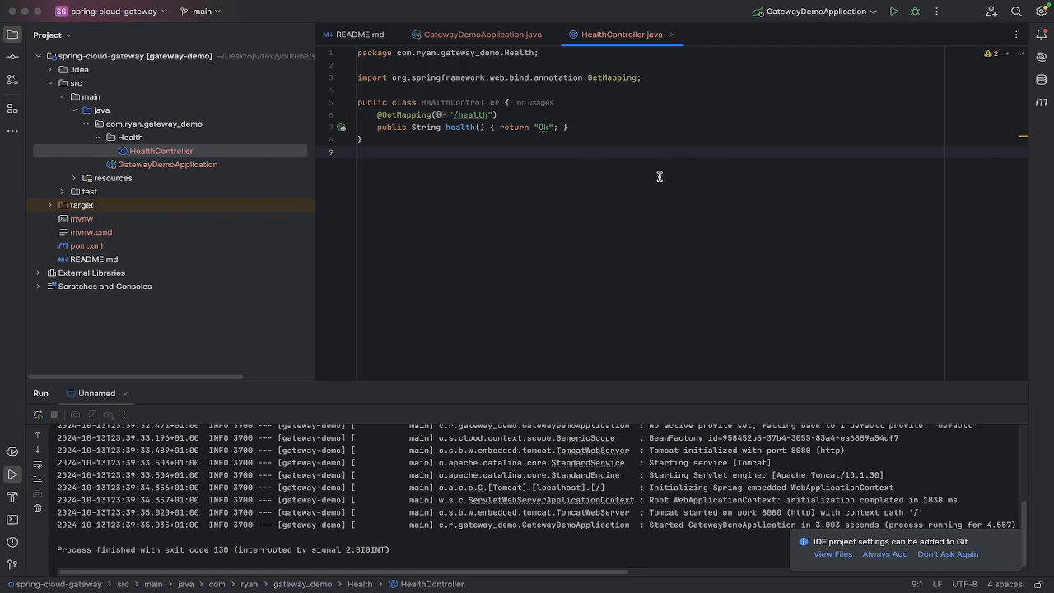
mouse_move(759, 136)
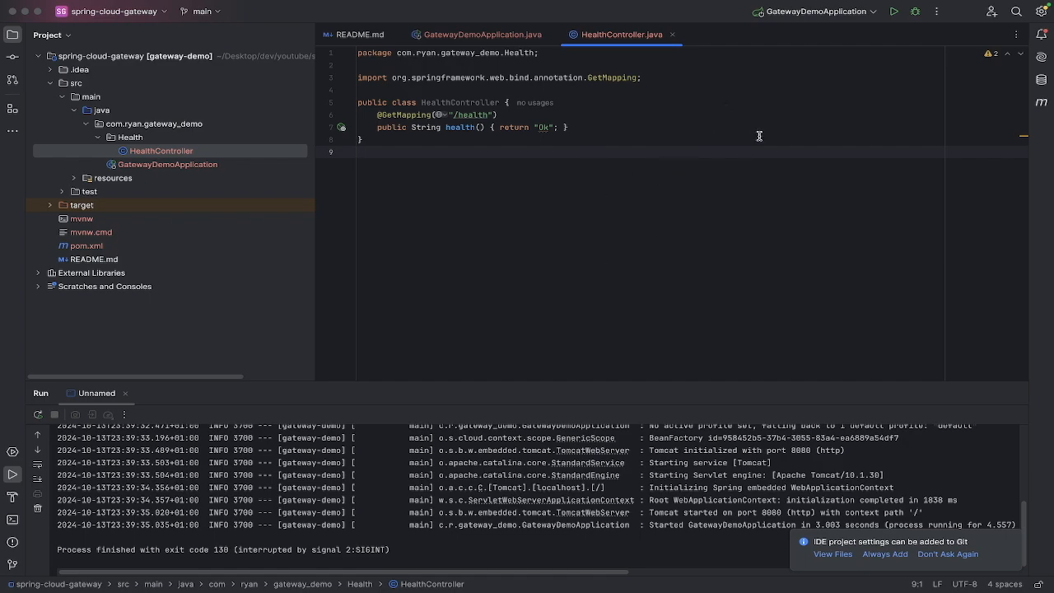
Step: Rerun GatewayDemoApplication and dismiss the Git project settings notification
click(894, 12)
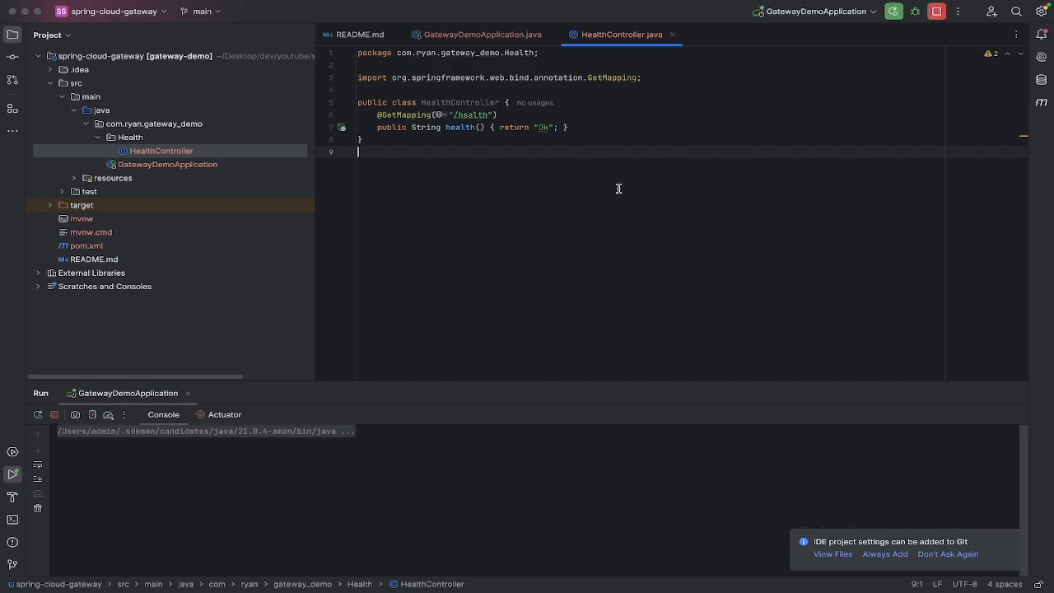
mouse_move(545, 386)
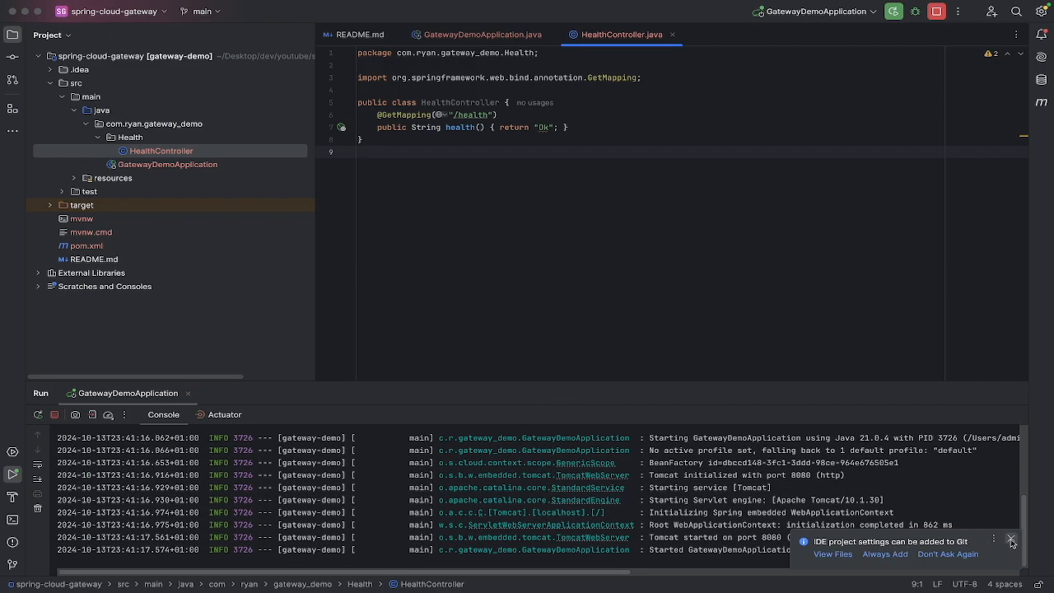
click(1012, 541)
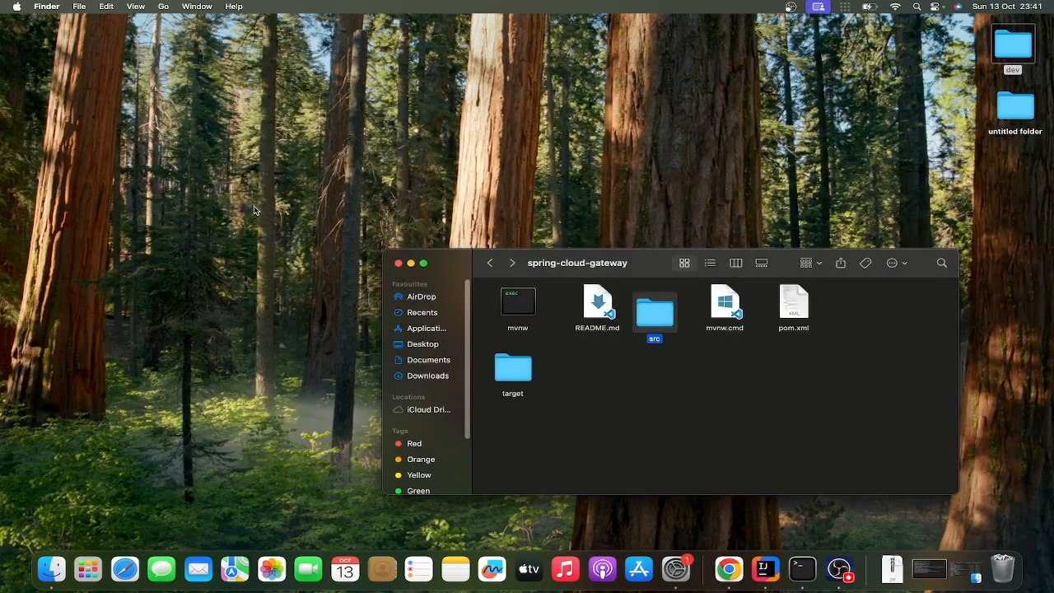
mouse_move(728, 568)
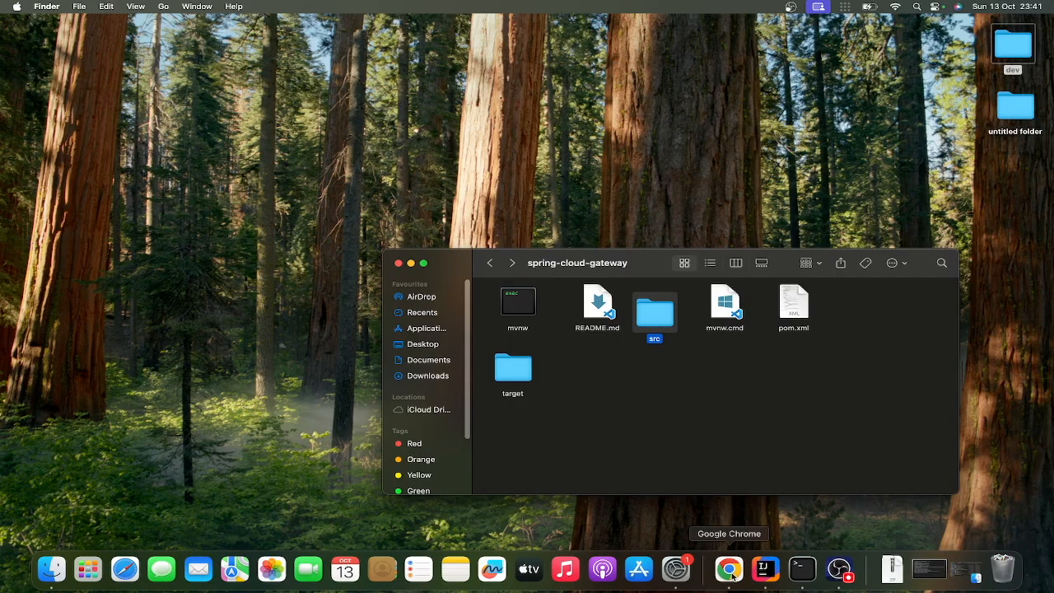
Step: Switch to Google Chrome from the Dock
click(729, 568)
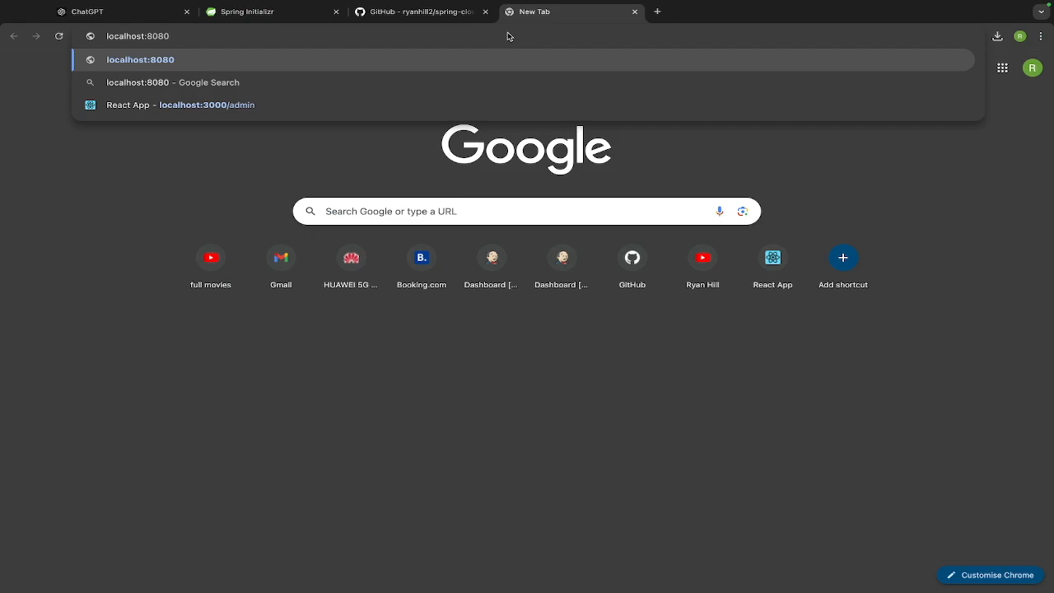
Step: Load localhost:8080 and localhost:8080/health, both returning Whitelabel 404 pages
key(Enter)
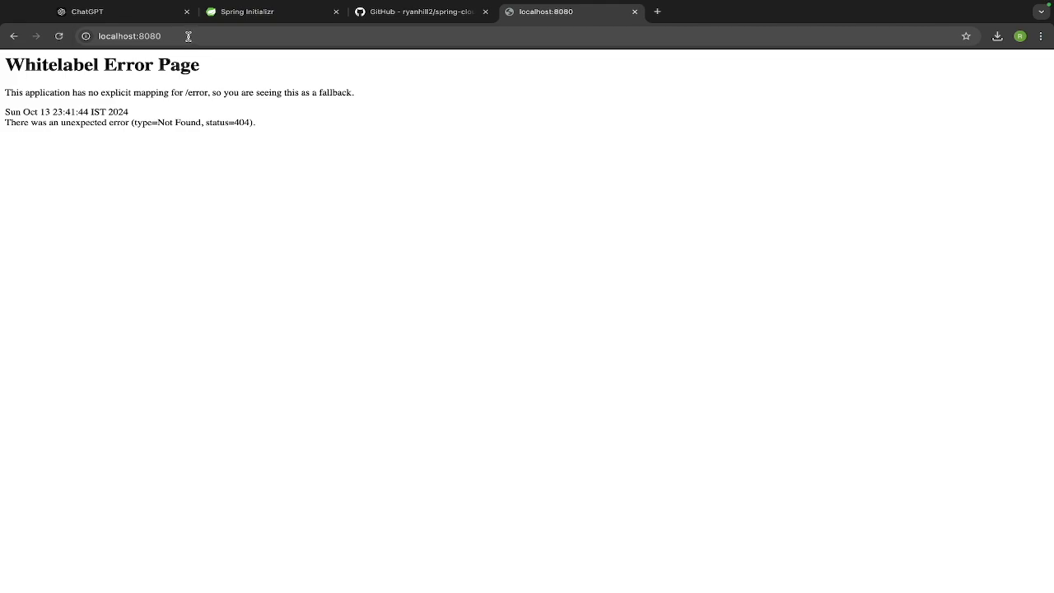
click(129, 35)
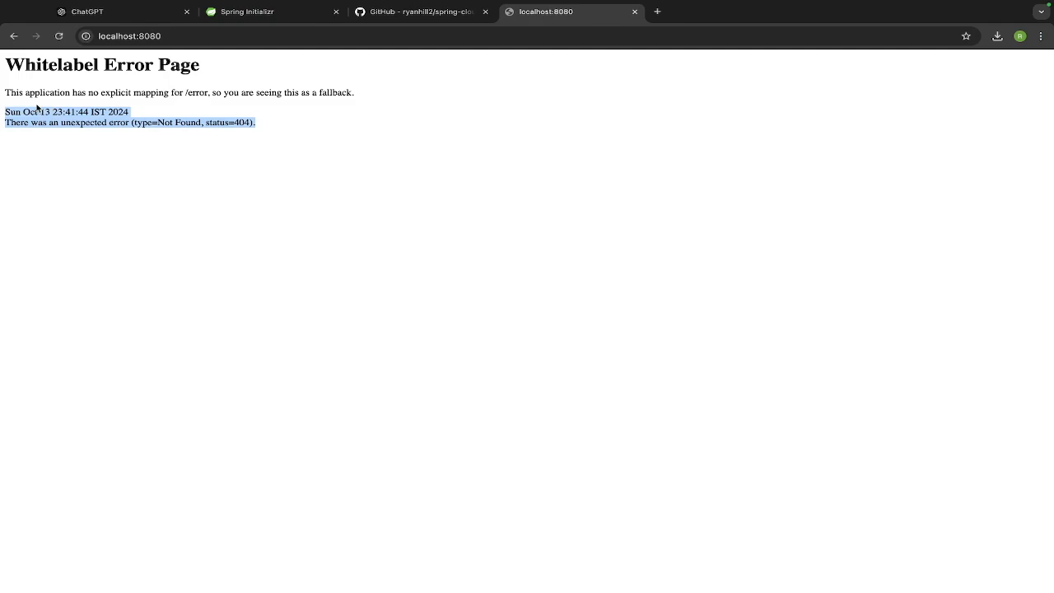
click(128, 36)
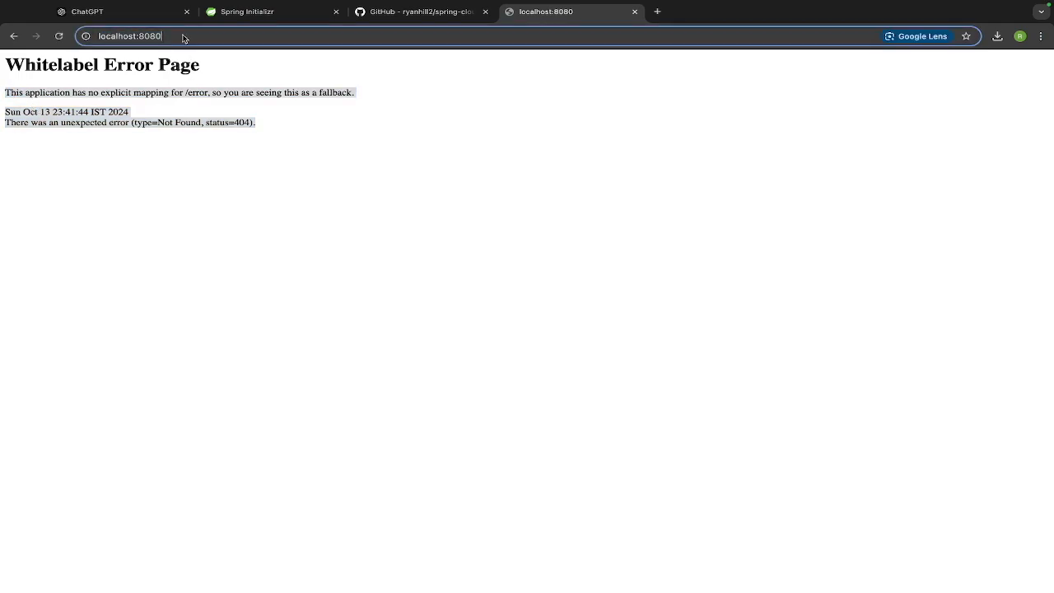
click(132, 35)
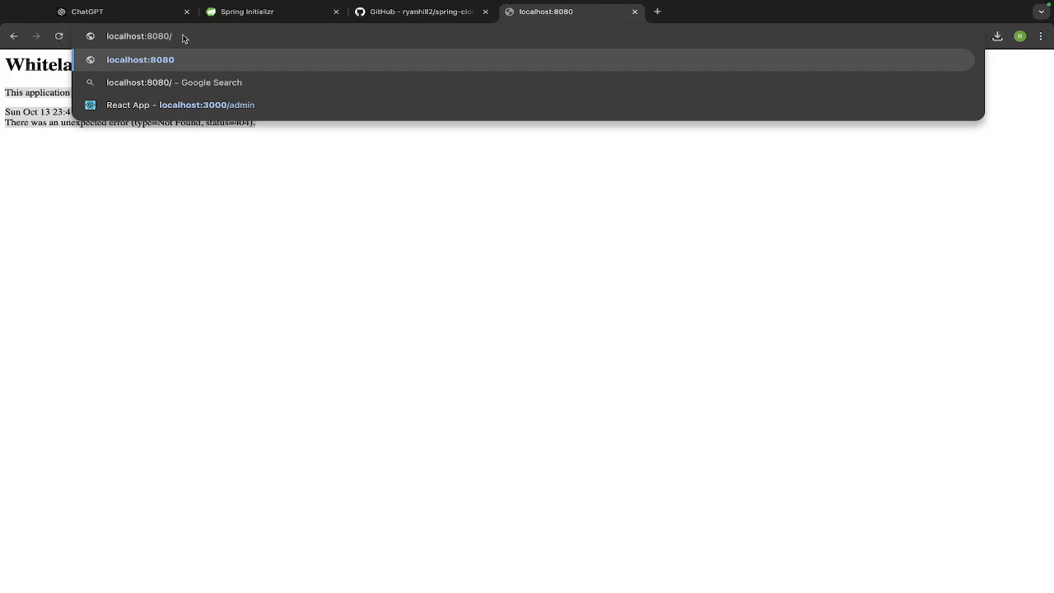
text(/health)
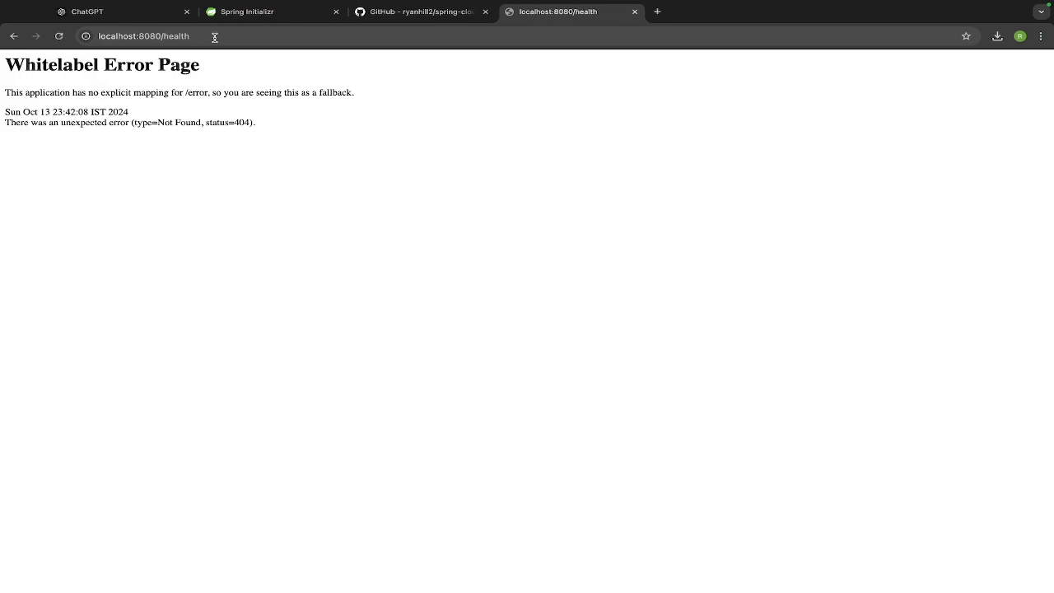
click(144, 36)
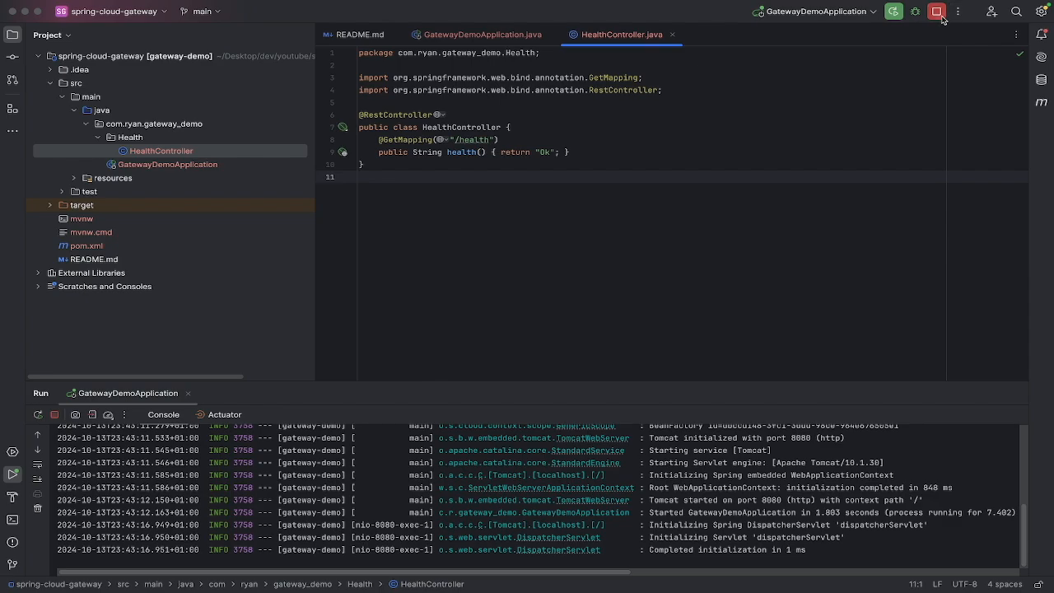
click(937, 11)
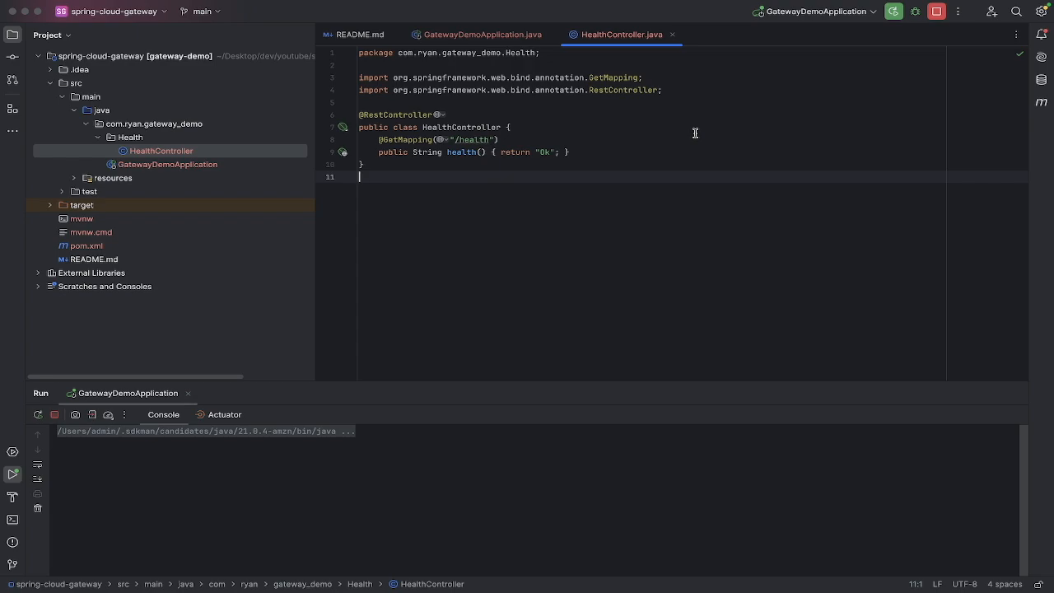
mouse_move(590, 272)
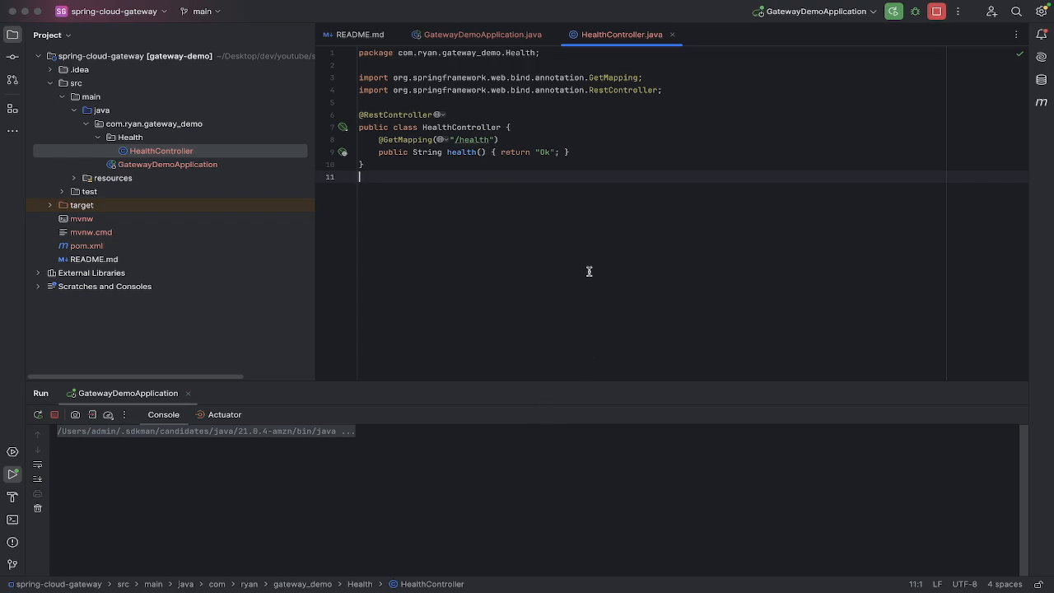
click(572, 10)
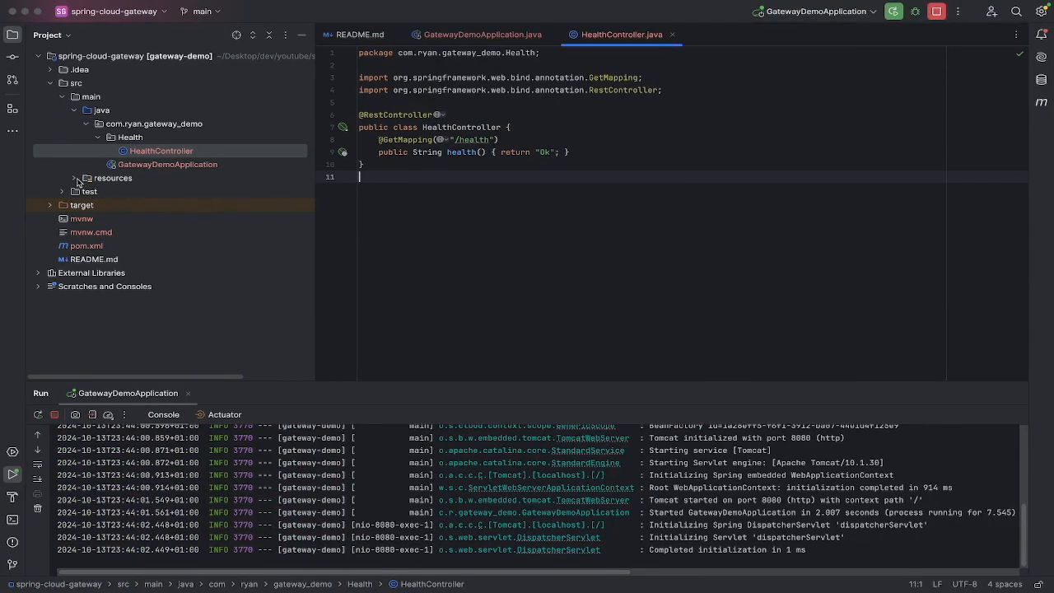
click(76, 178)
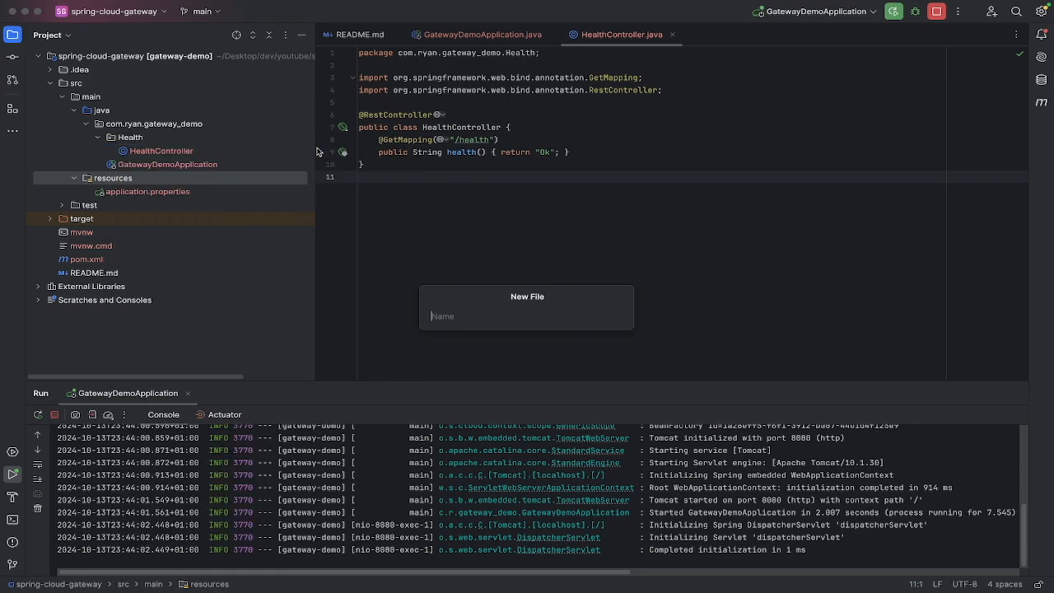
Step: Create application.yml under resources and answer the Add File to Git prompt
text(a)
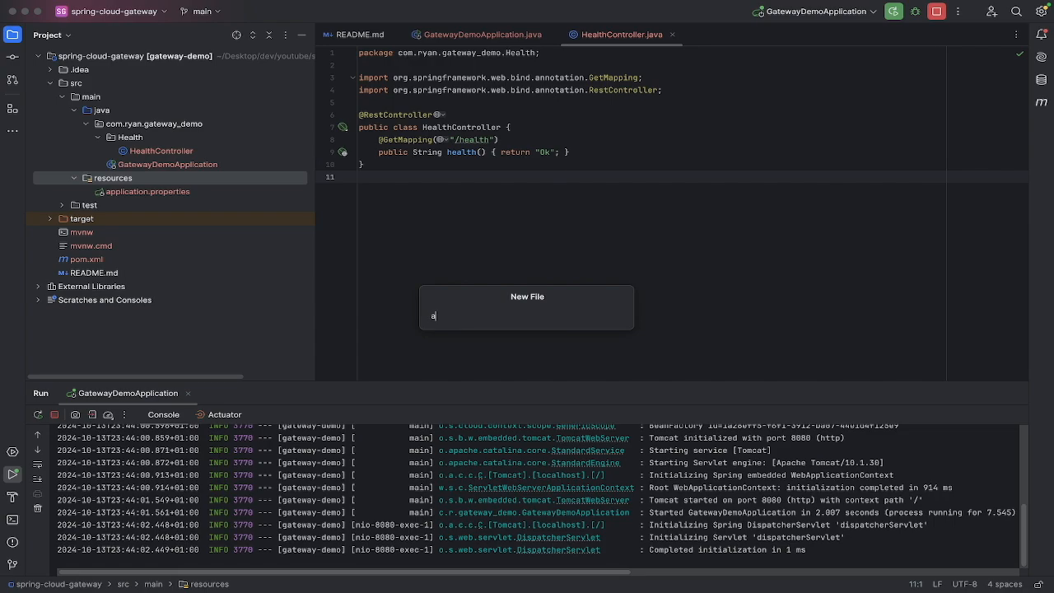
text(pplication)
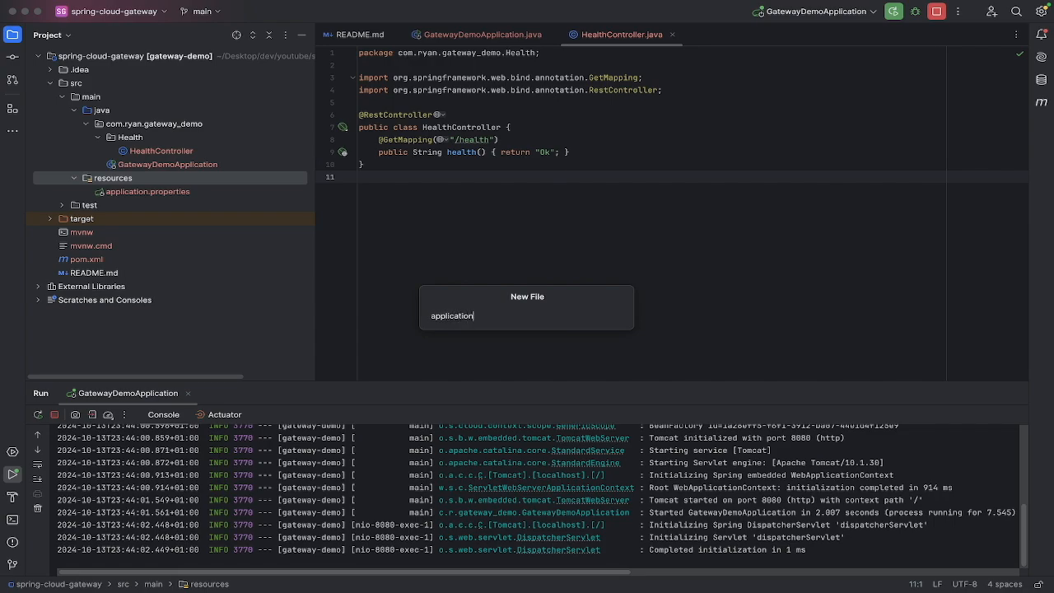
text(.yml)
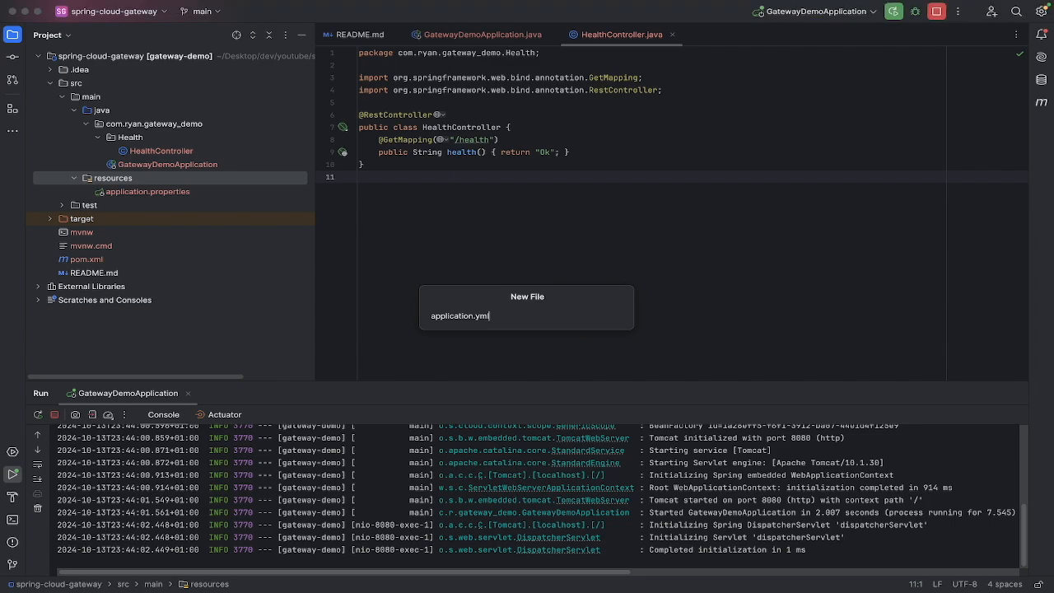
key(enter)
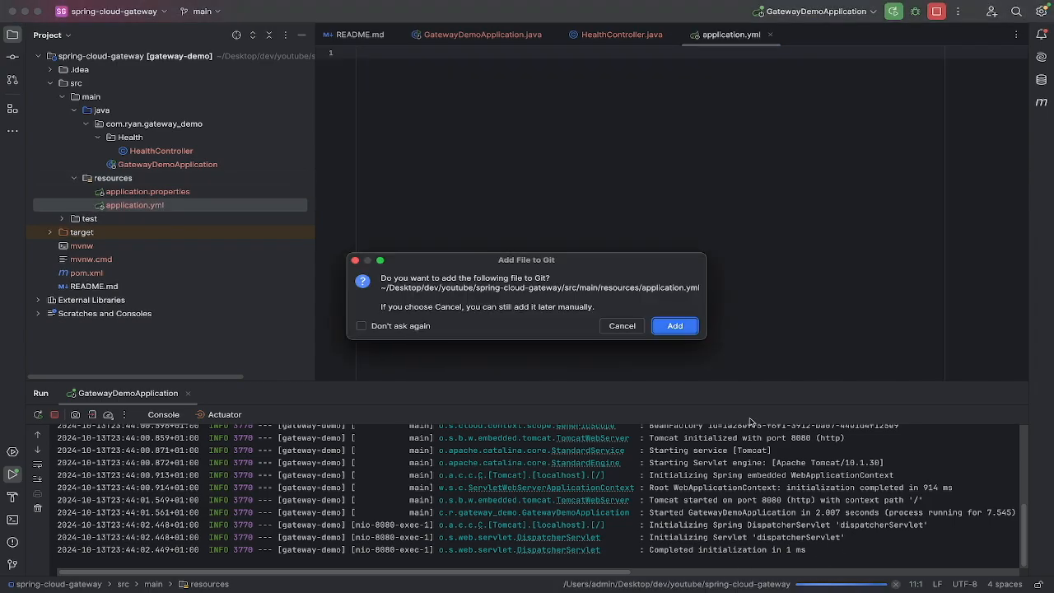
click(674, 325)
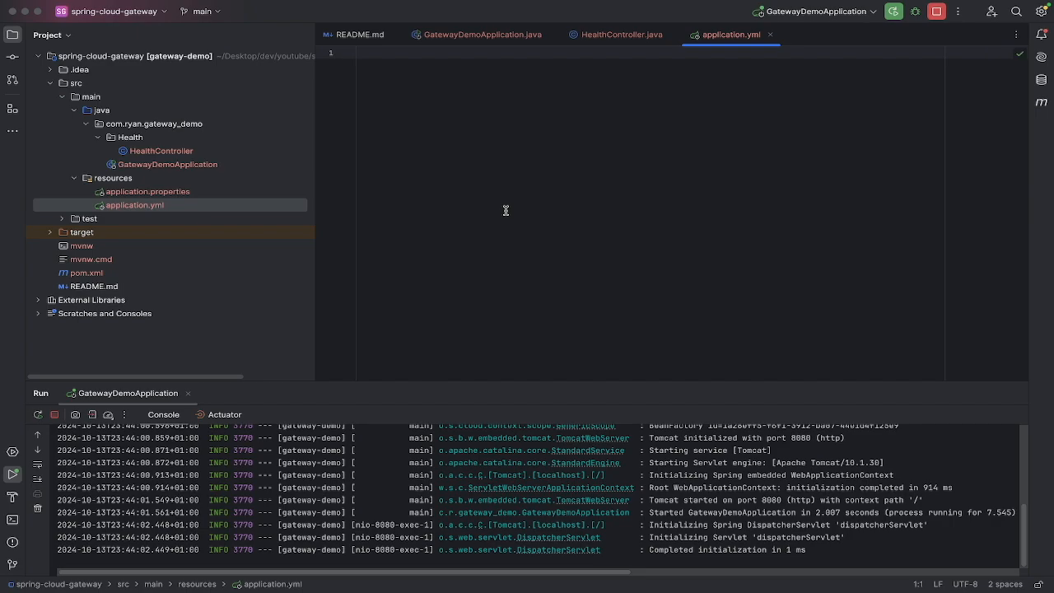
mouse_move(501, 202)
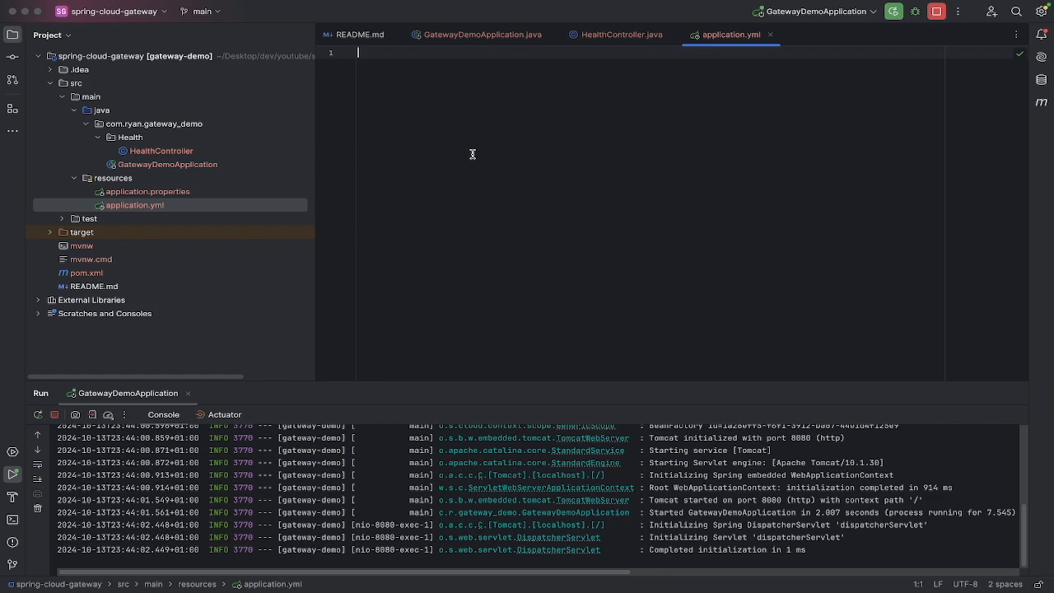
Step: Type nested spring, cloud, gateway and routes keys into application.yml, removing the mvc level
text(spring)
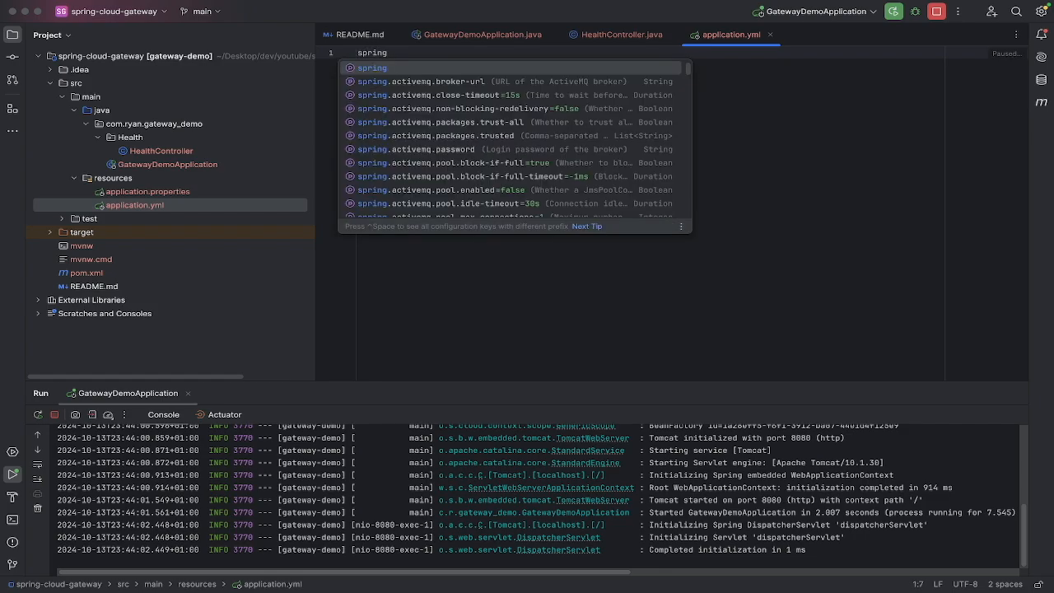
text(:)
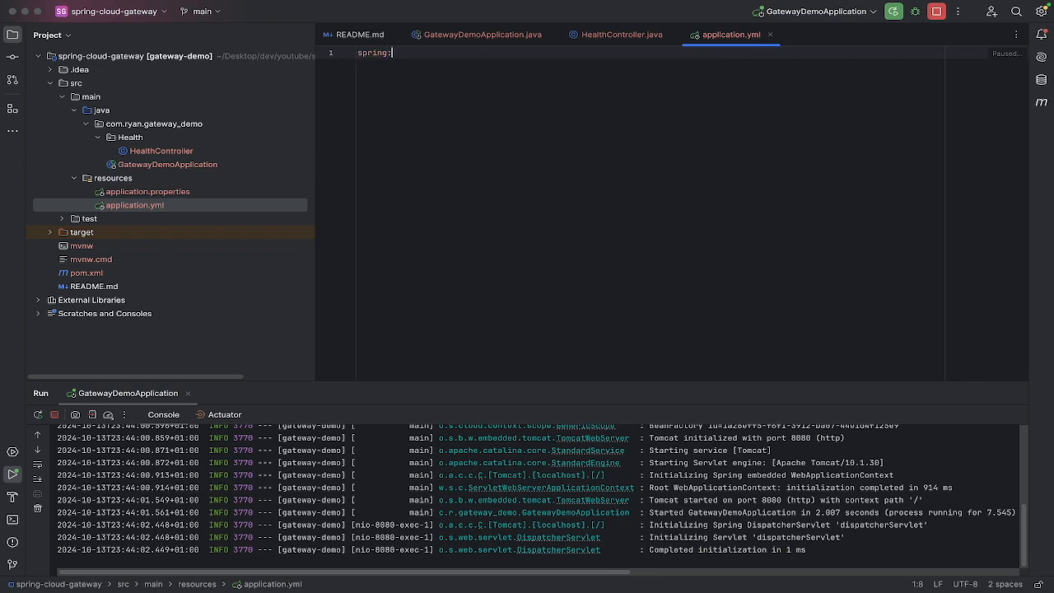
key(Enter)
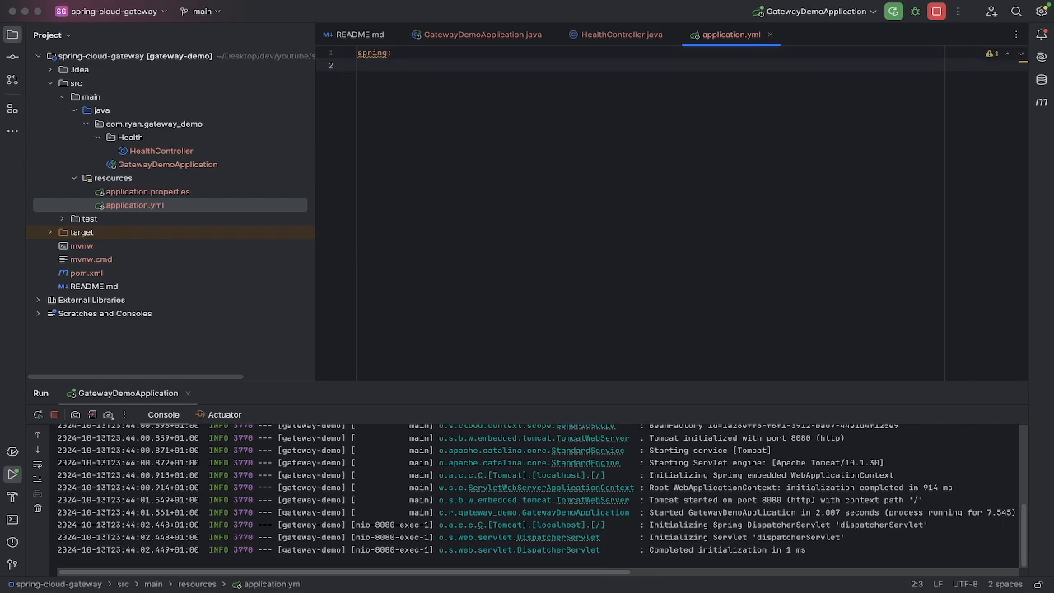
text(cloud)
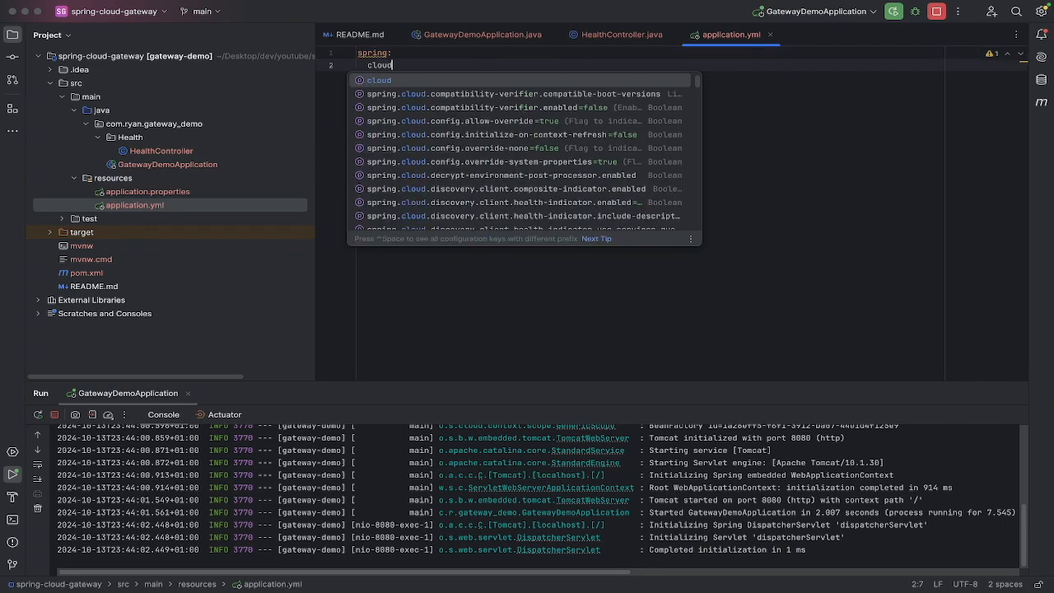
text(ga)
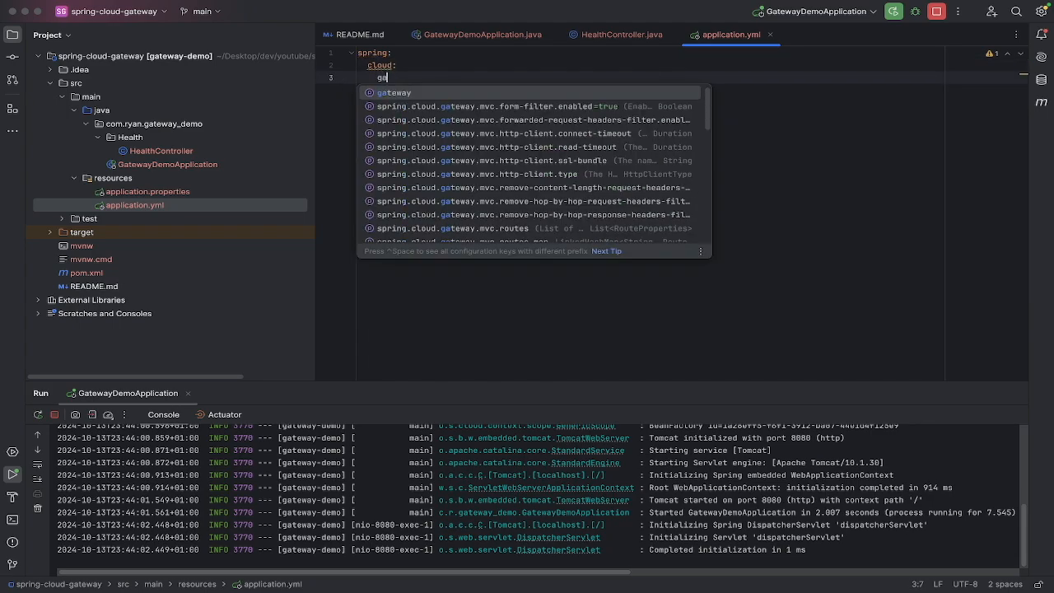
key(Enter)
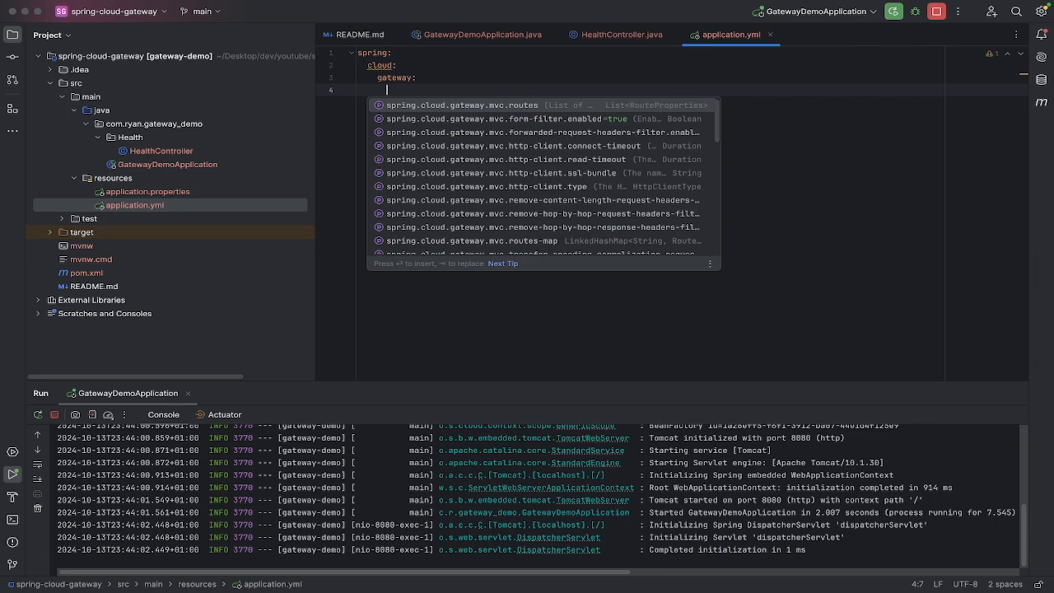
text(routes:)
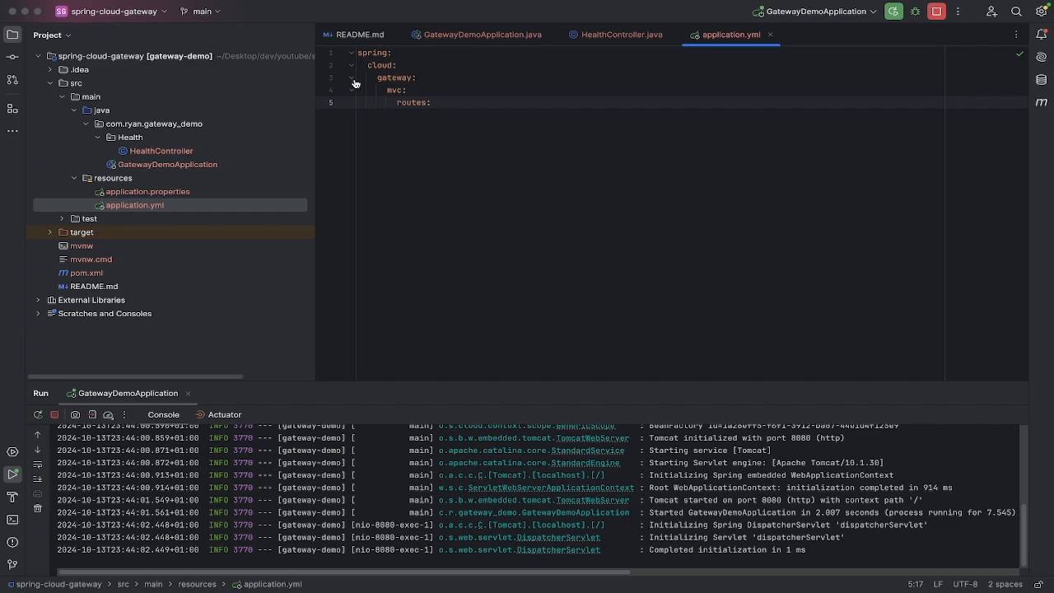
double_click(396, 90)
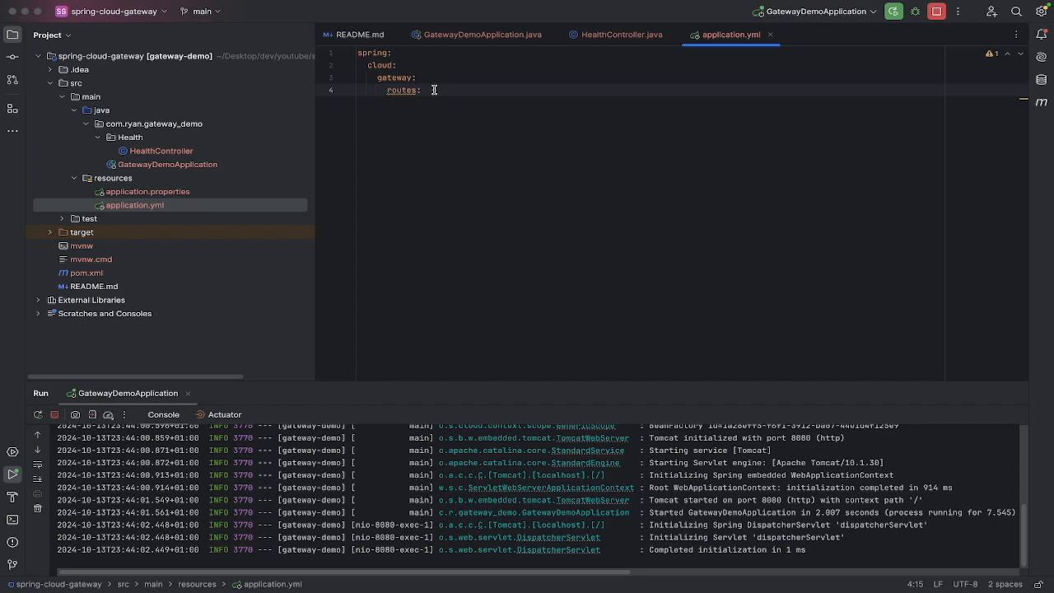
Step: Add a new route entry under routes with id google_route
key(enter)
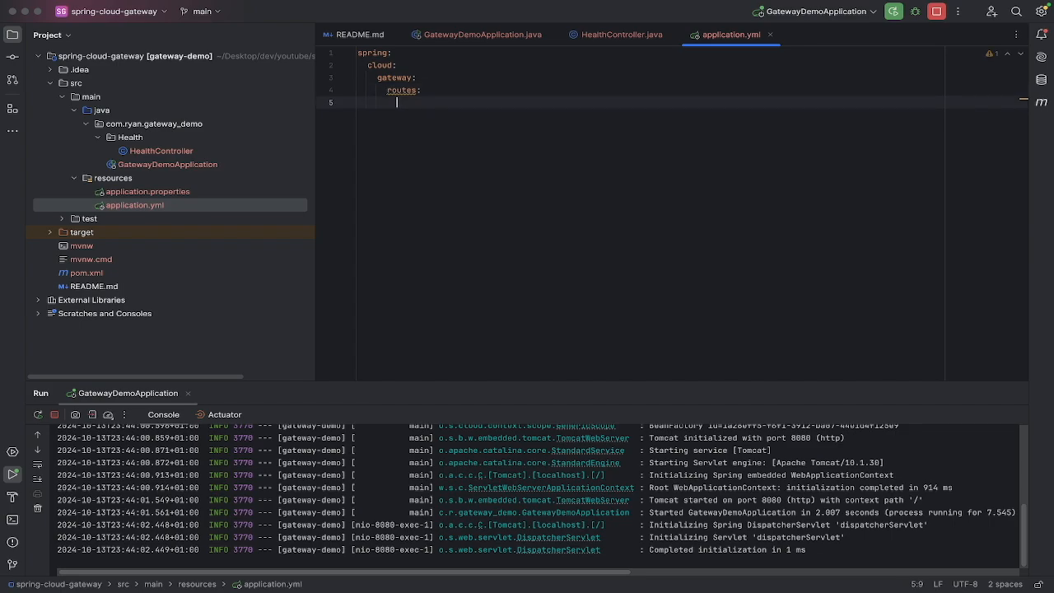
text(-)
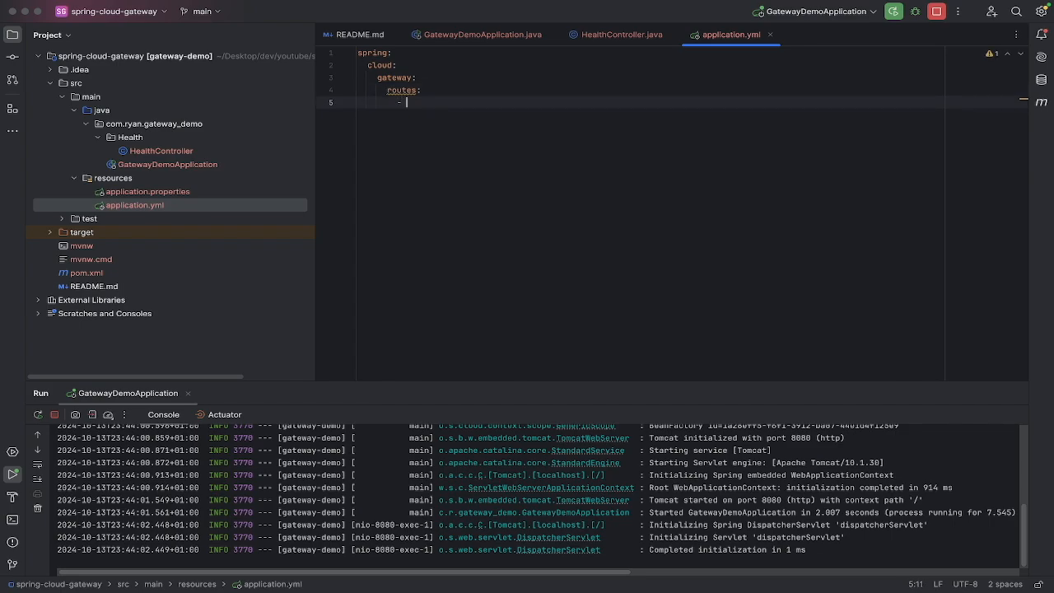
text(id:)
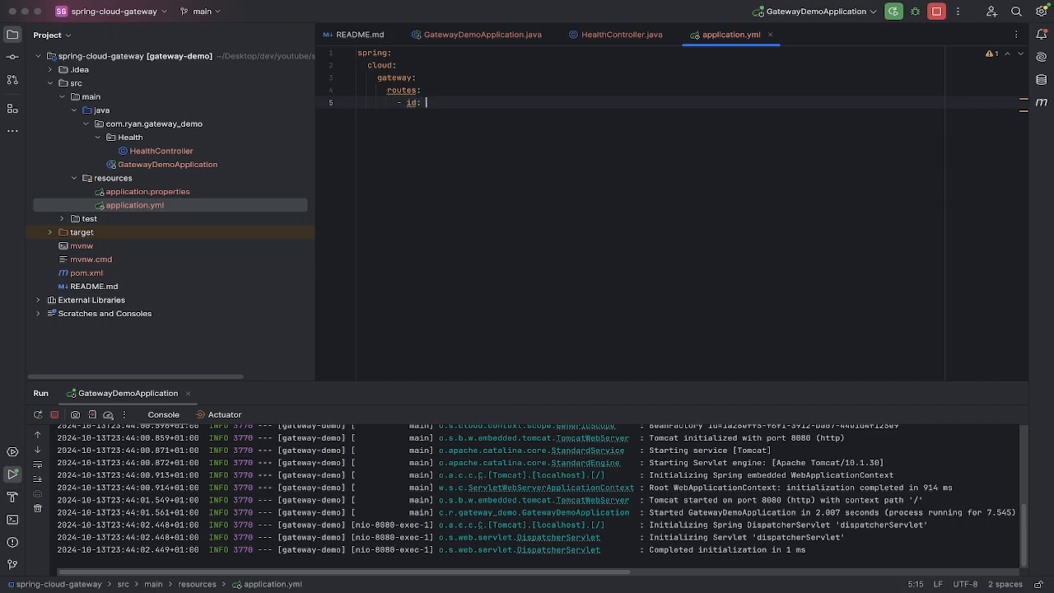
text(a)
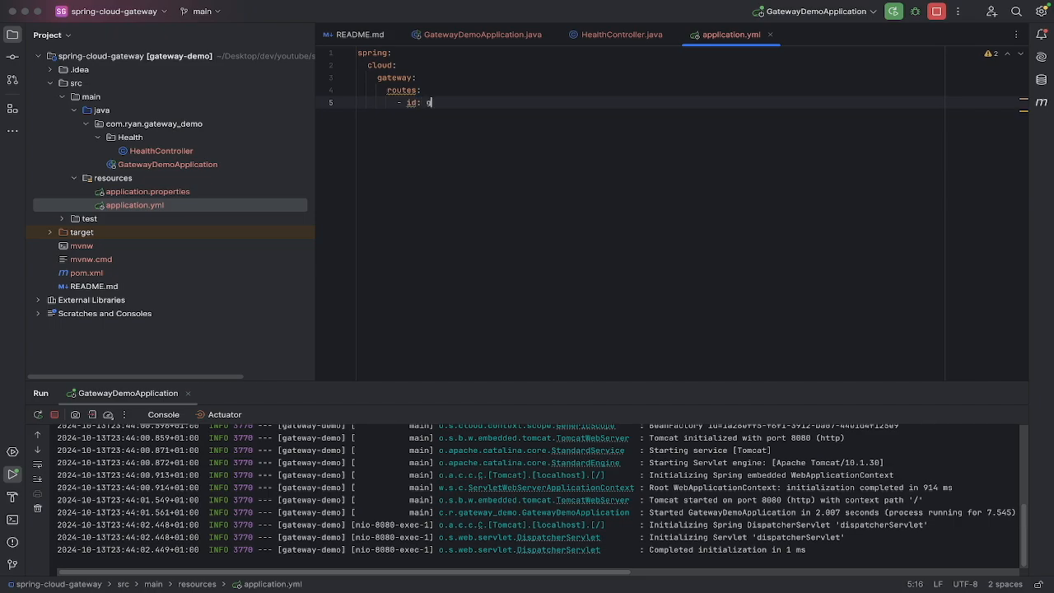
text(google)
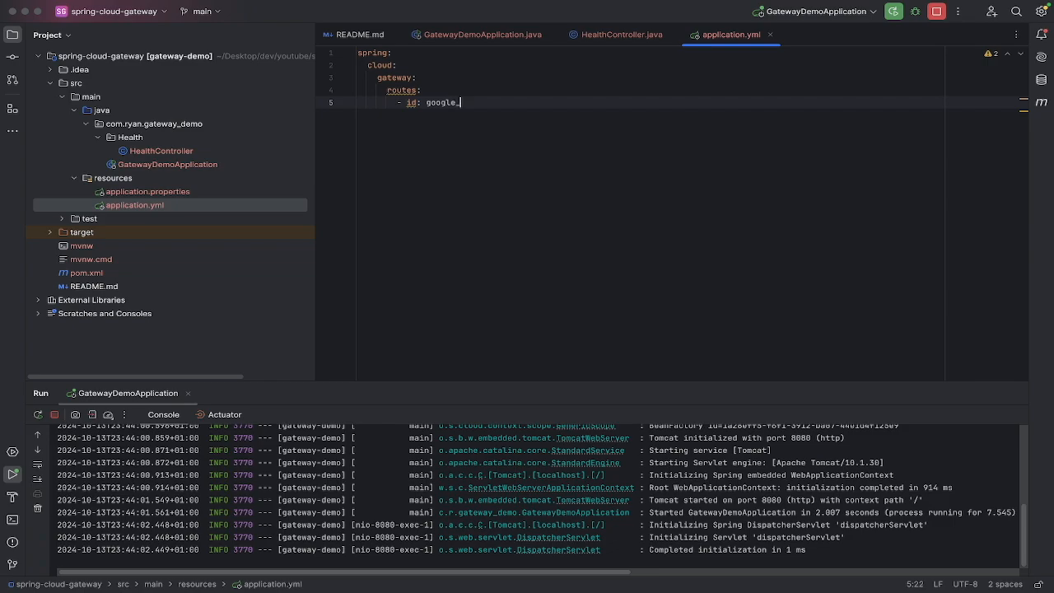
text(_route)
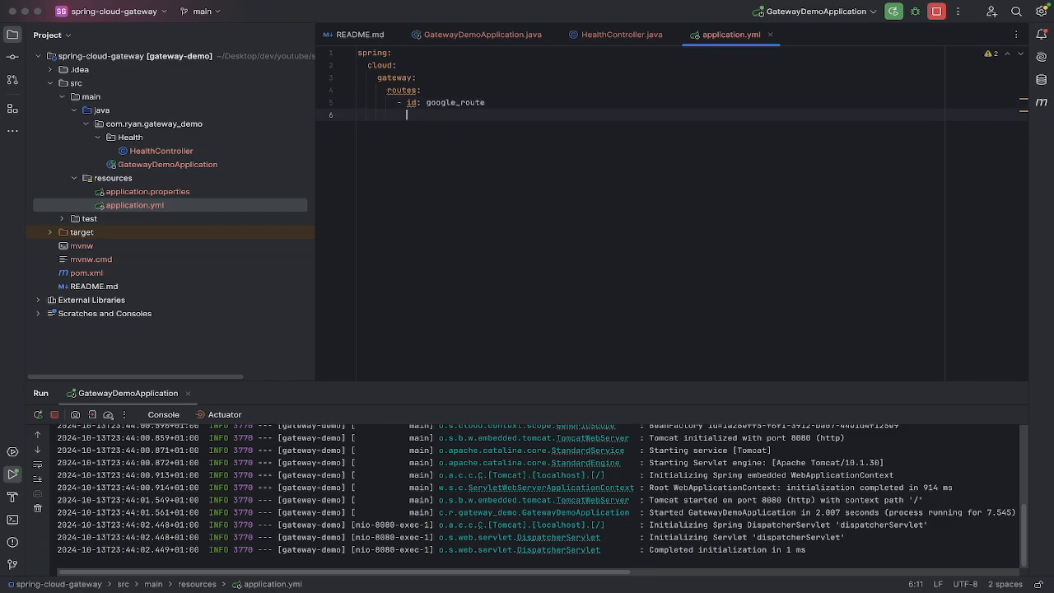
text(u)
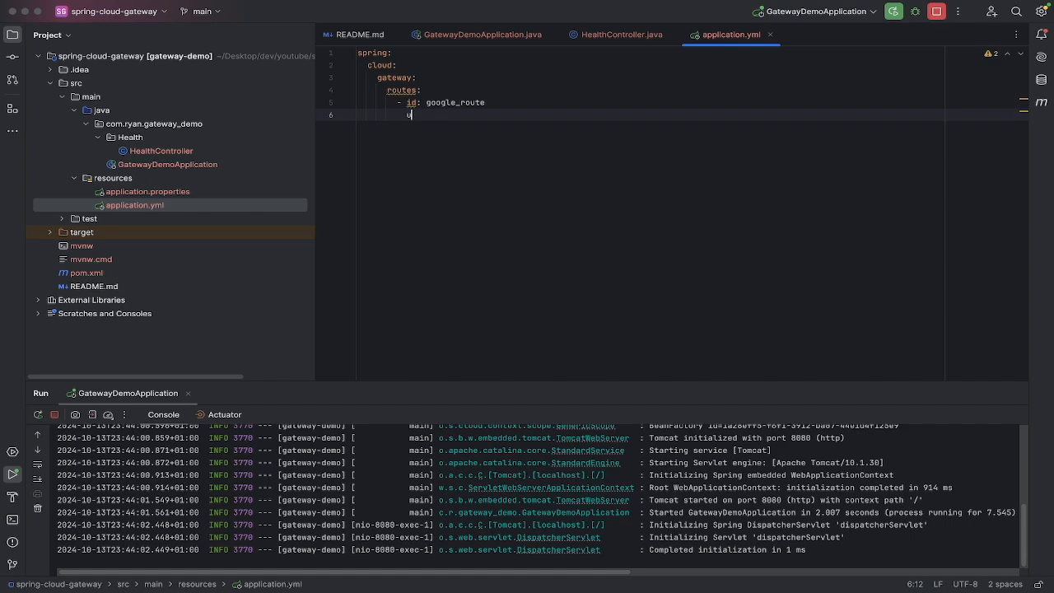
text(uri:)
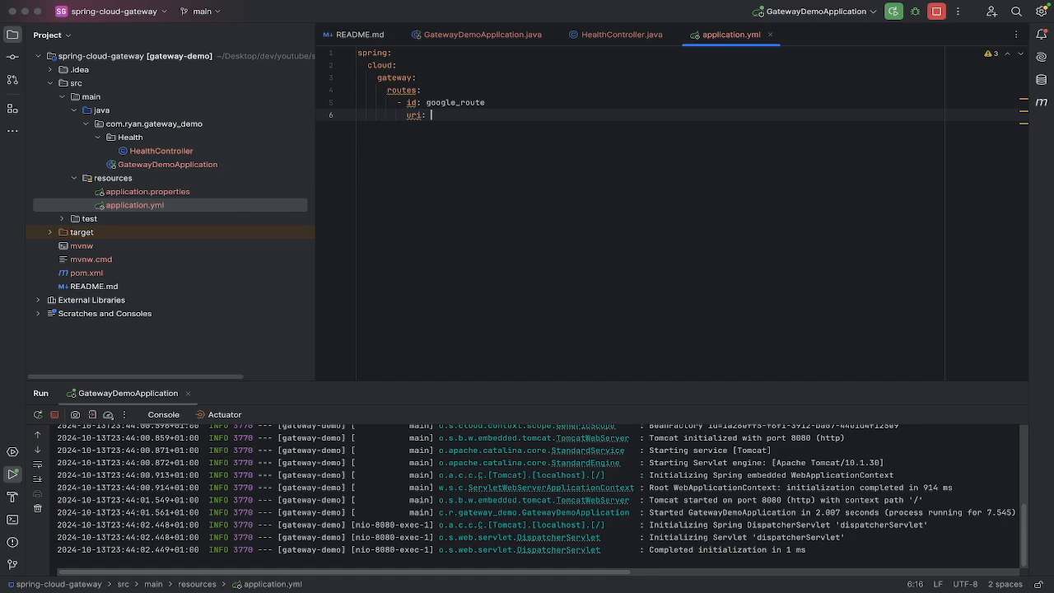
text(h)
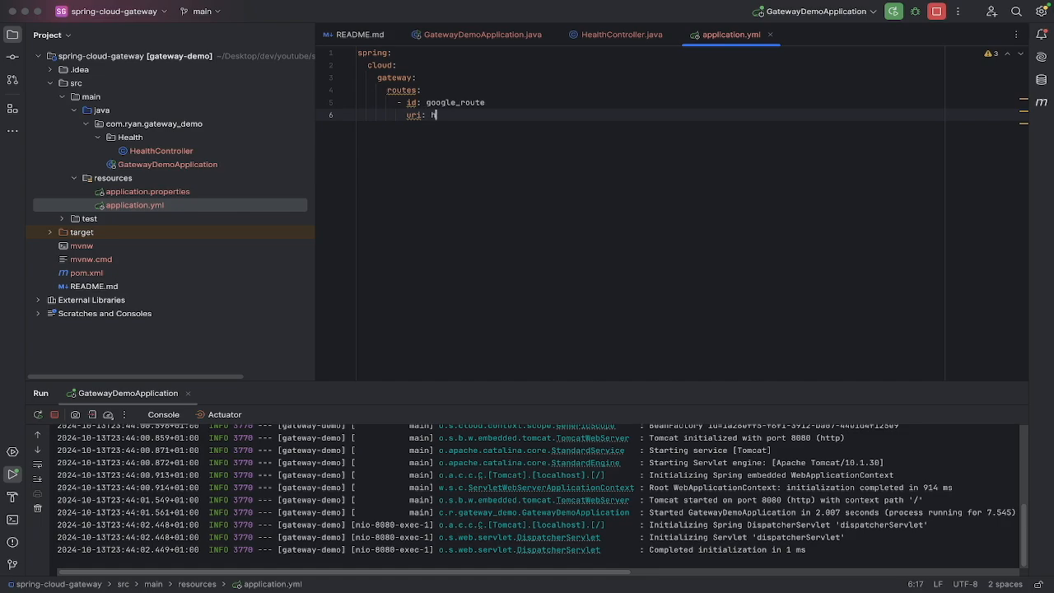
text(ttps)
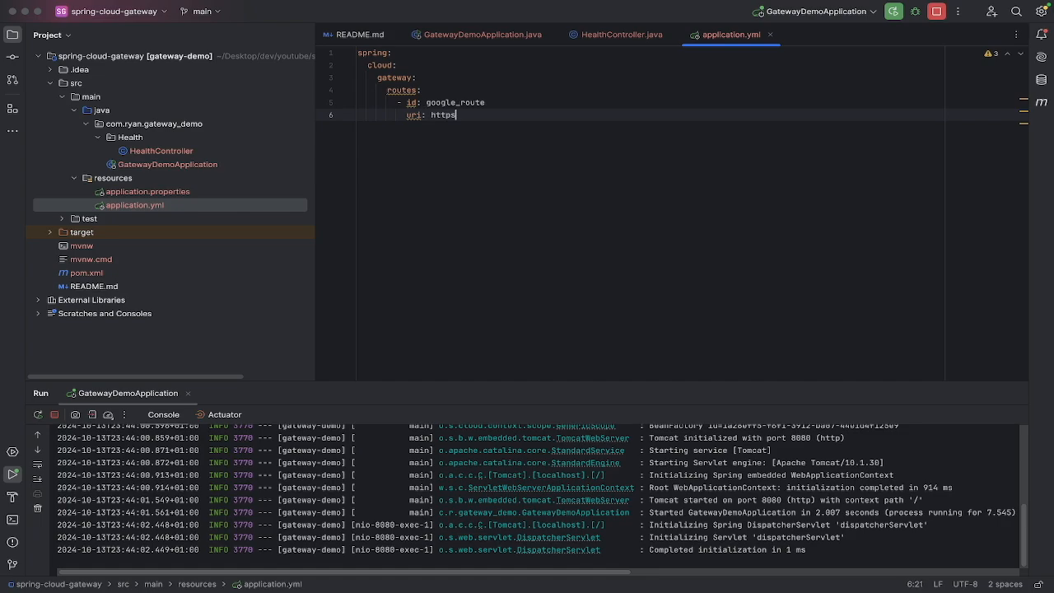
text(//)
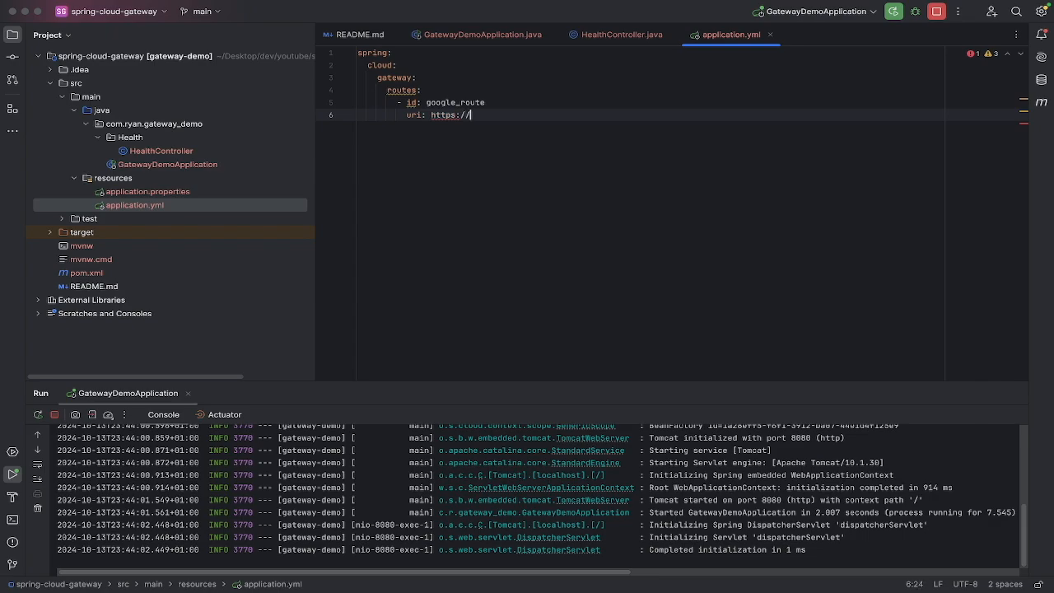
key(Backspace)
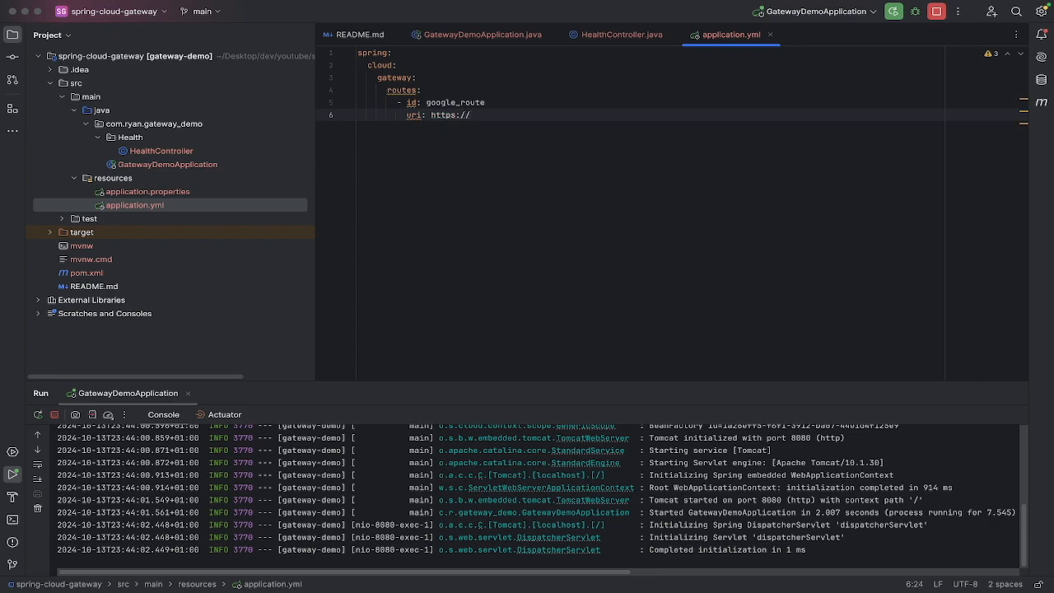
text(www.)
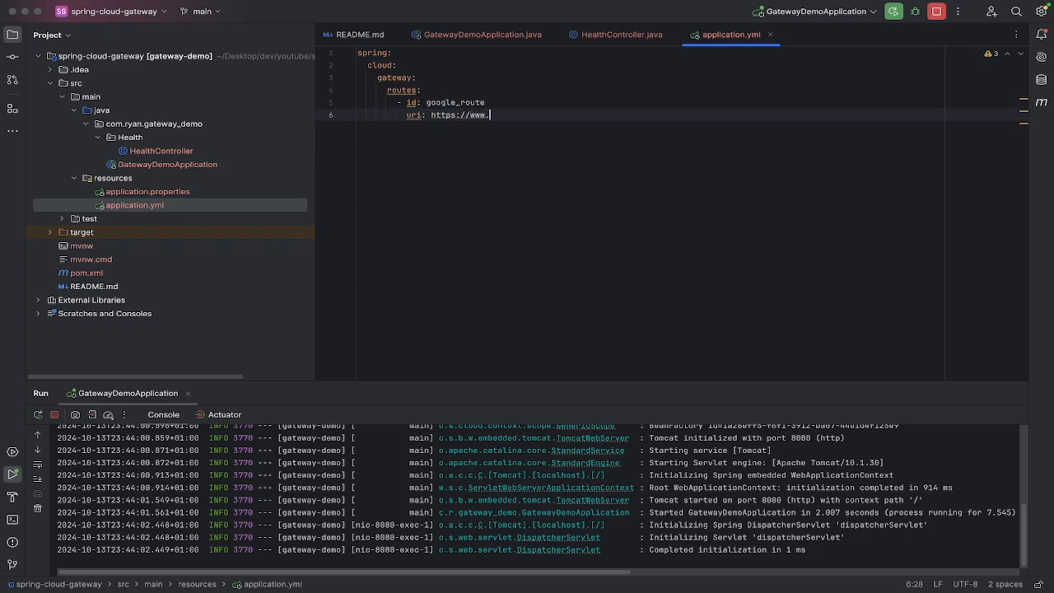
text(google)
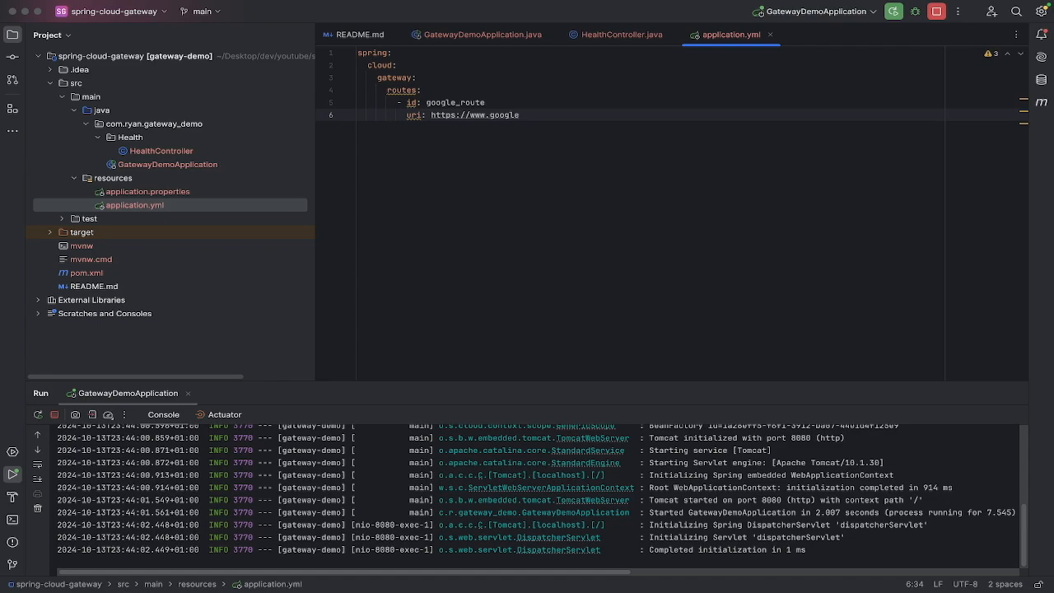
text(.com)
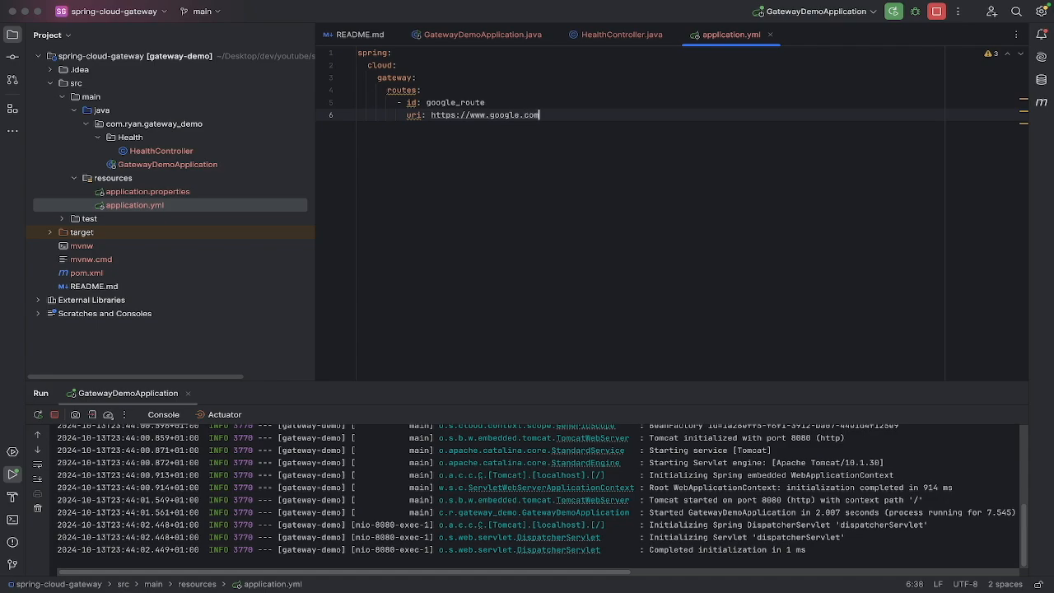
key(enter)
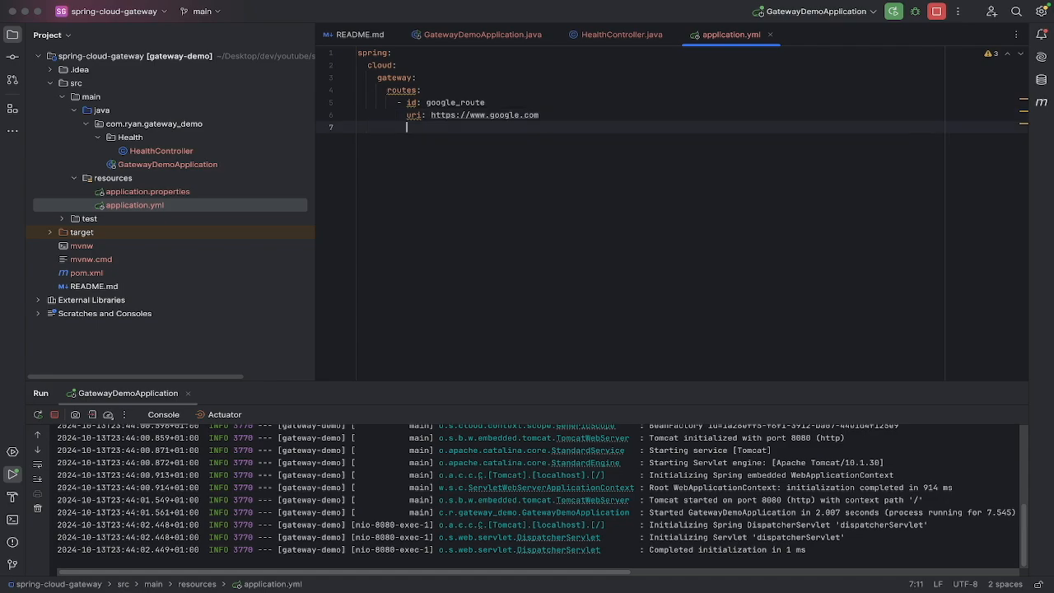
Step: Add a predicates list with path /go/** to google_route and begin the filters key
text(predica)
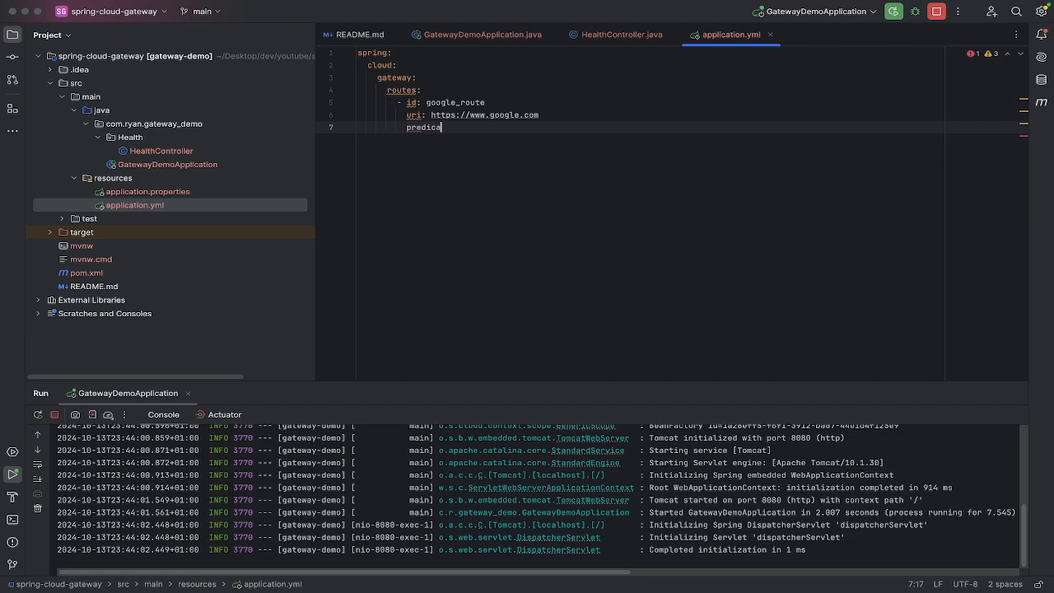
text(e)
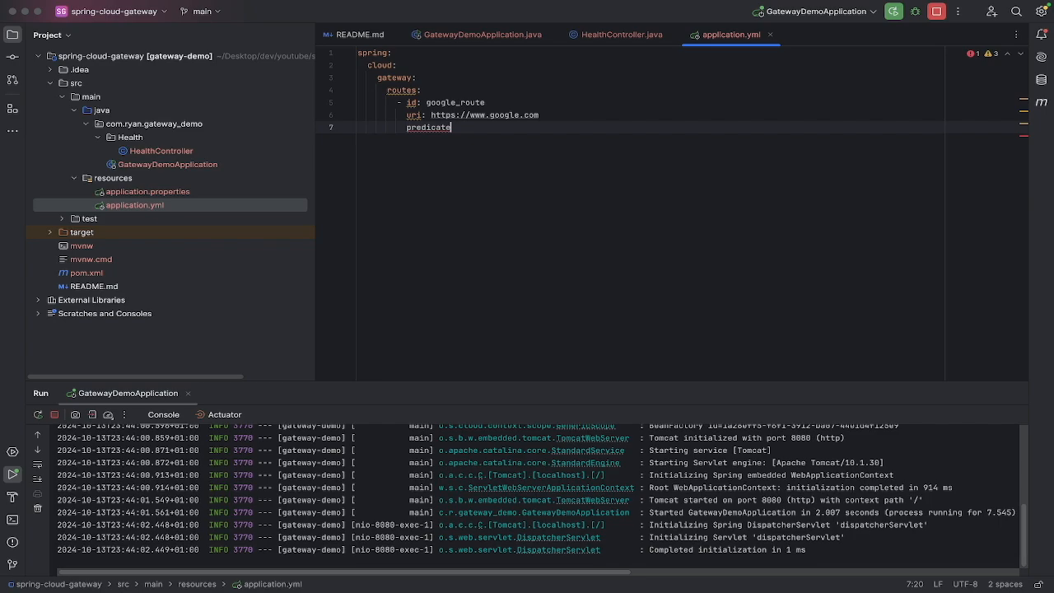
text(s:)
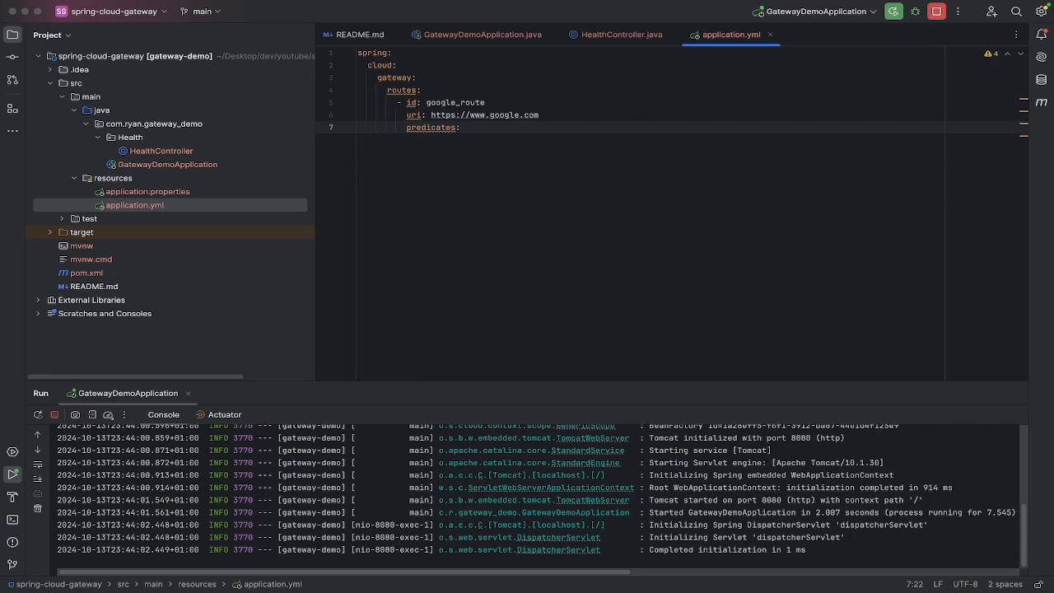
key(Enter)
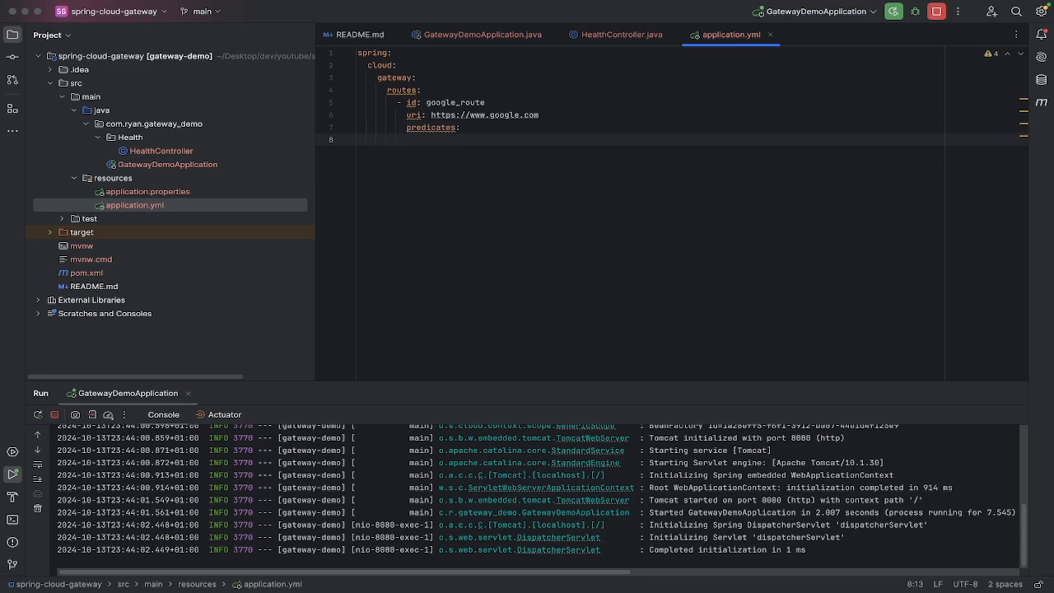
text(- path=)
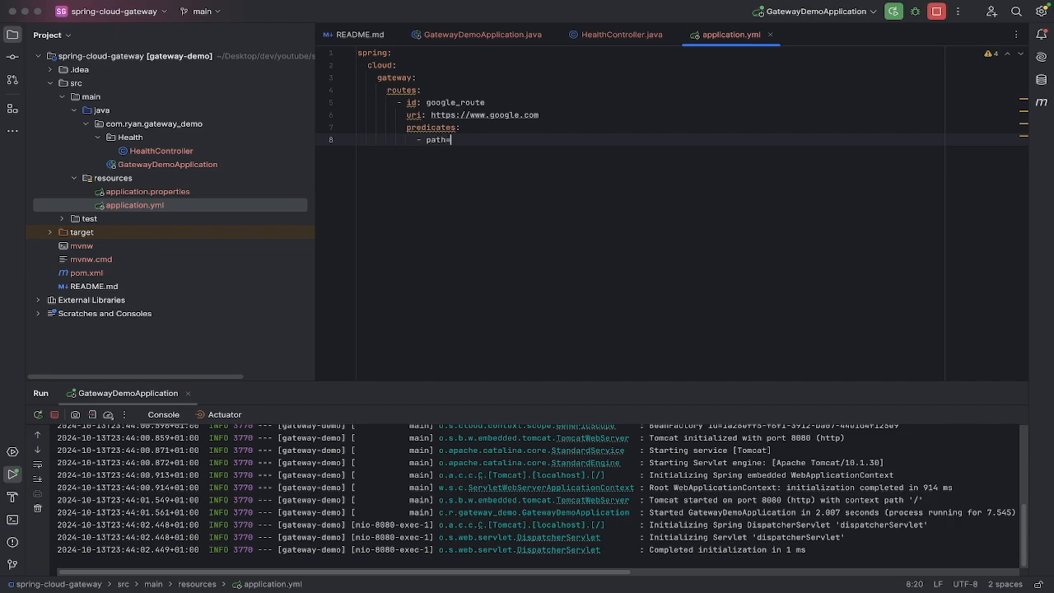
text(/)
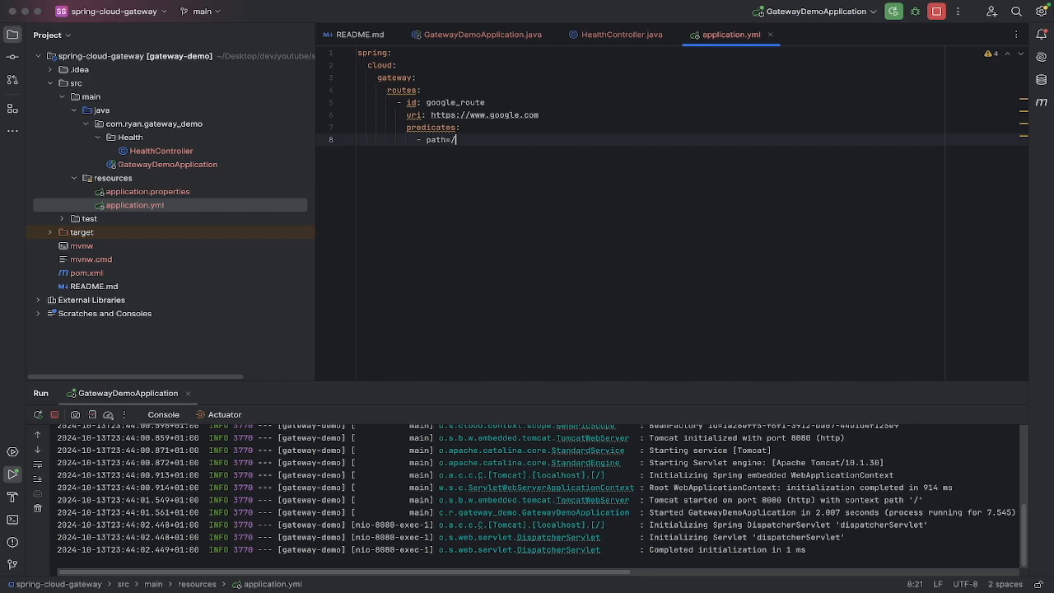
text(go)
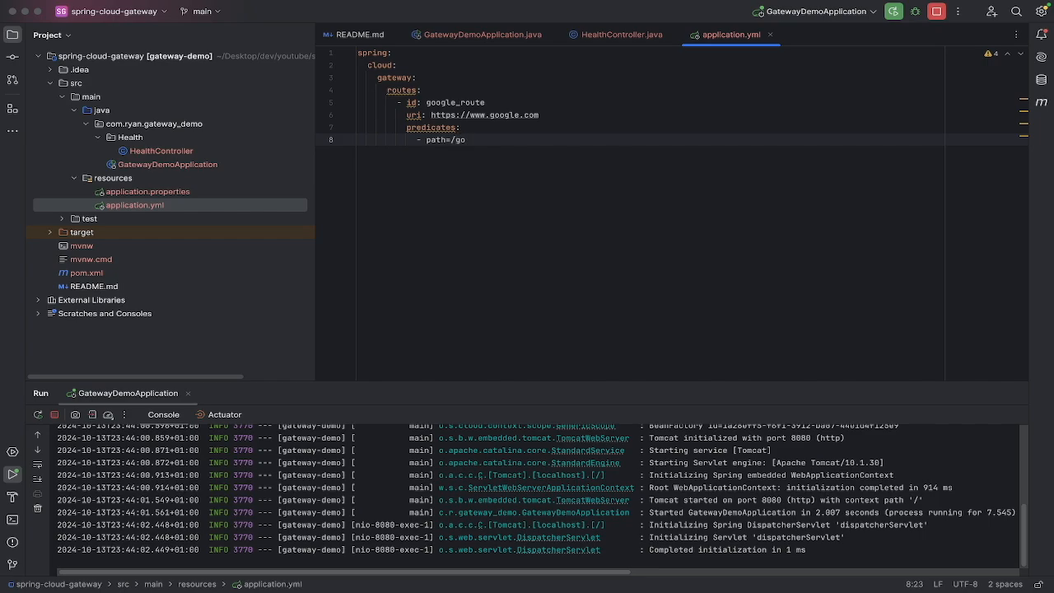
text(/)
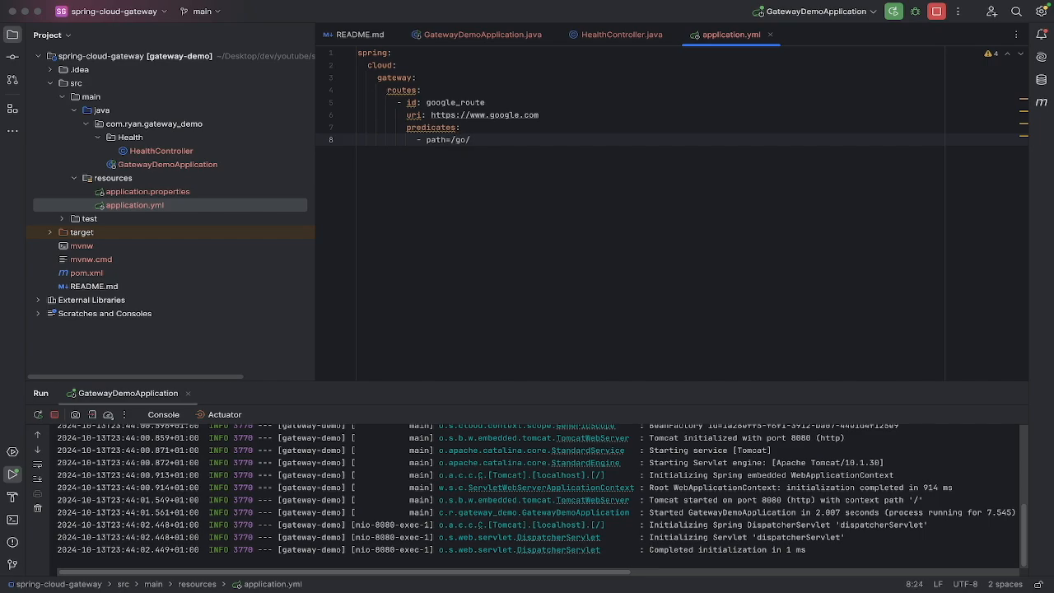
text(**)
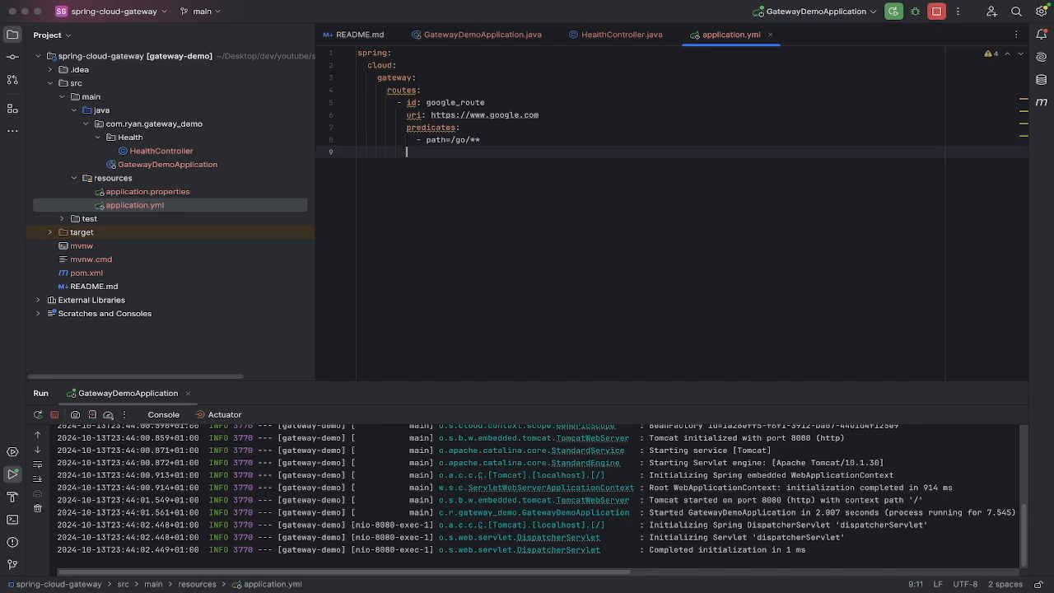
text(filters)
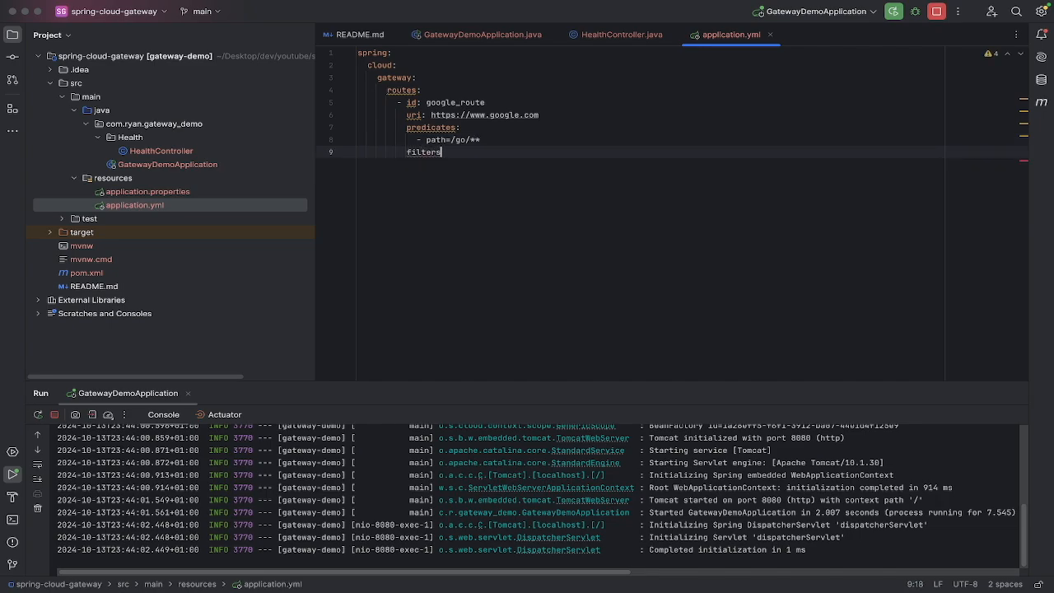
Step: Finish the filters: key and enter StripPrefix=1 beneath it
text(:)
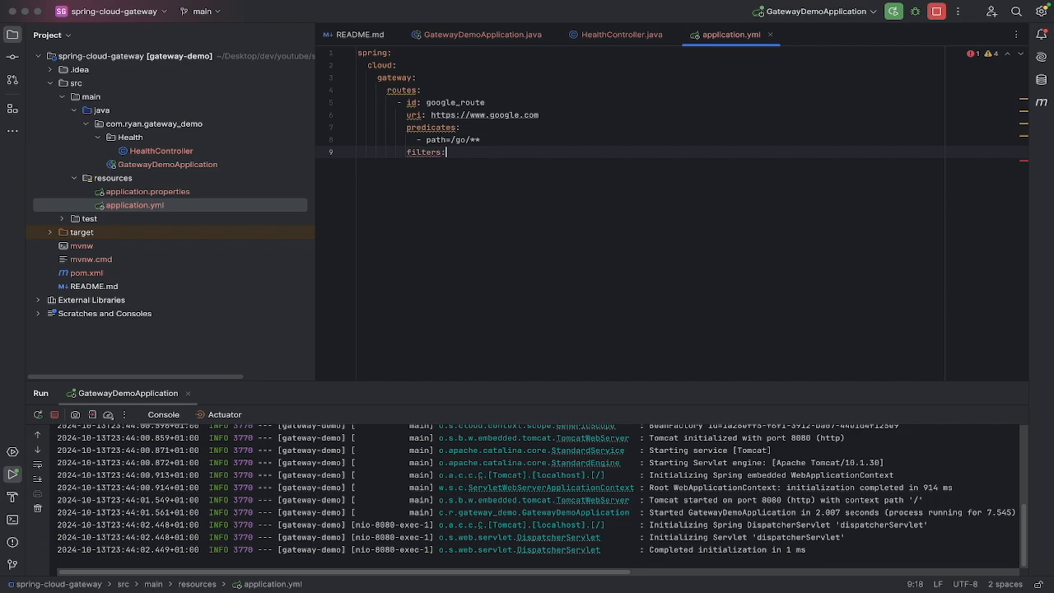
text(StripPrefix=1)
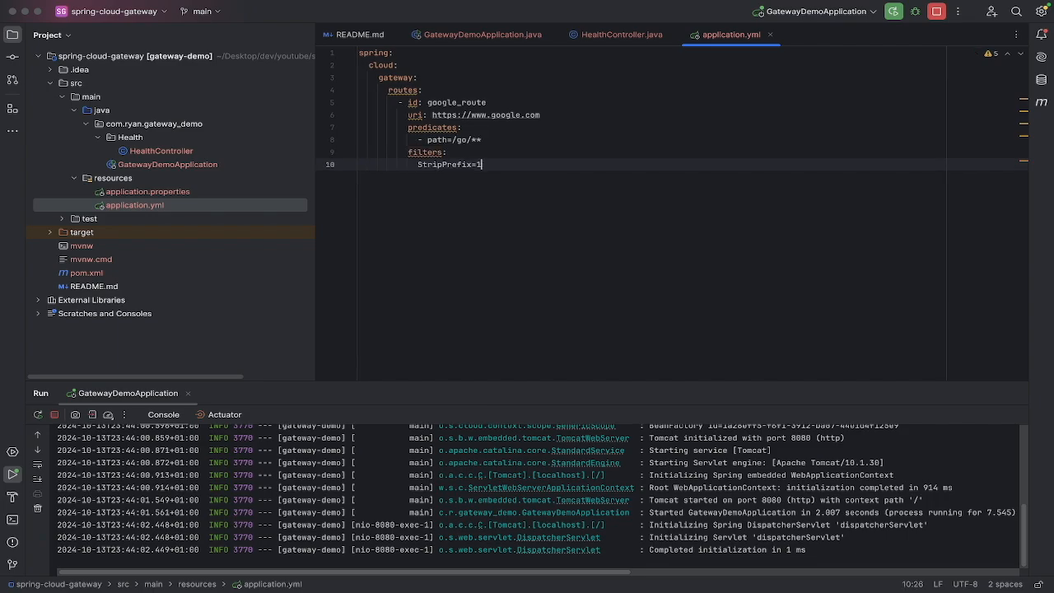
mouse_move(559, 194)
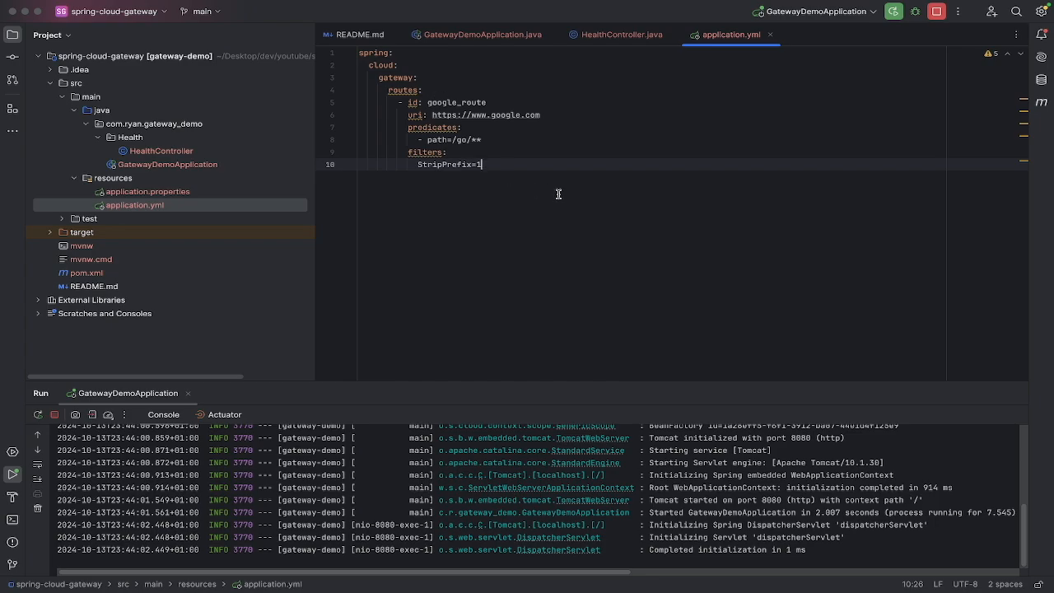
mouse_move(920, 36)
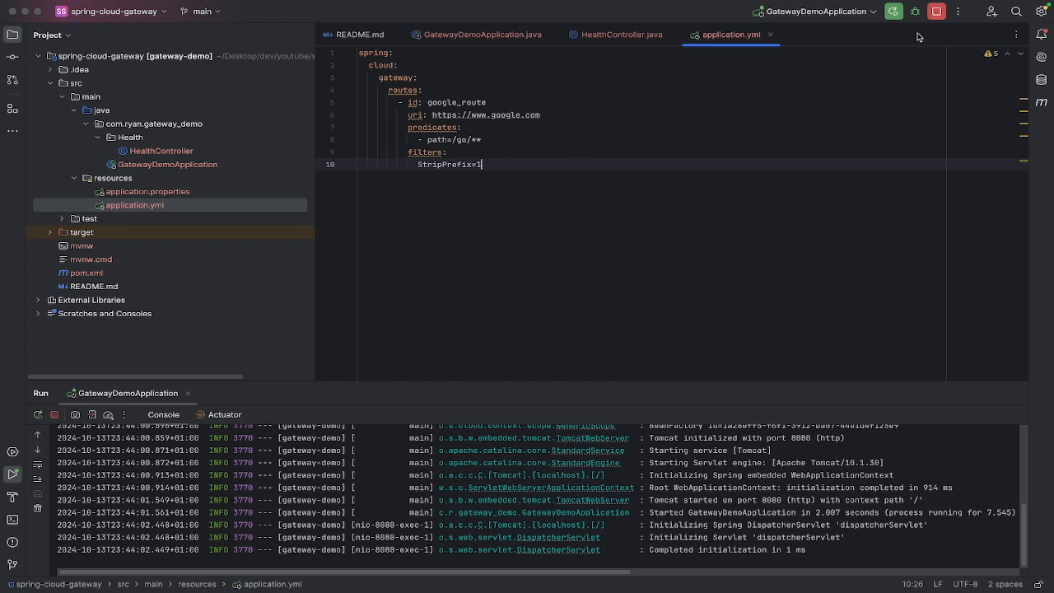
Step: Stop GatewayDemoApplication and run it again with the updated routes
click(937, 11)
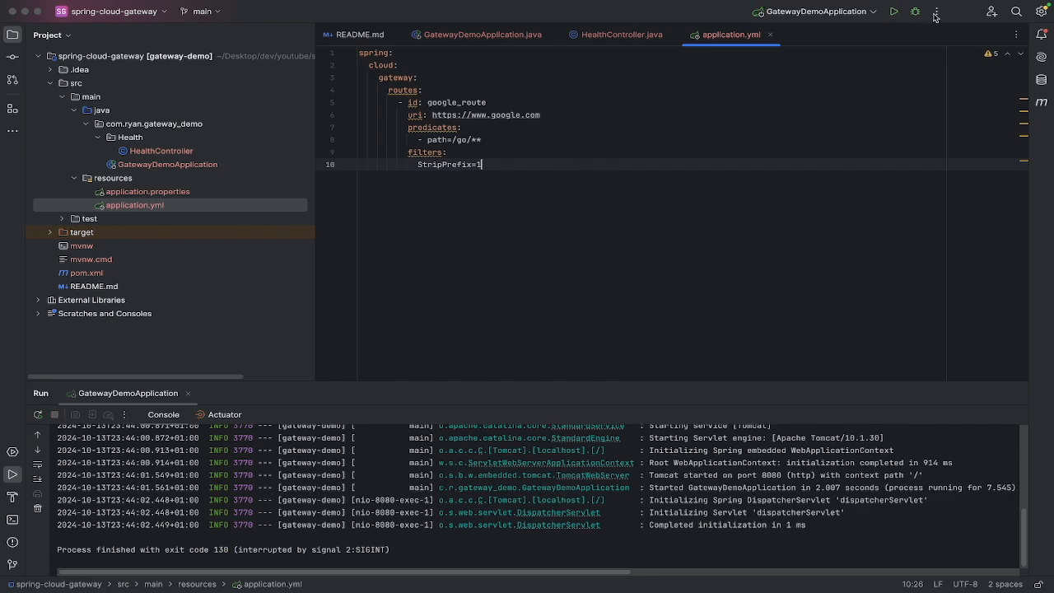
click(893, 11)
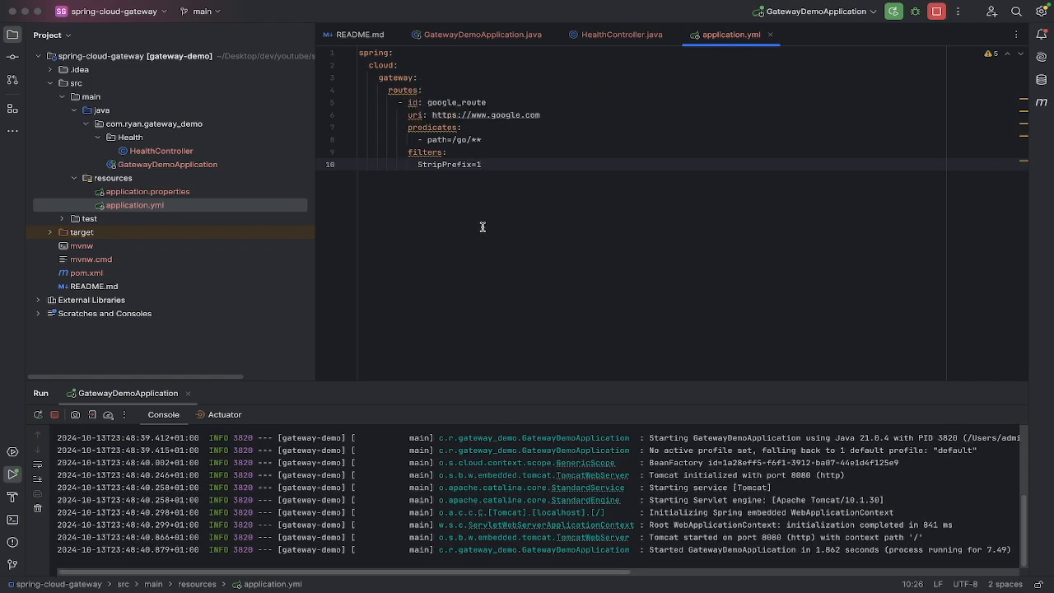
mouse_move(495, 228)
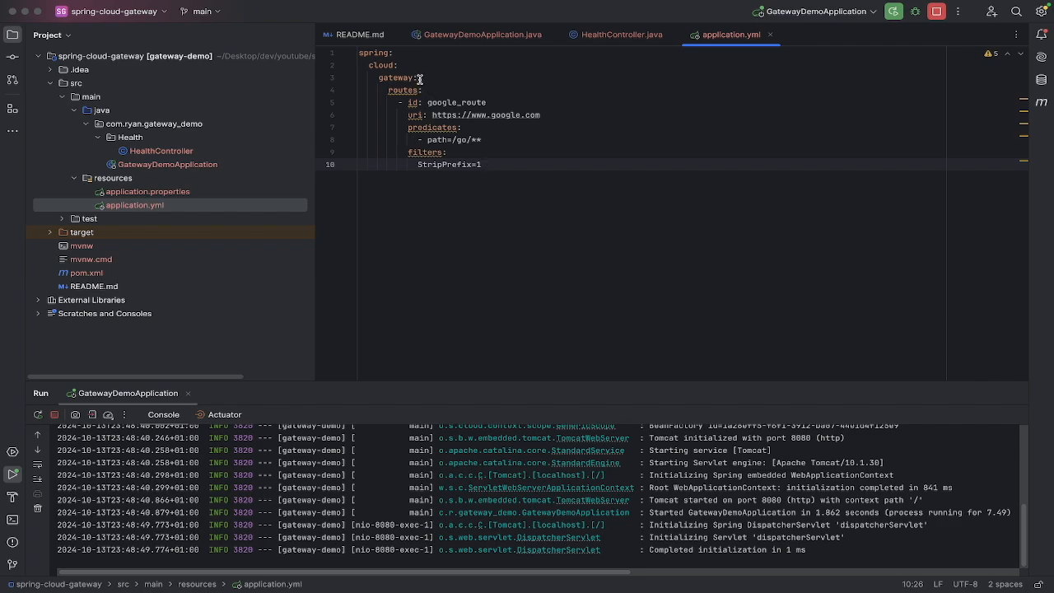
Step: Insert an mvc: key below gateway, then stop and rerun the application
key(enter)
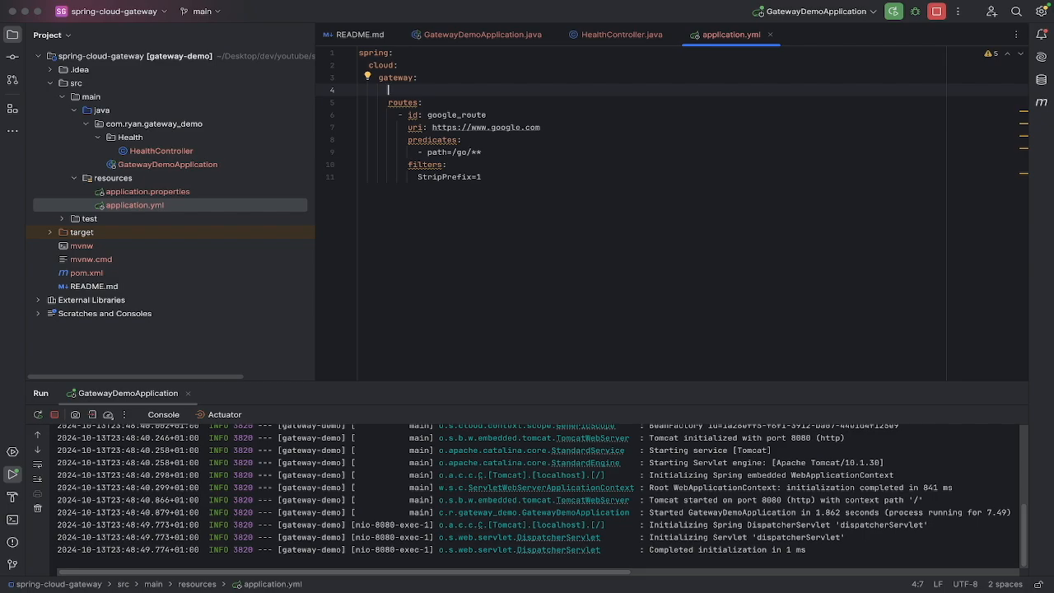
text(mvc:)
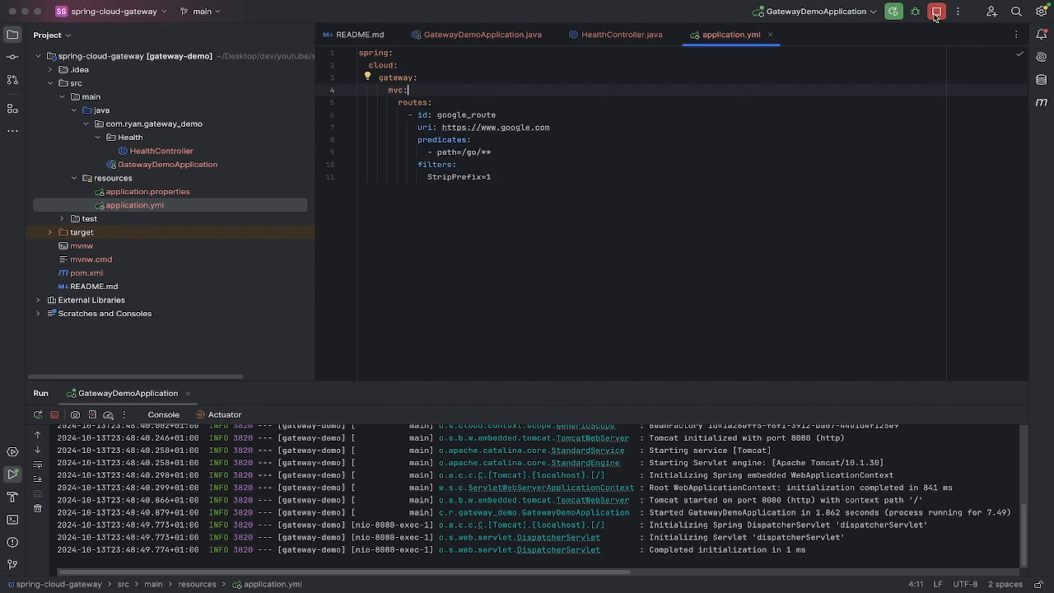
click(936, 11)
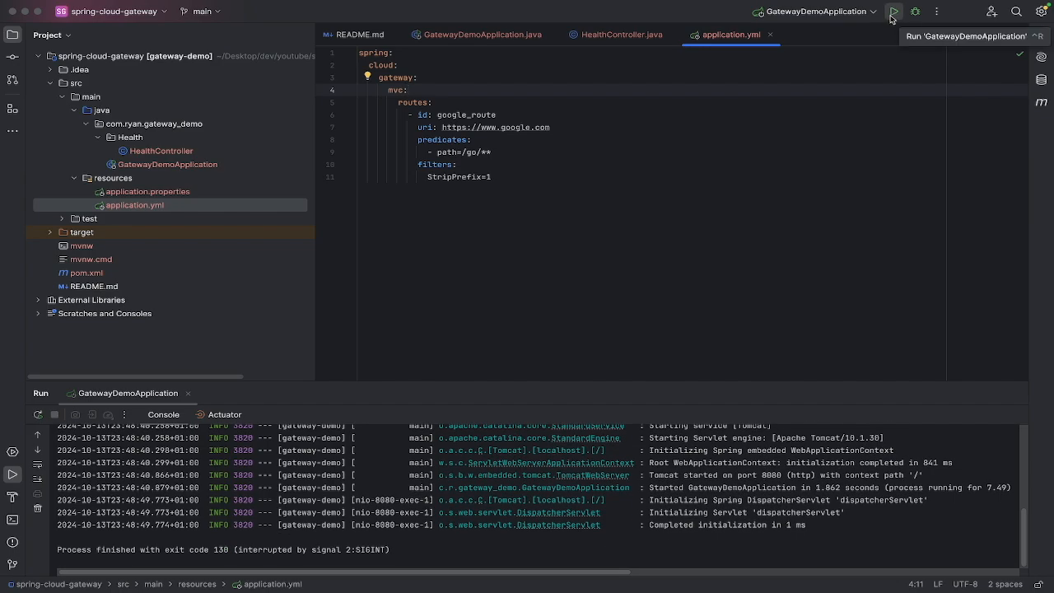
click(894, 12)
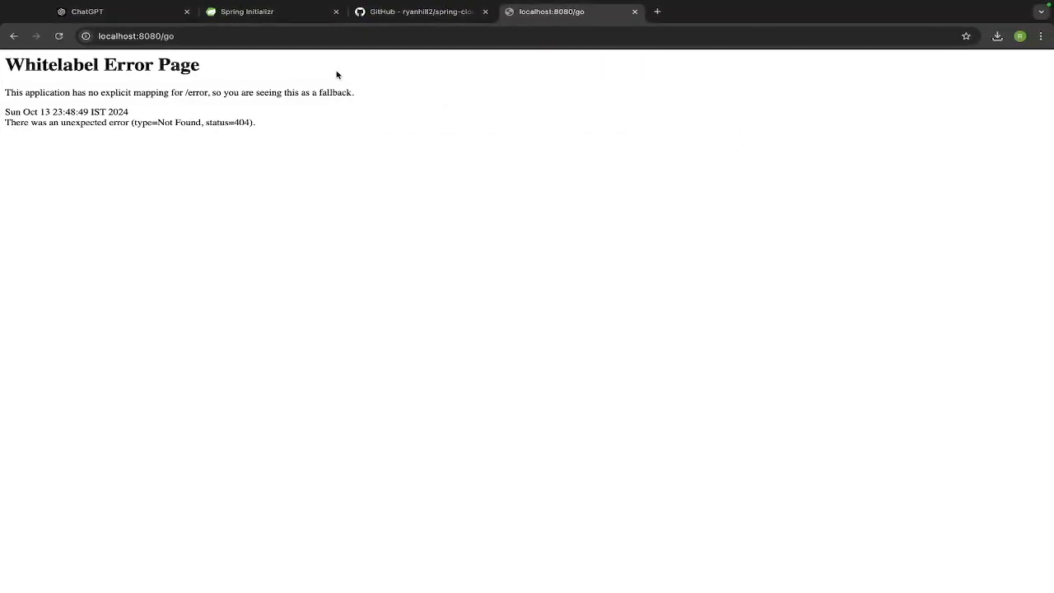
Step: Reload localhost:8080/go and accept Google's cookies to reveal its homepage
click(136, 36)
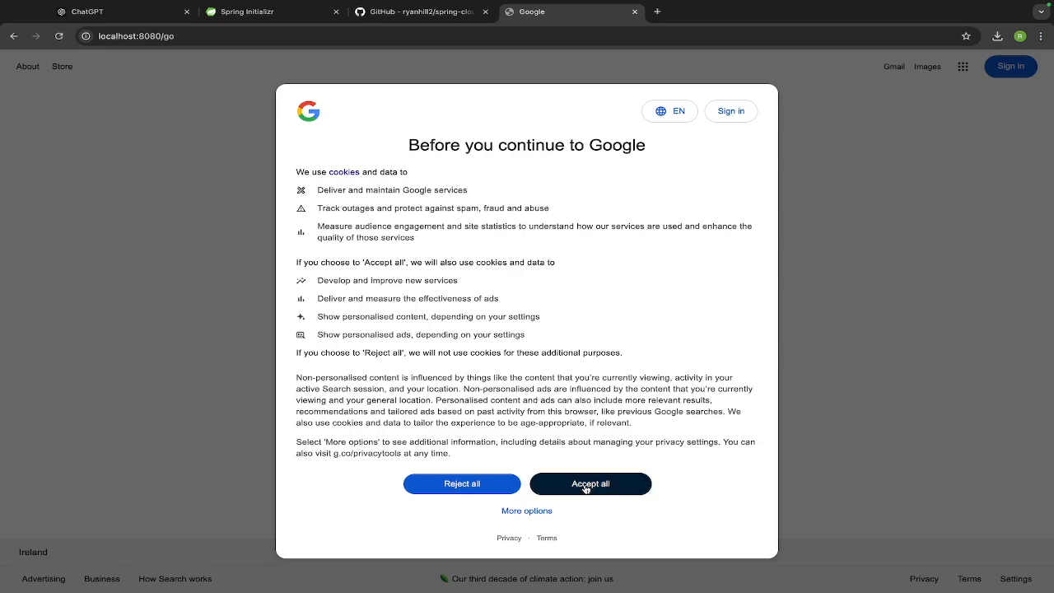
click(590, 483)
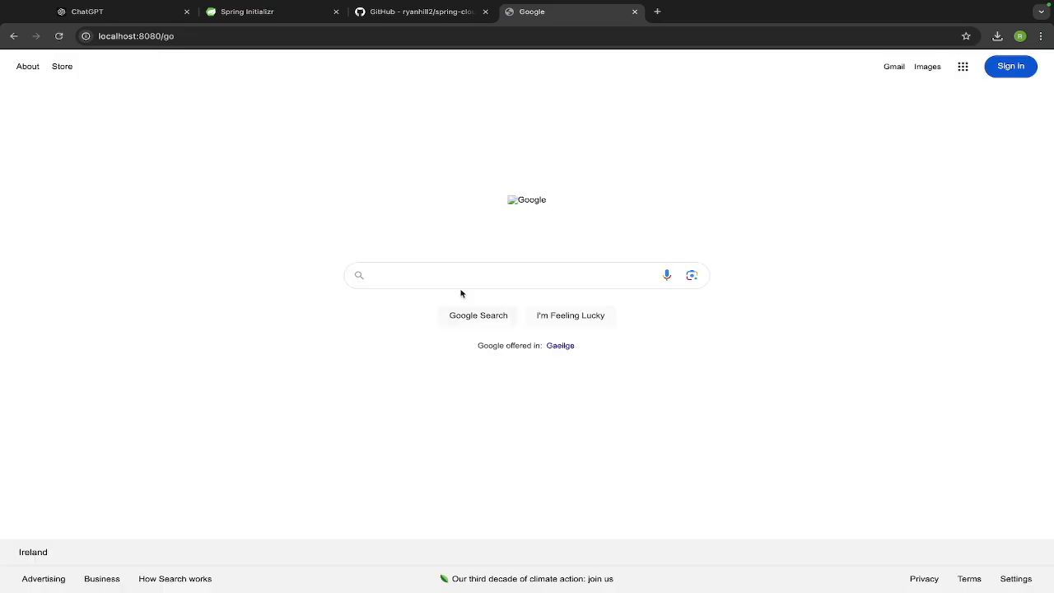
mouse_move(392, 160)
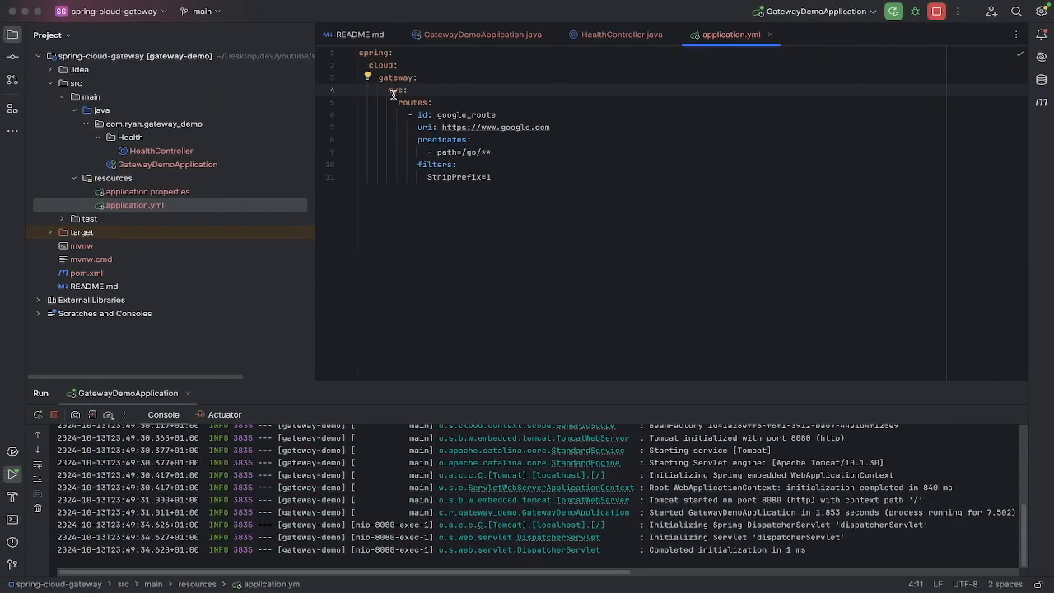
Step: Clean up blank lines and open a fresh line after StripPrefix=1
double_click(396, 90)
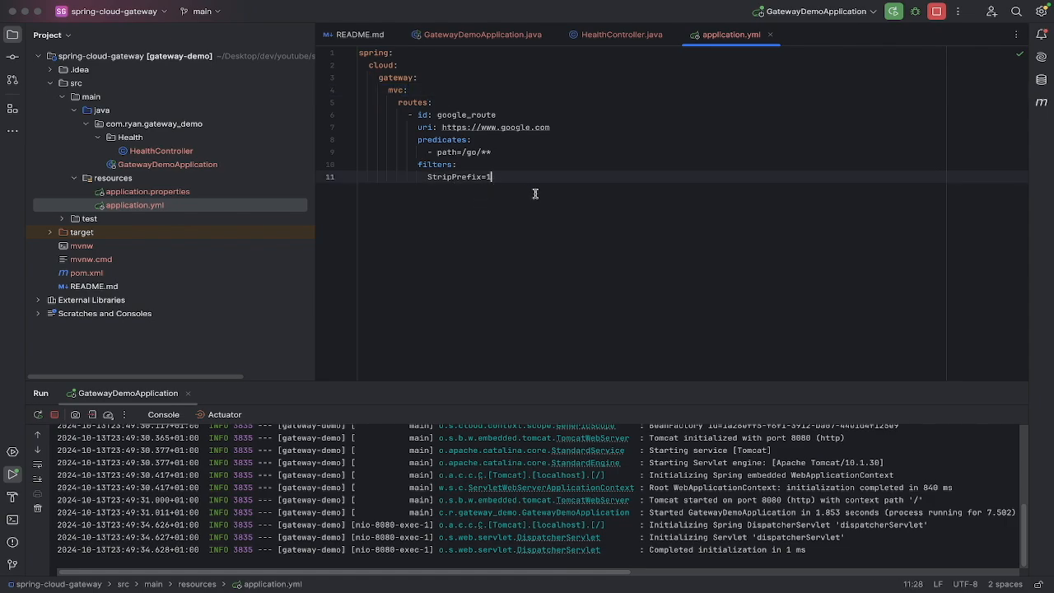
key(enter)
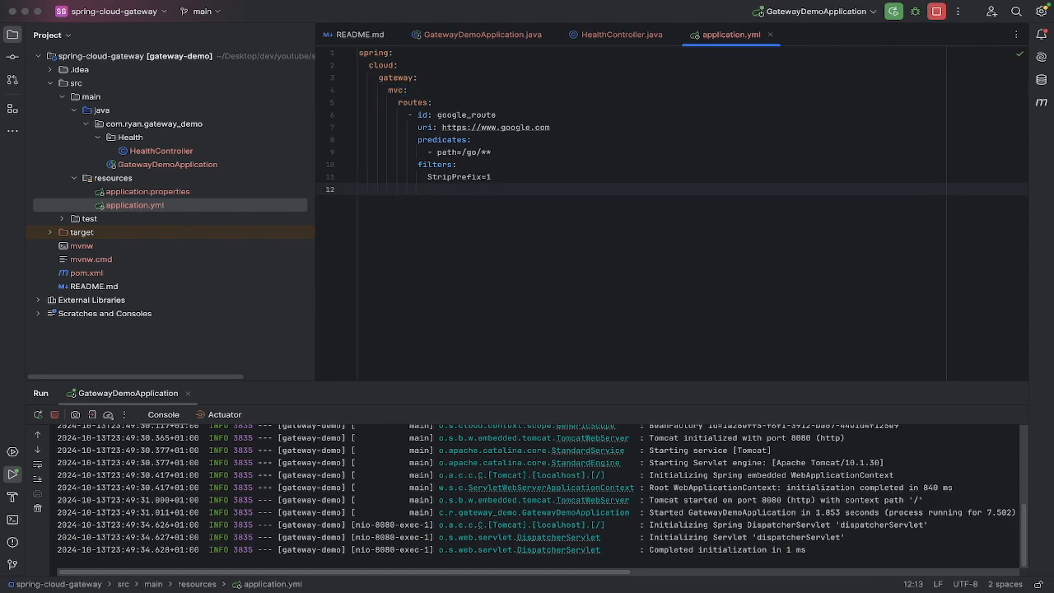
click(408, 189)
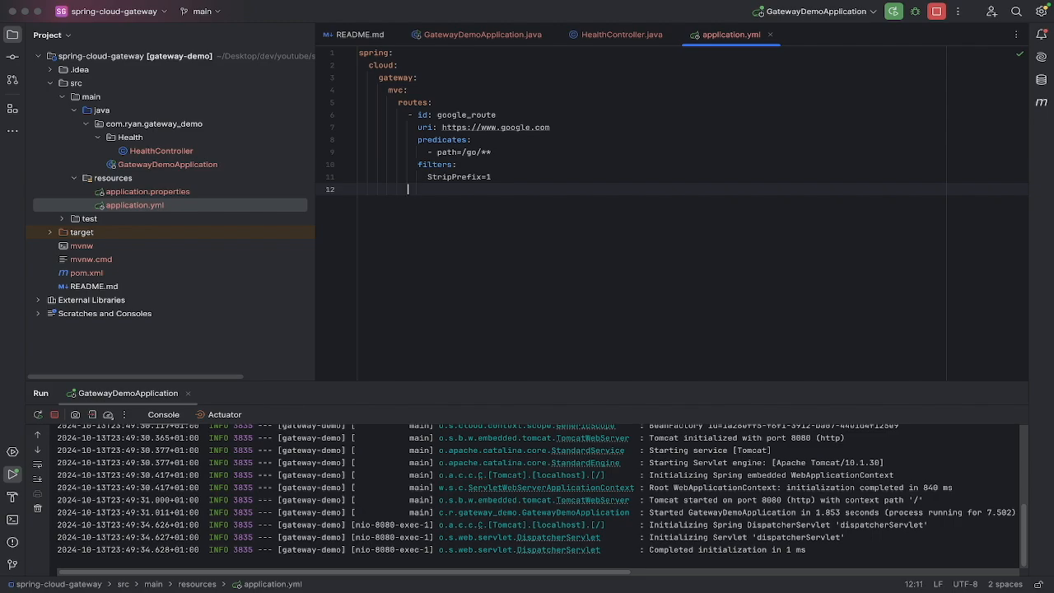
key(Backspace)
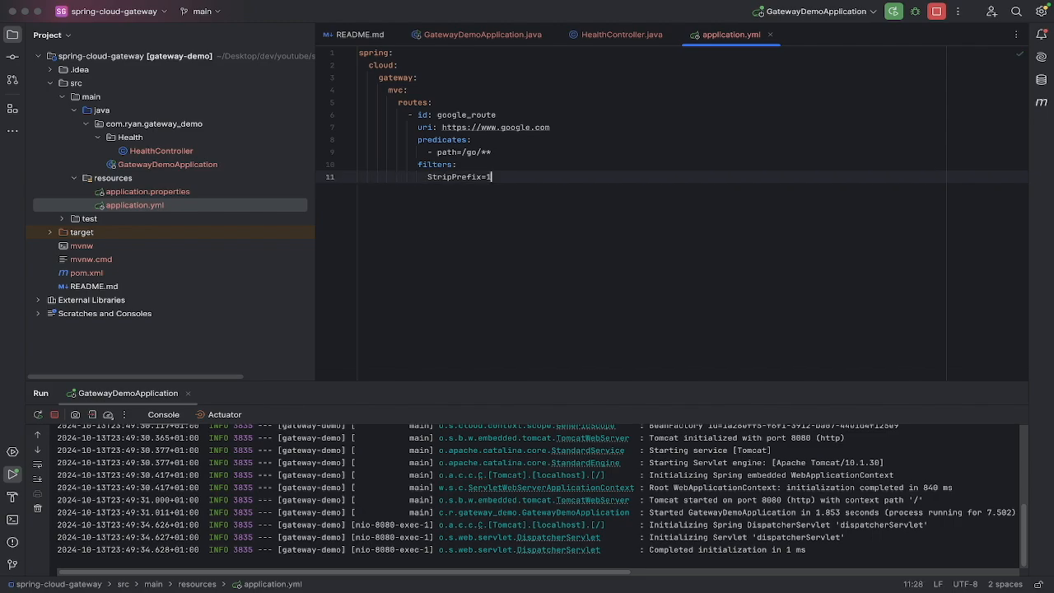
key(Enter)
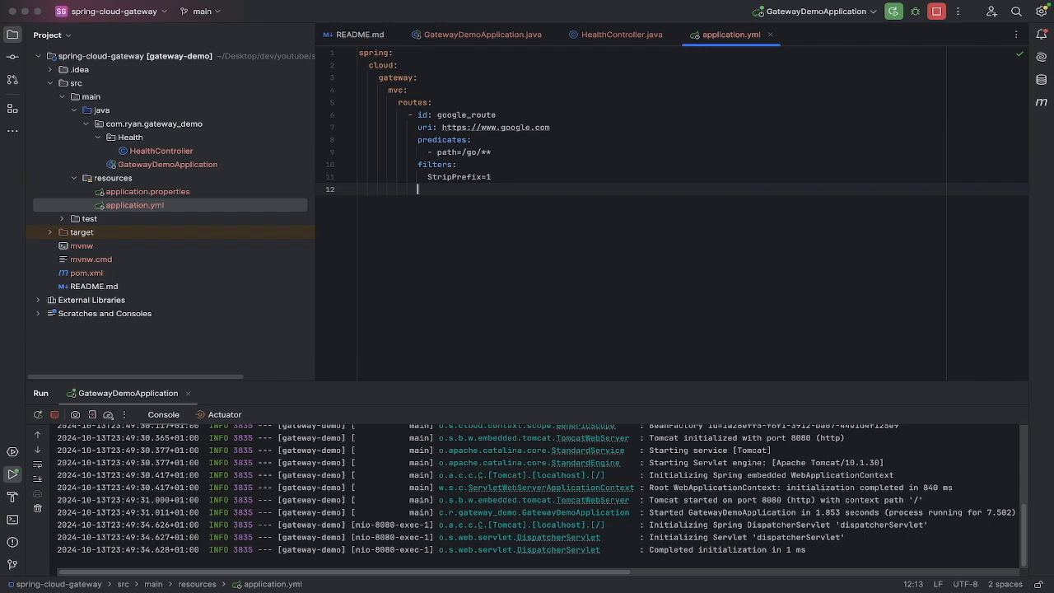
Step: Type the second route entry '- id: salesforce_route'
text(-)
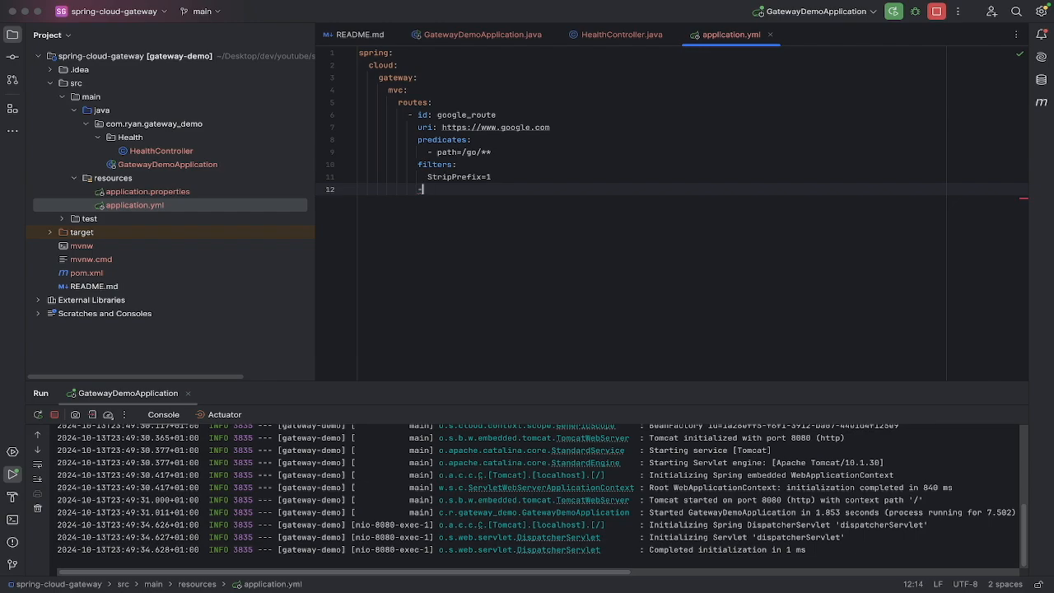
text(id:)
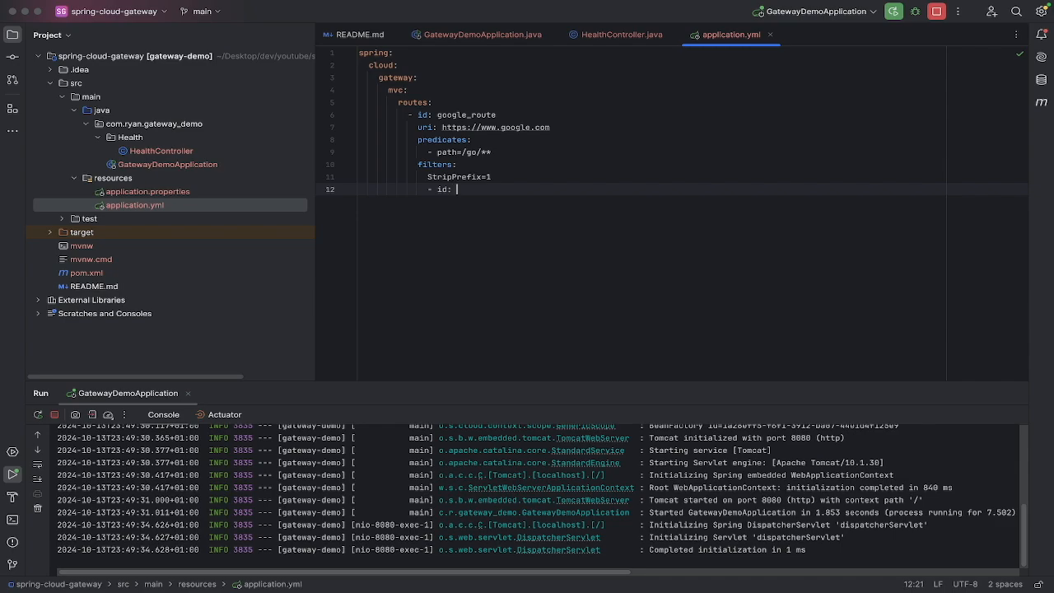
text(sale)
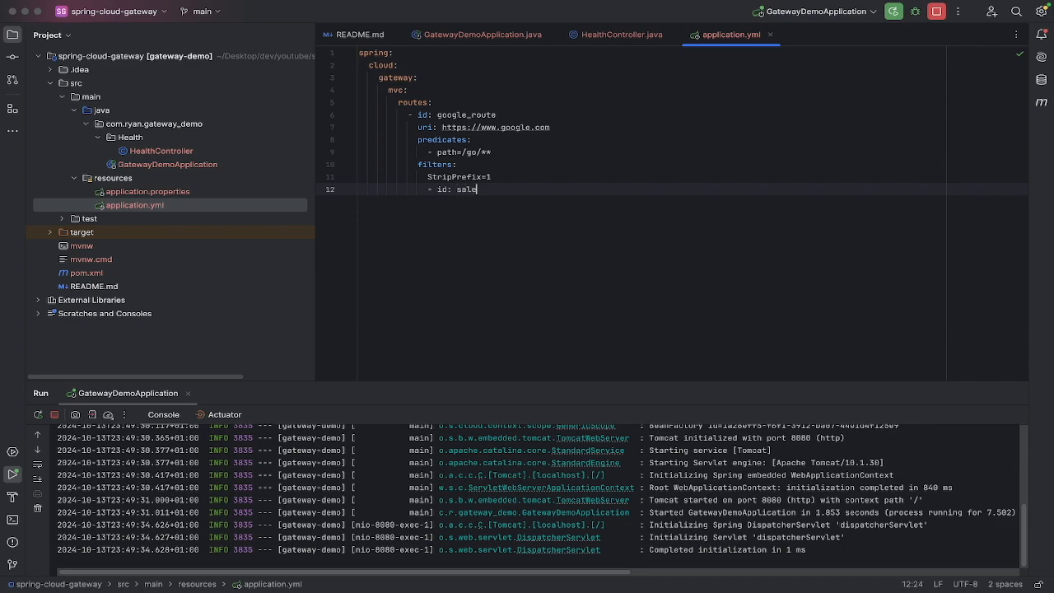
text(sforce)
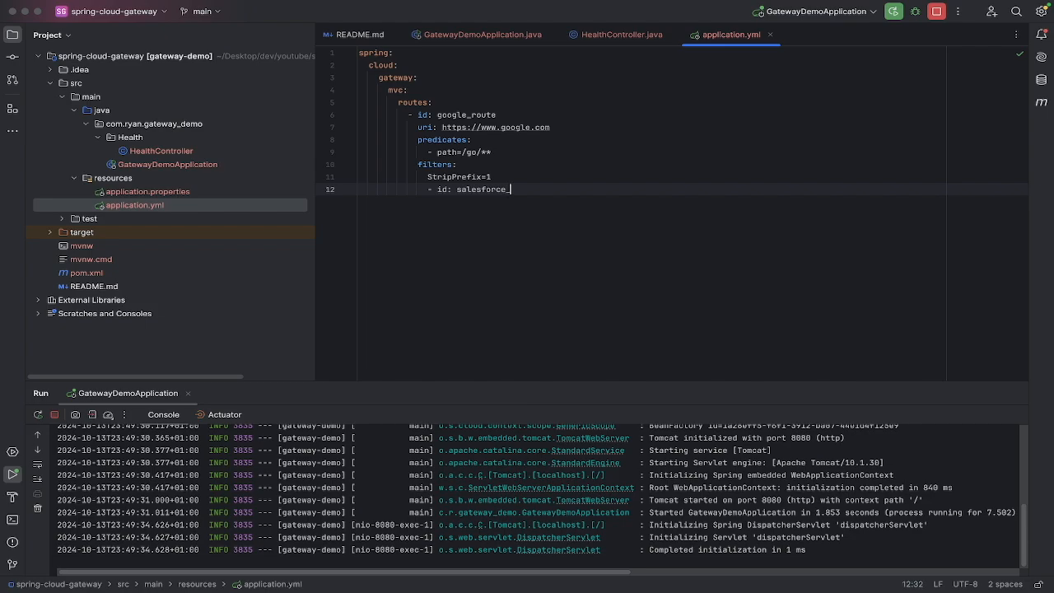
text(_route)
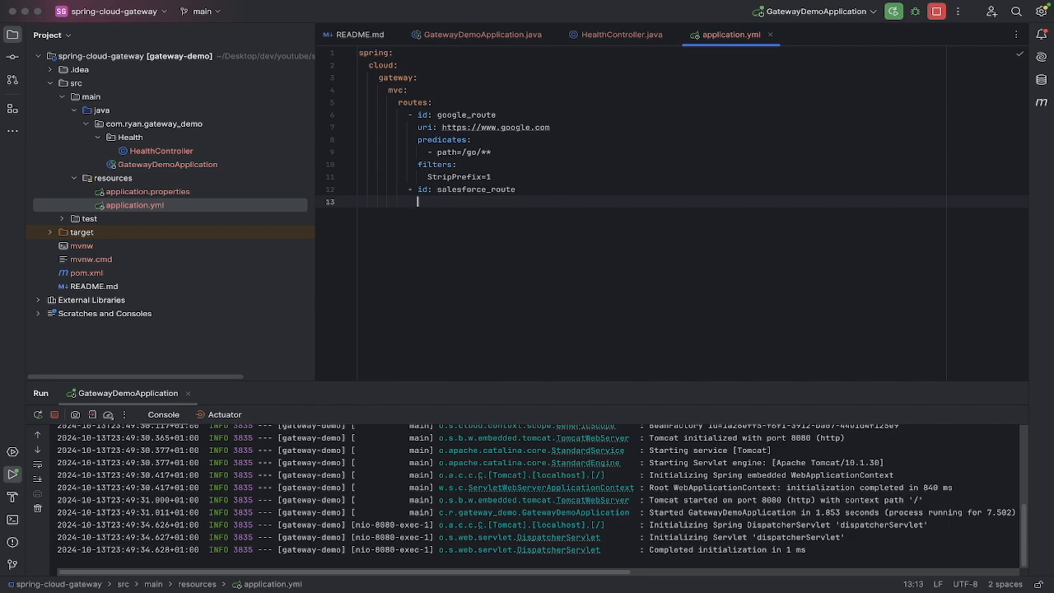
mouse_move(572, 198)
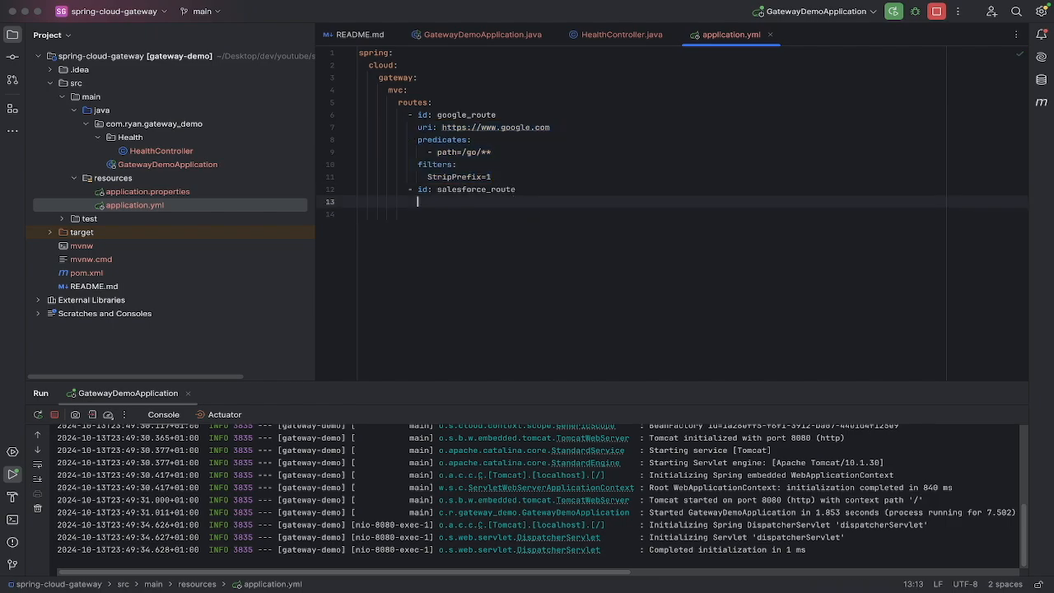
text(uri: https://www.google.com)
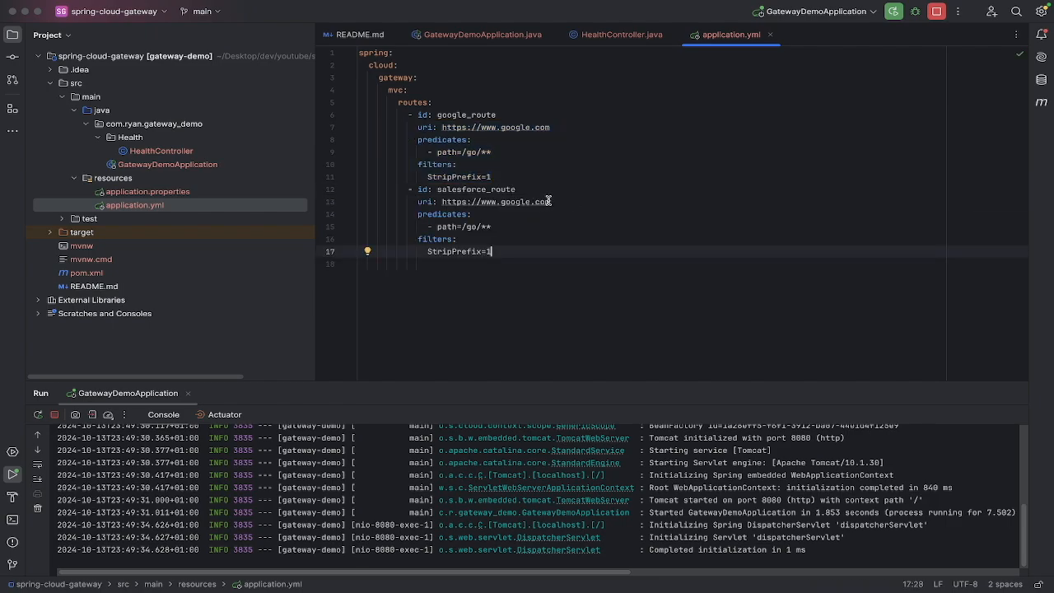
double_click(519, 202)
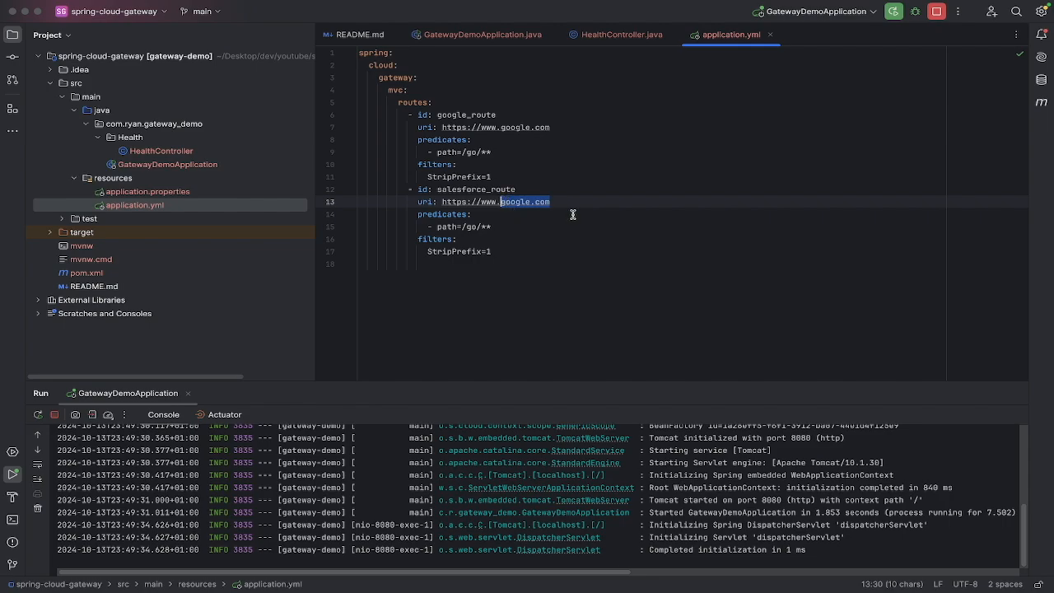
text(salesforce)
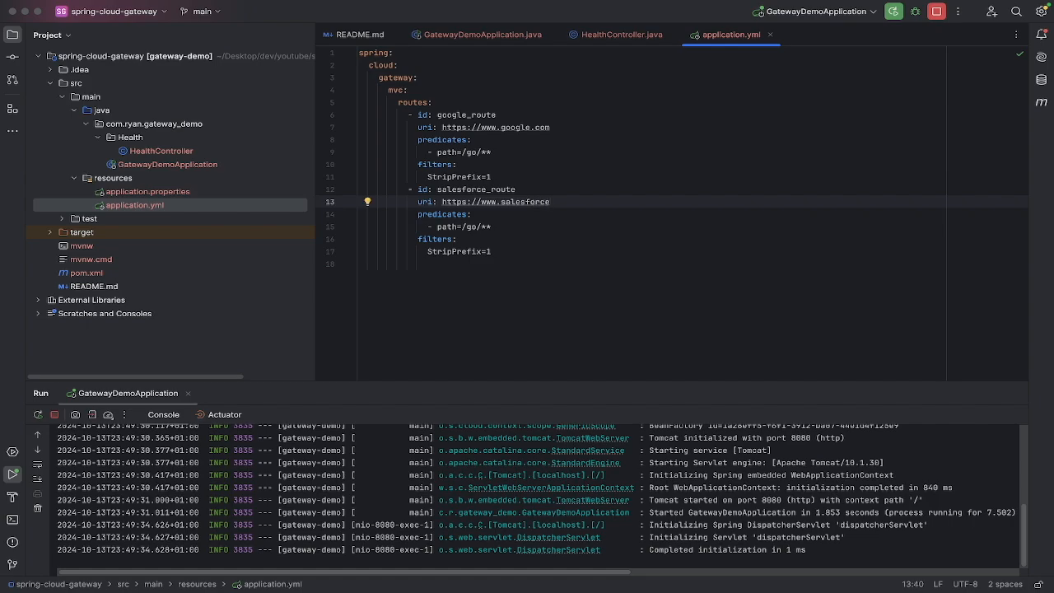
text(.com)
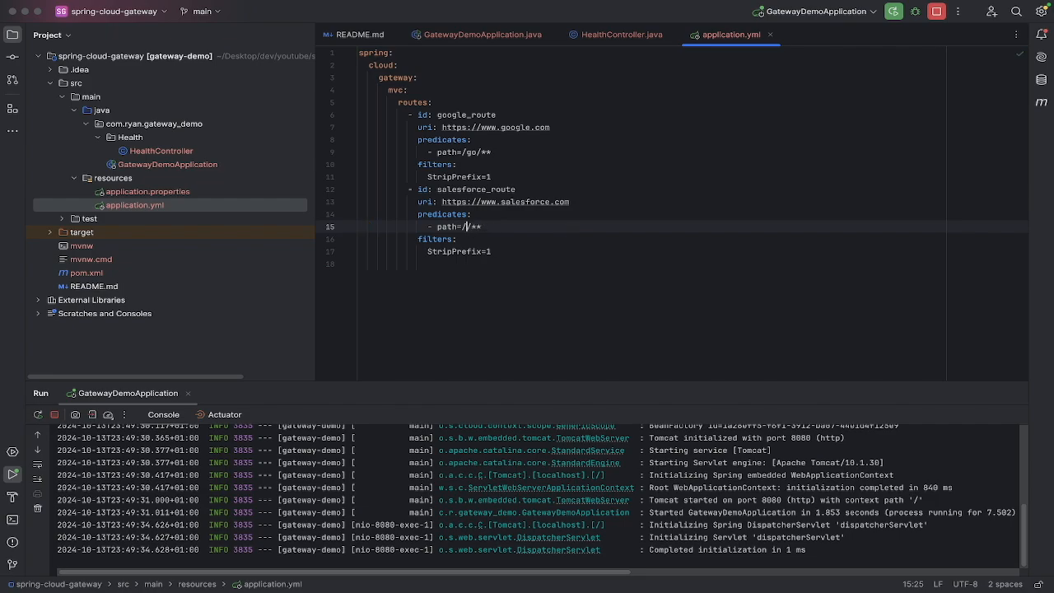
text(sf)
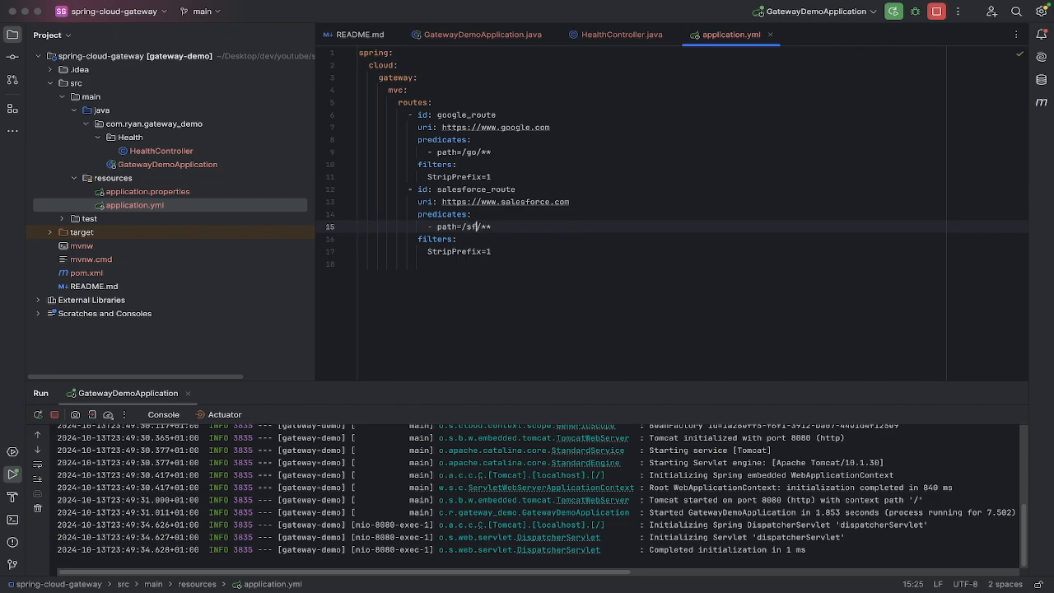
Step: Stop and relaunch the gateway application with both routes
double_click(458, 252)
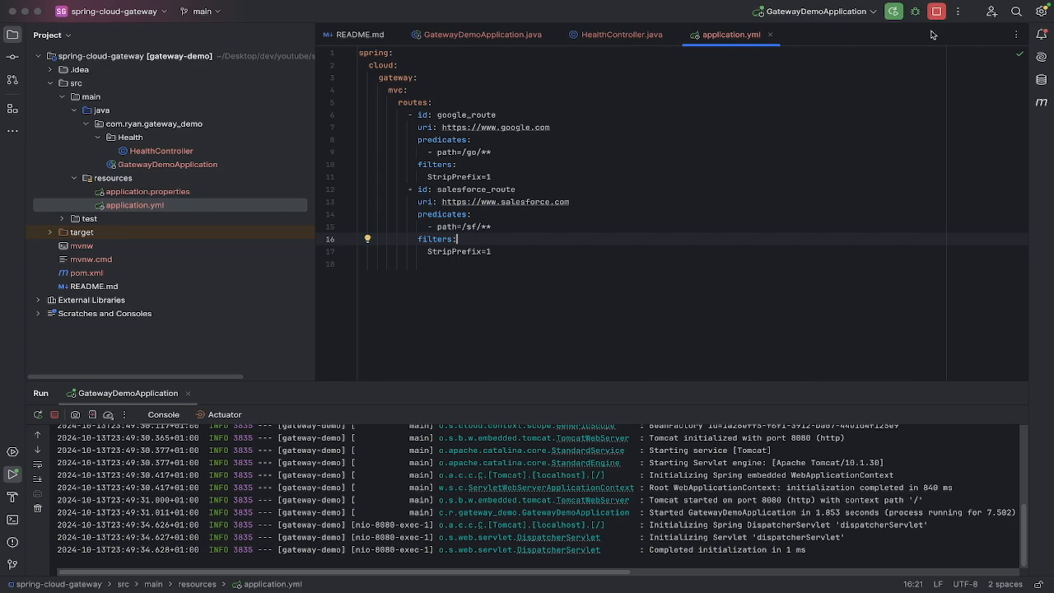
click(936, 10)
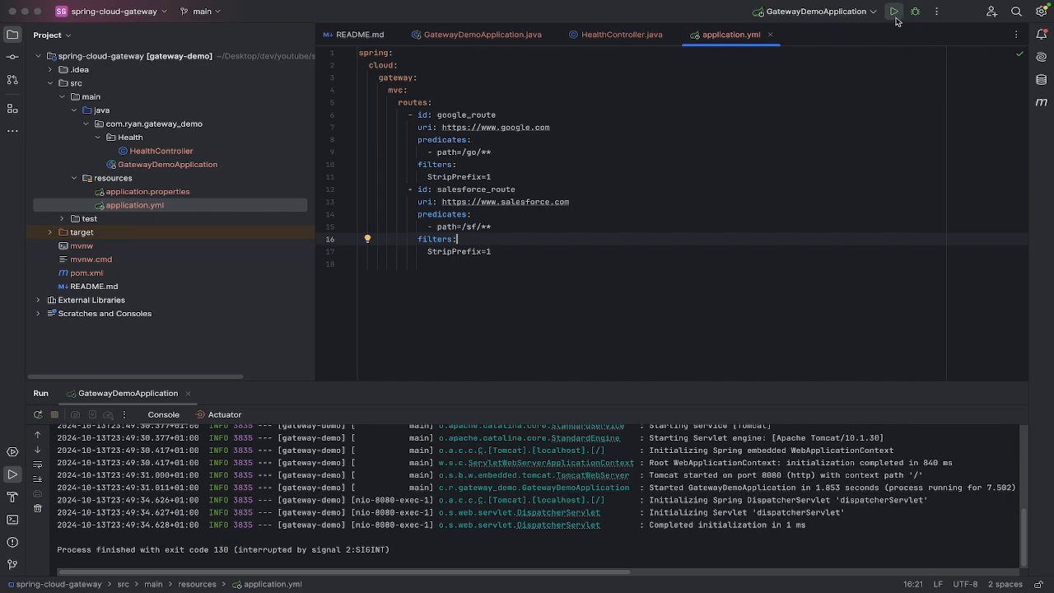
click(894, 12)
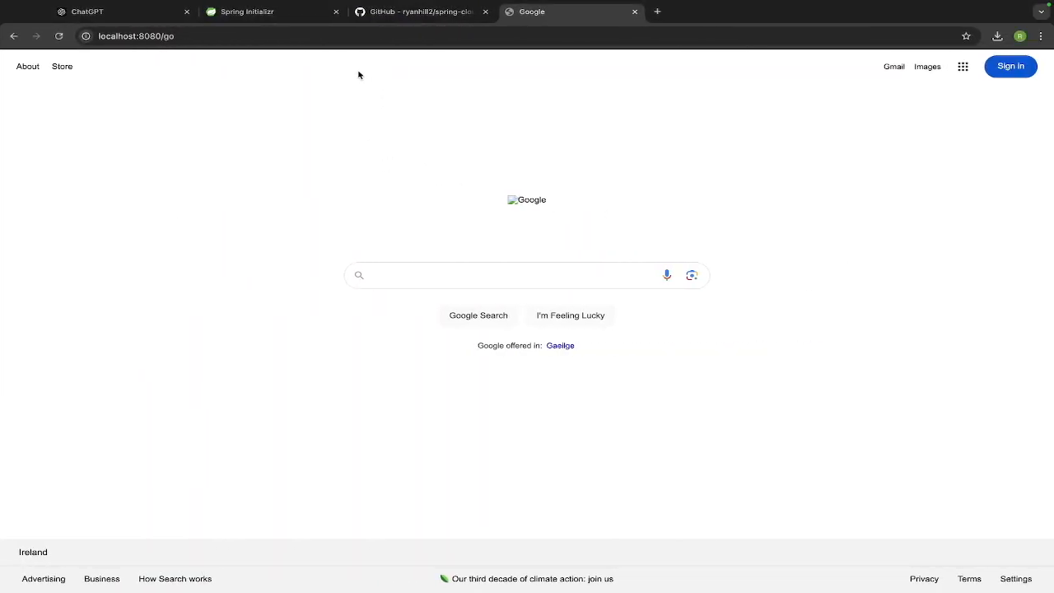
Step: Edit Chrome's address bar to try the /sf route instead of /go
click(165, 36)
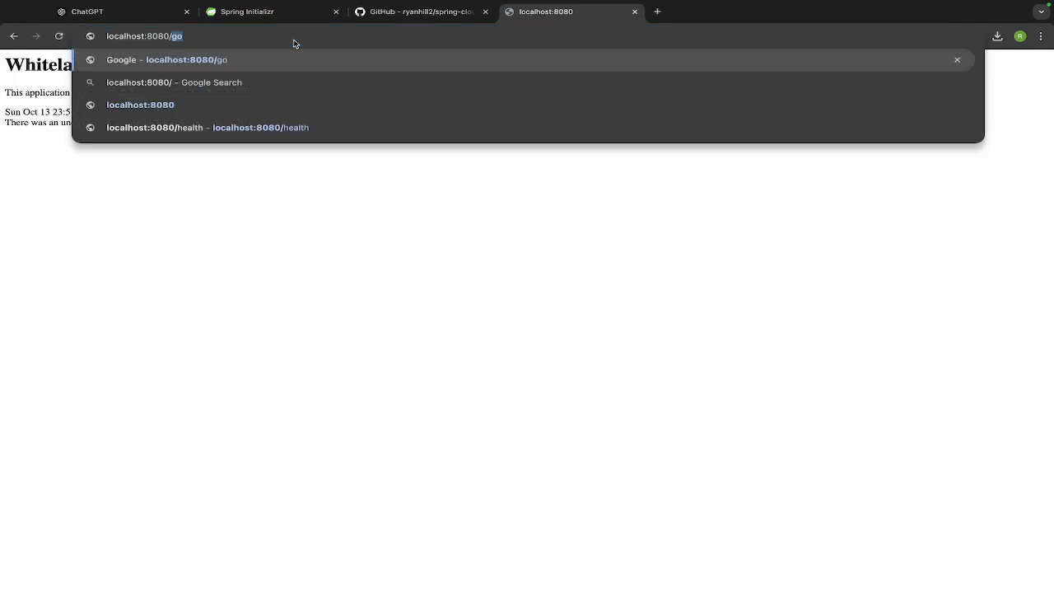
text(hea)
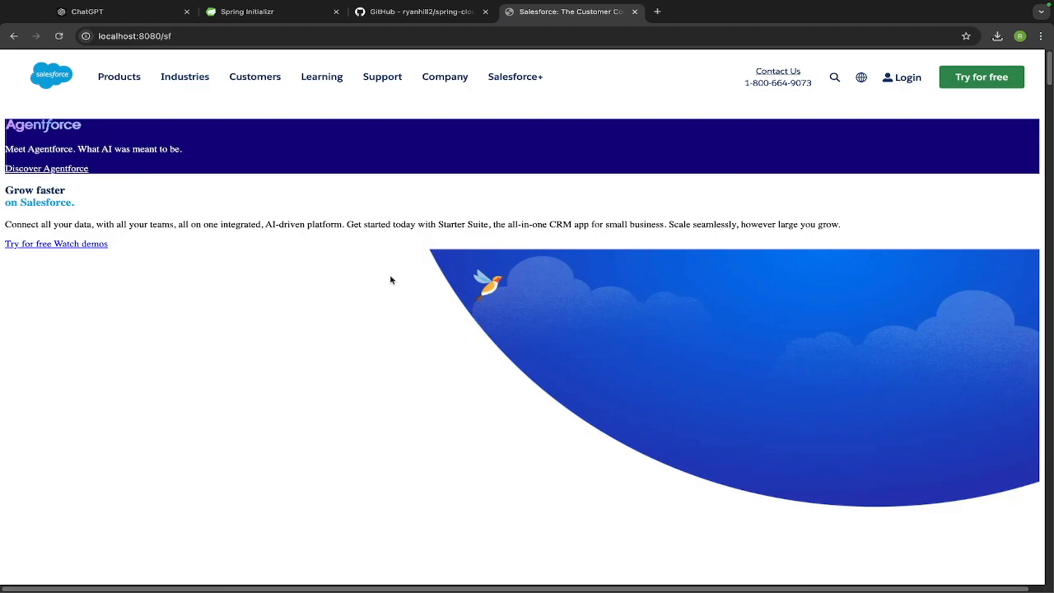
mouse_move(397, 264)
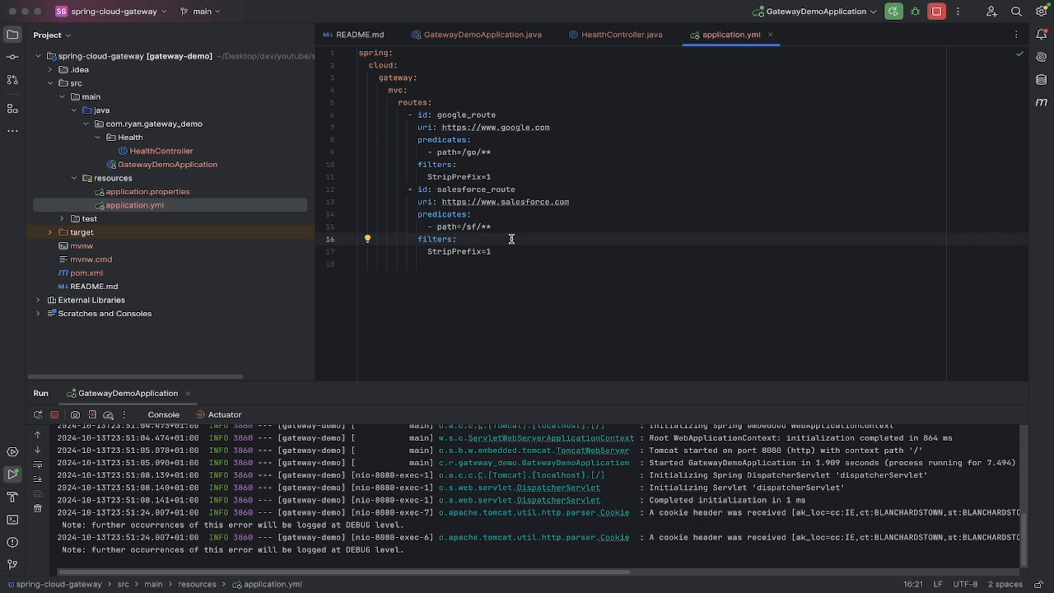
mouse_move(509, 239)
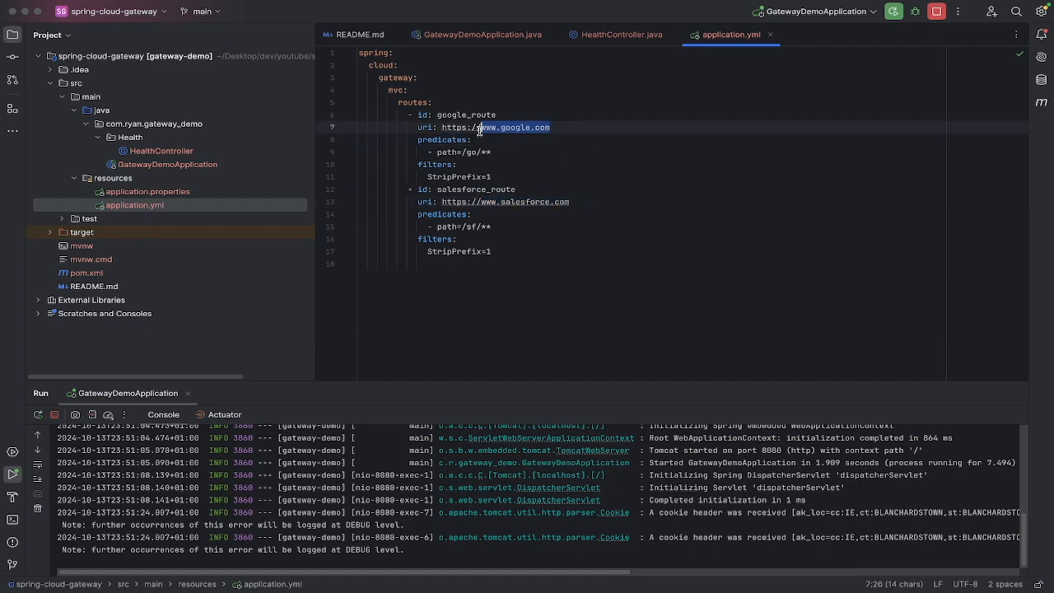
double_click(513, 127)
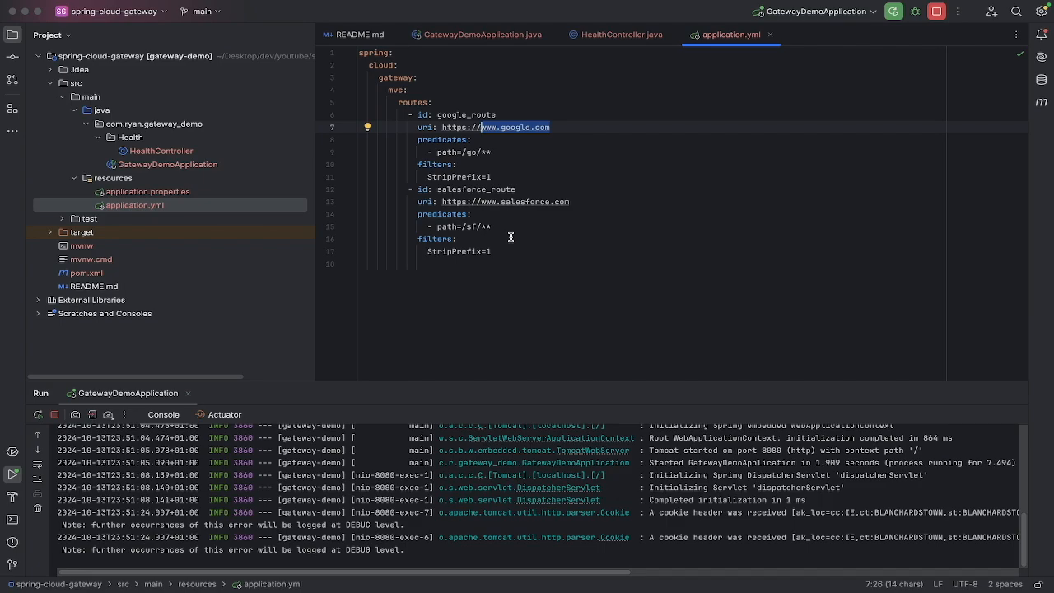
mouse_move(510, 233)
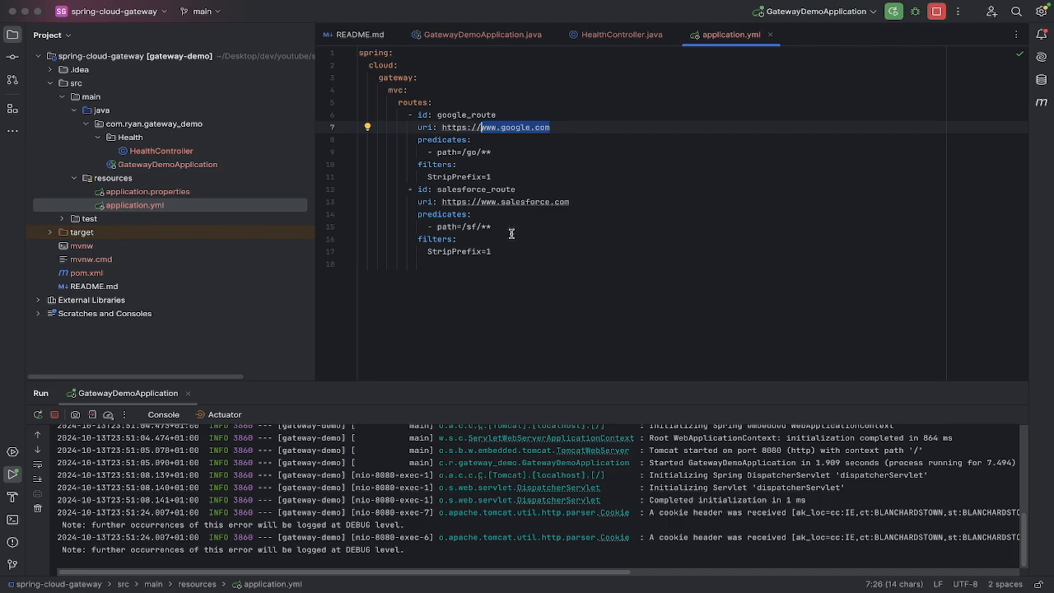